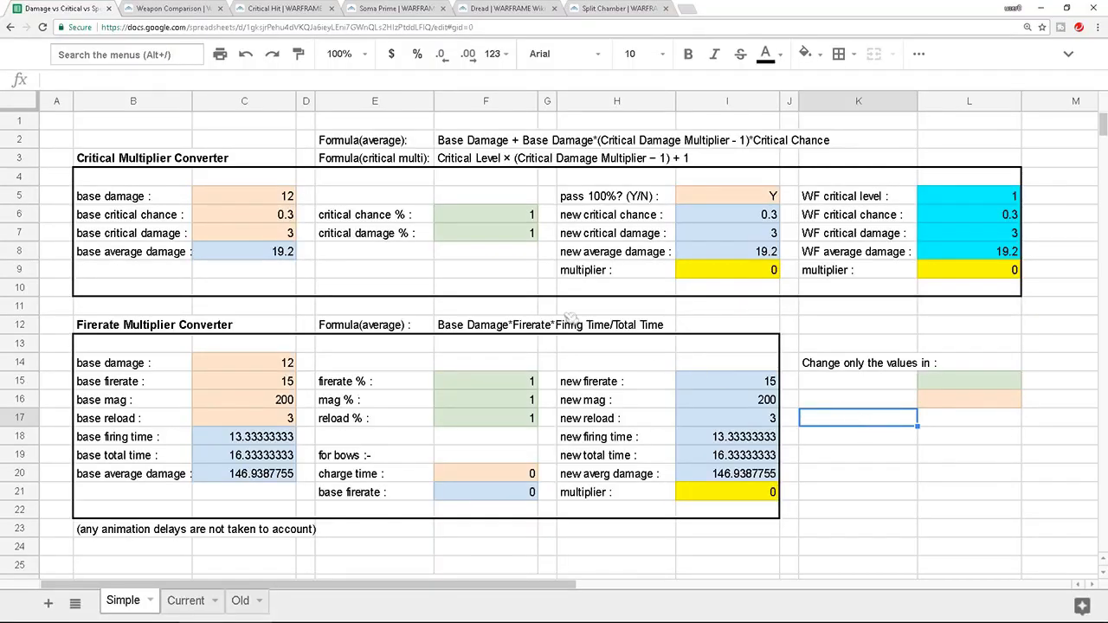
# - Walk through the critical and firerate converter inputs and the critical multiplier formula
pyautogui.click(133, 157)
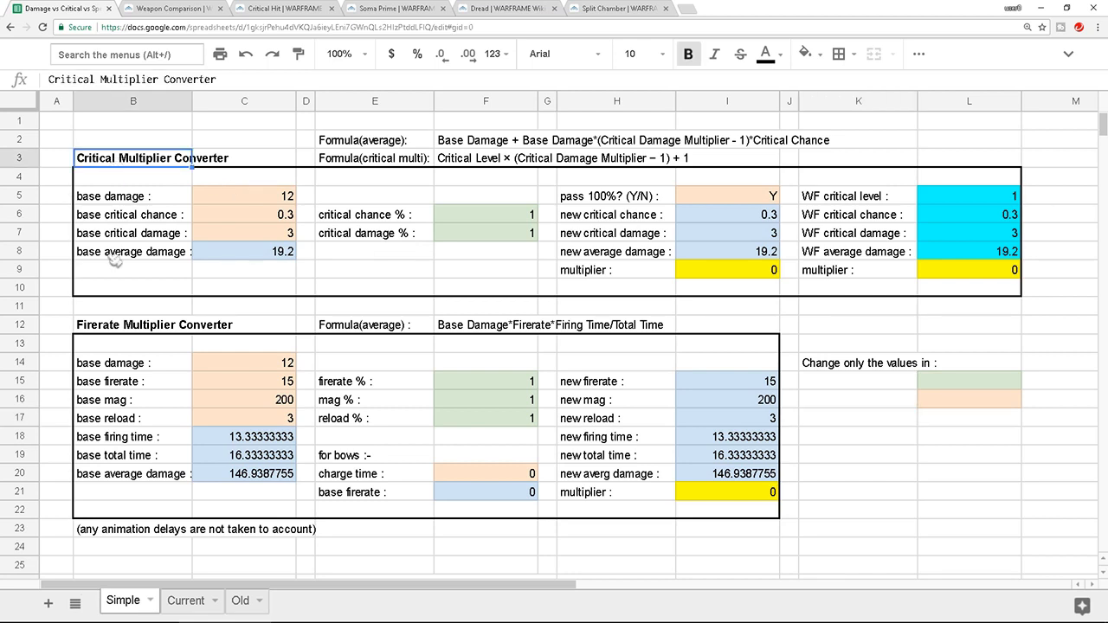
pyautogui.click(154, 324)
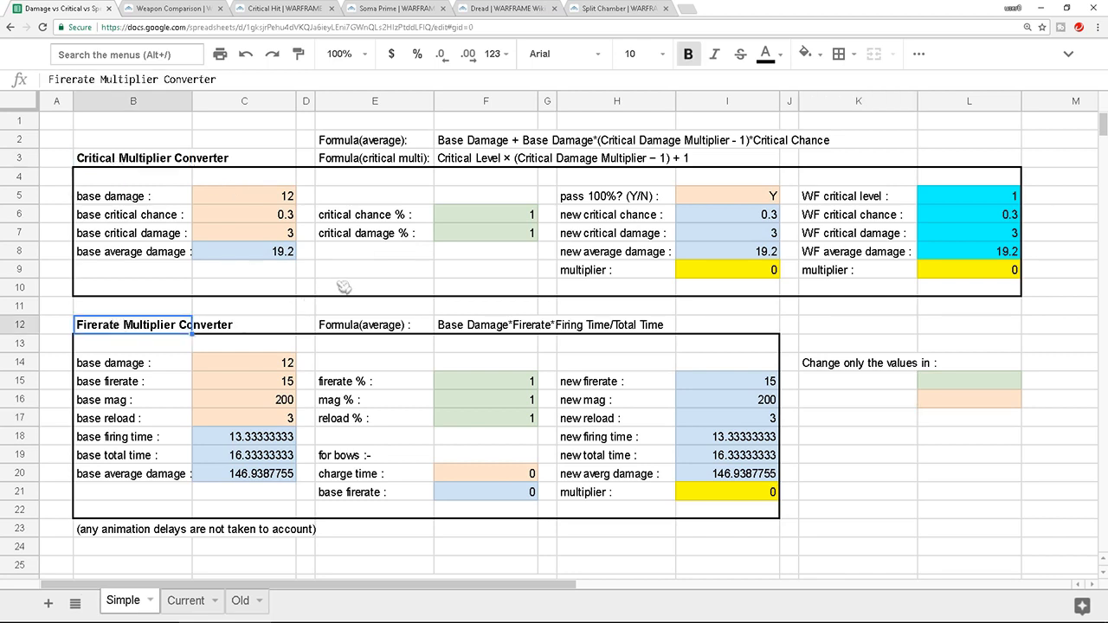
pyautogui.click(244, 195)
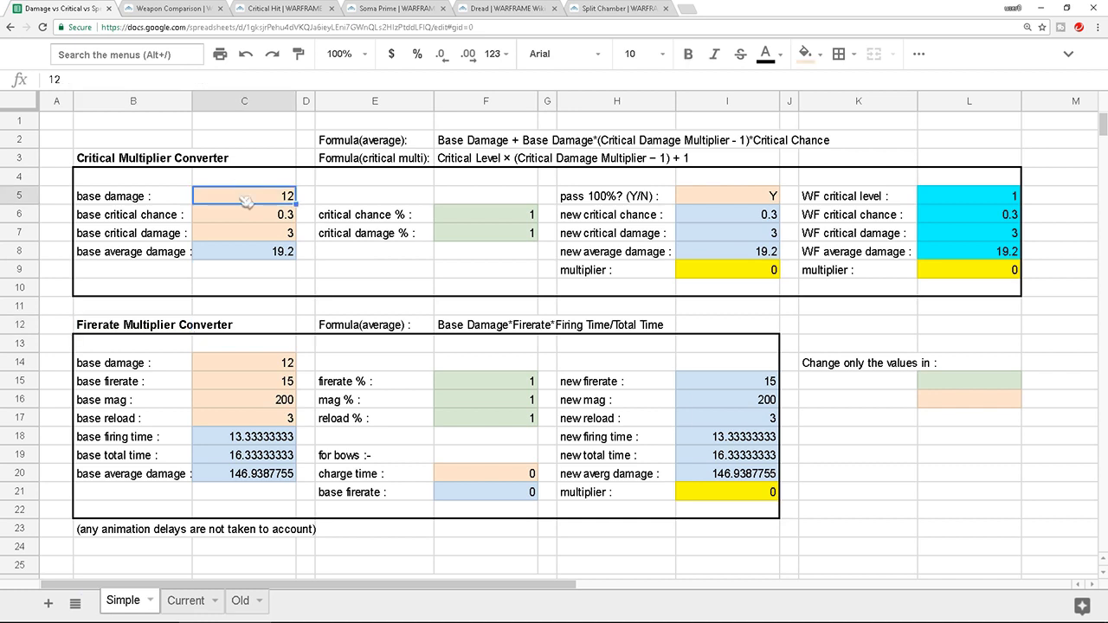
pyautogui.click(486, 214)
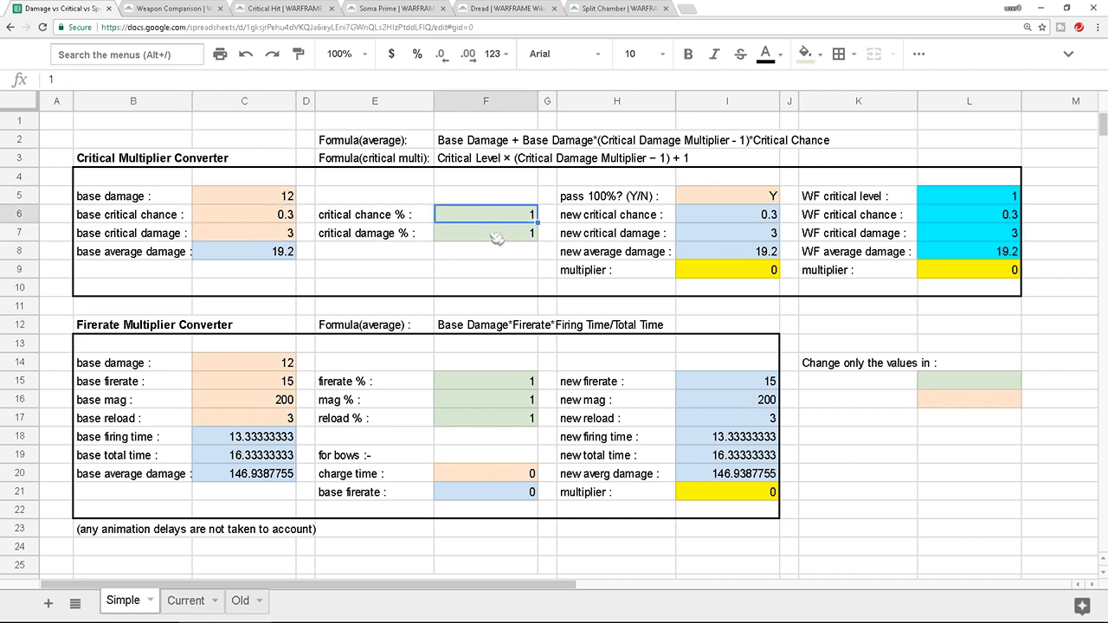
pyautogui.click(484, 233)
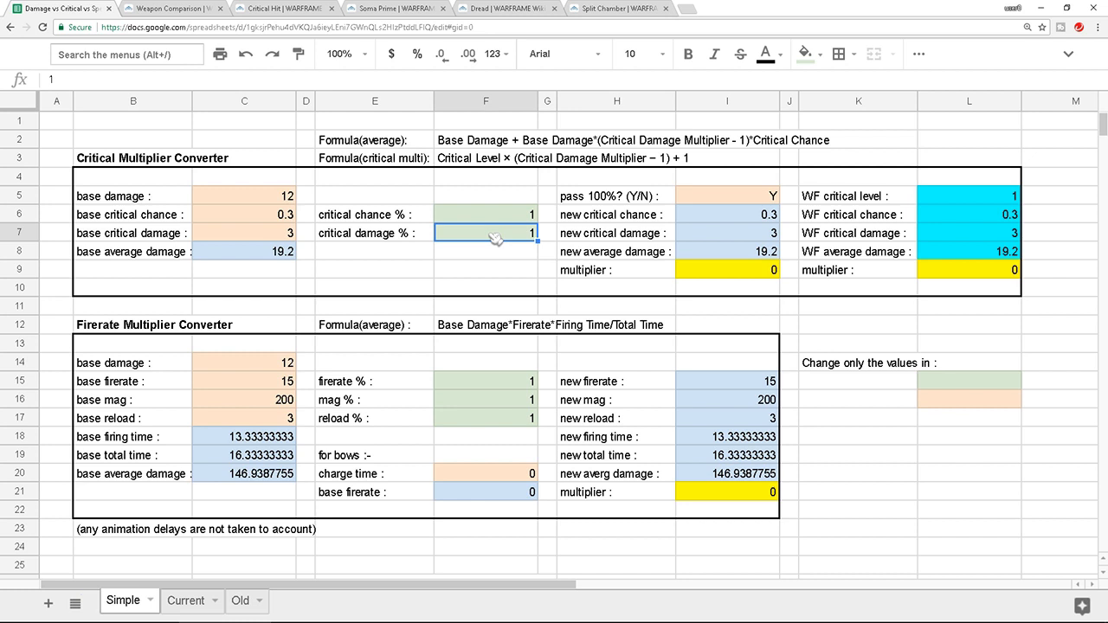
pyautogui.click(485, 214)
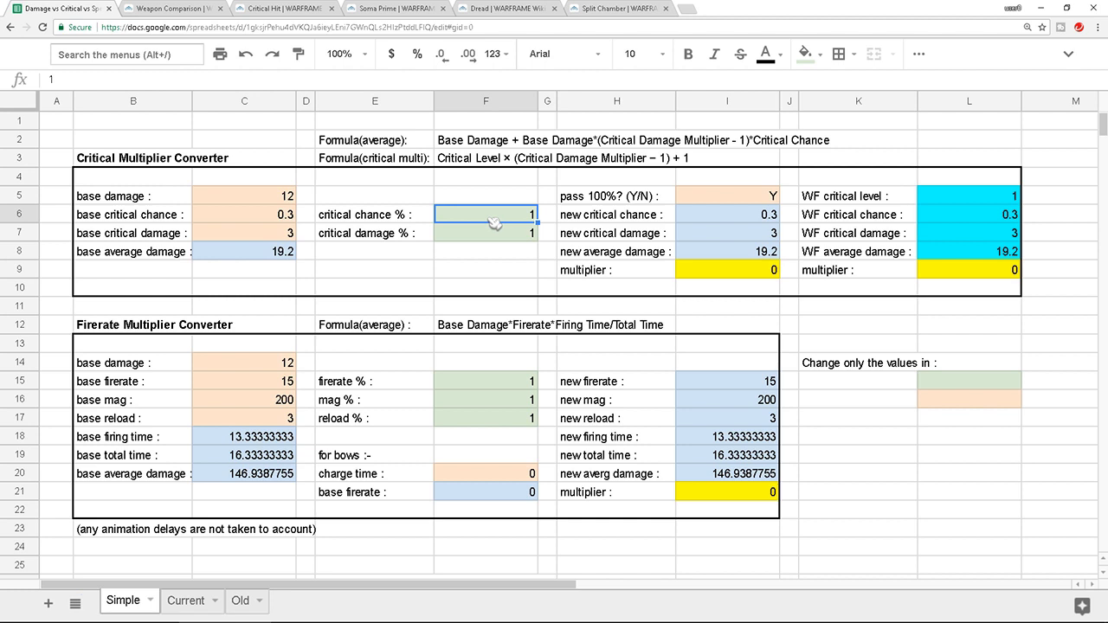
pyautogui.moveTo(718, 260)
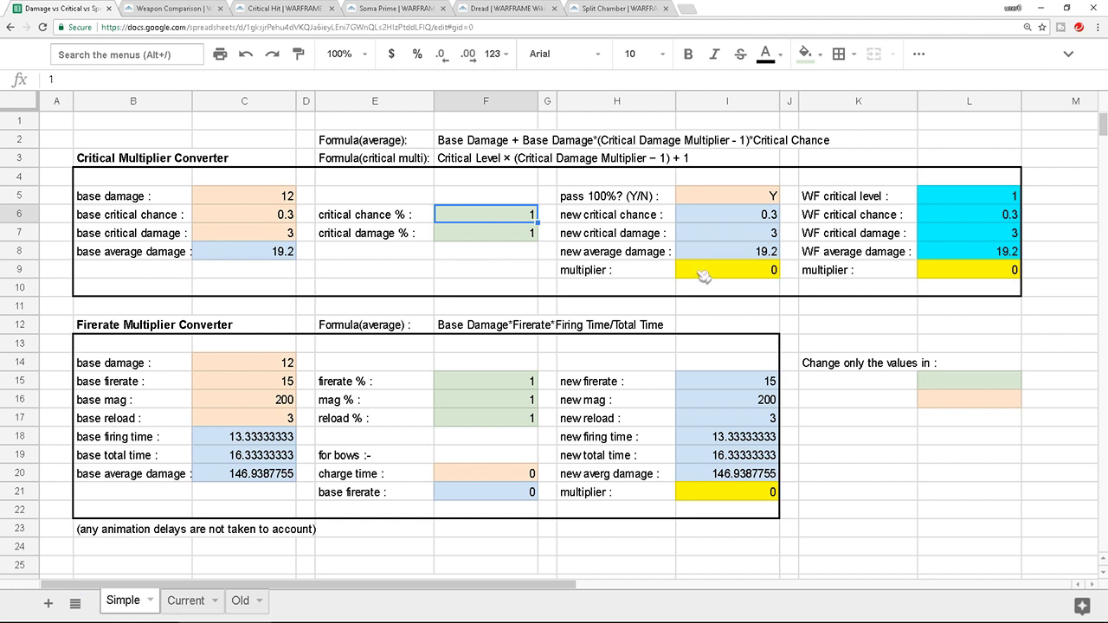
pyautogui.click(616, 270)
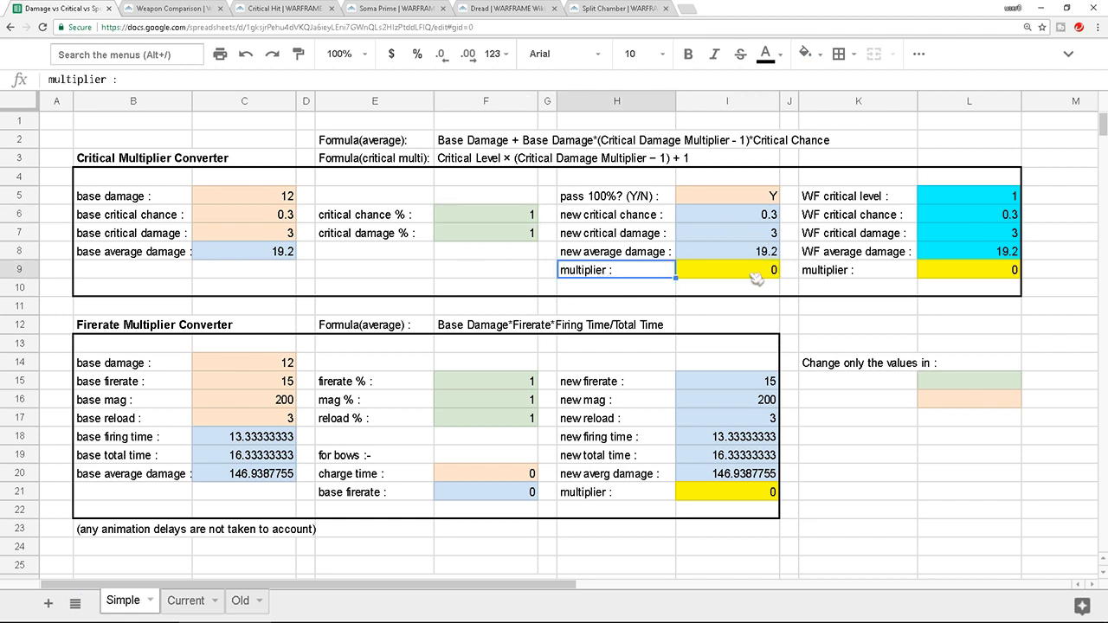
pyautogui.click(727, 269)
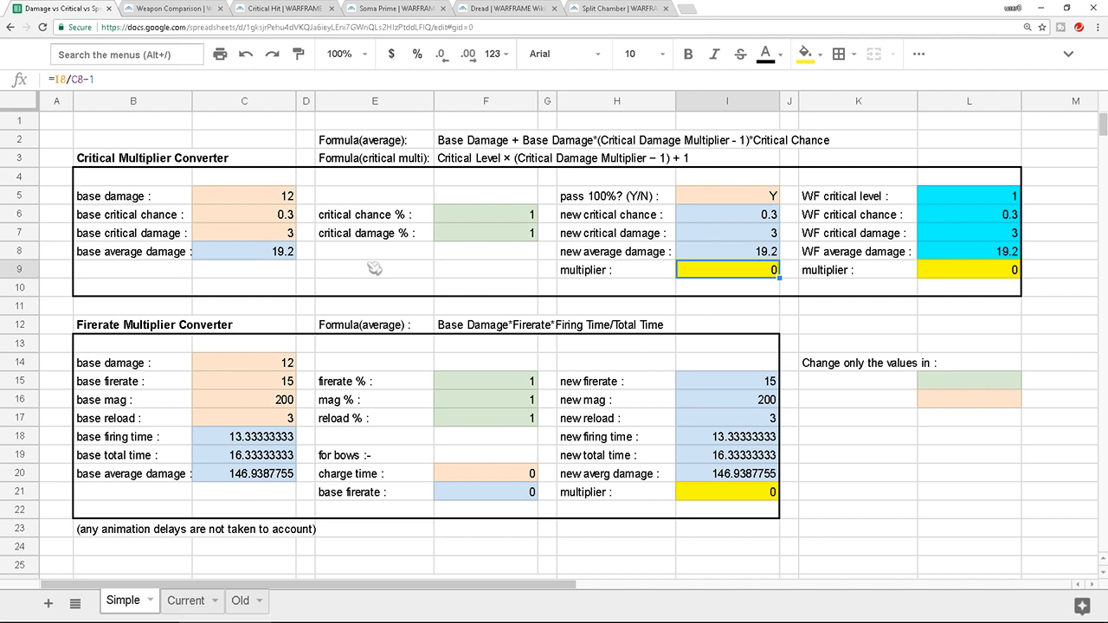
pyautogui.moveTo(664, 283)
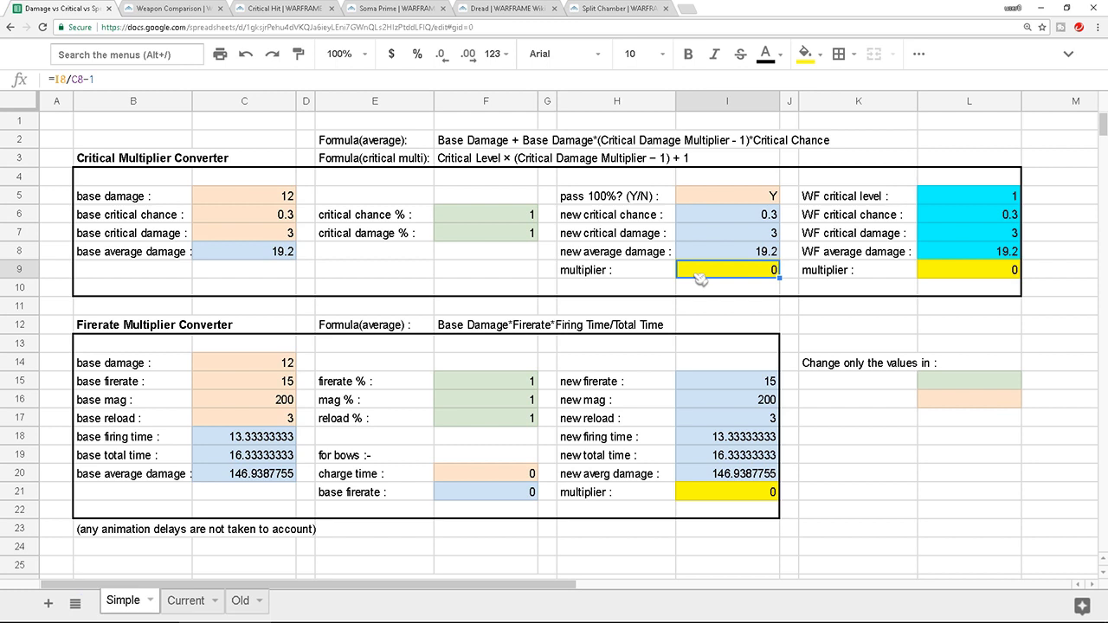
pyautogui.moveTo(494, 263)
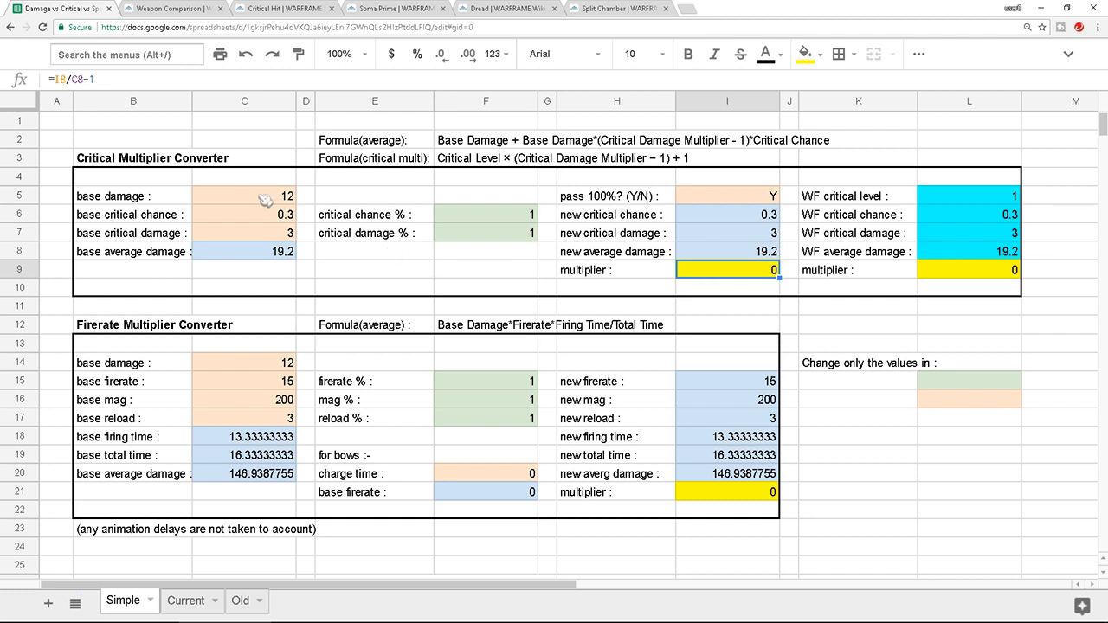
# - Enter critical chance % 2.5 and critical damage % 2.2
pyautogui.click(244, 232)
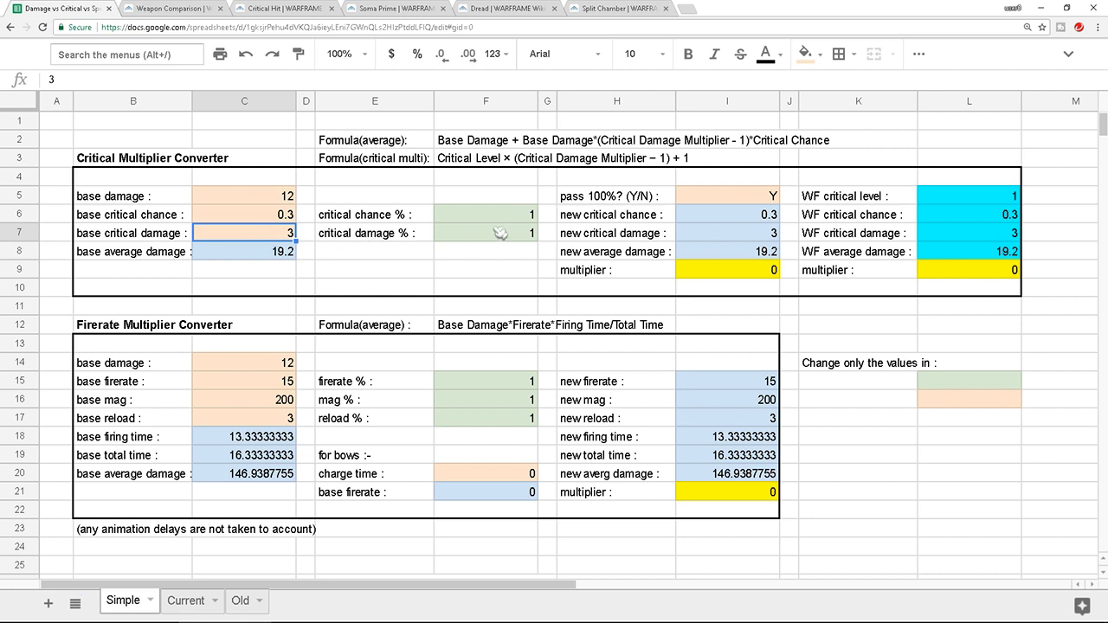
pyautogui.click(484, 214)
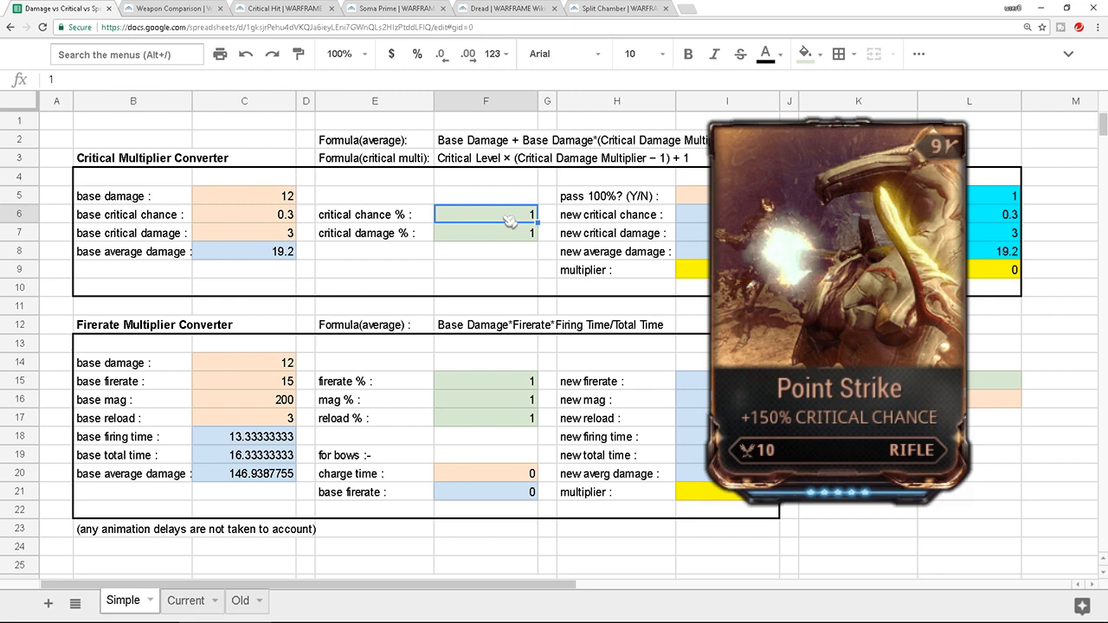
pyautogui.write('2')
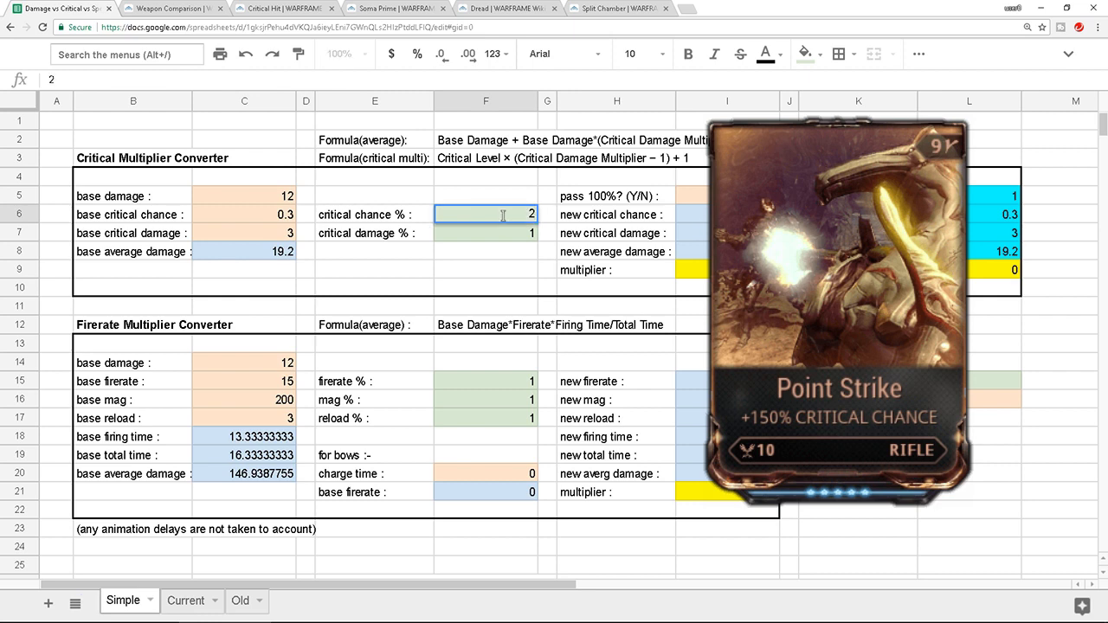
pyautogui.write('.5')
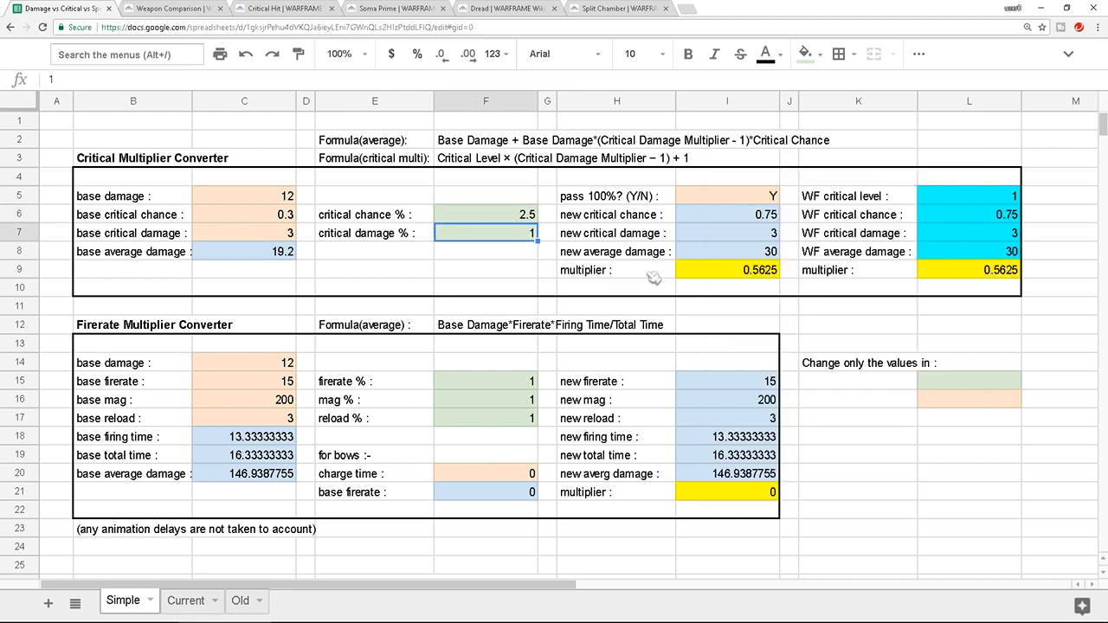
pyautogui.moveTo(710, 275)
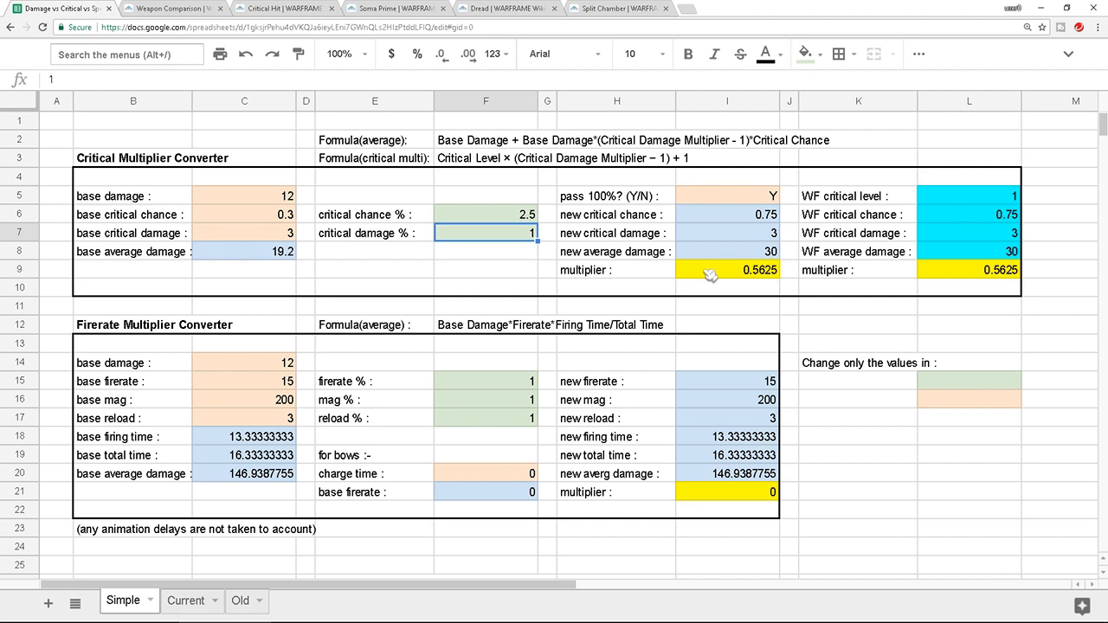
pyautogui.moveTo(538, 279)
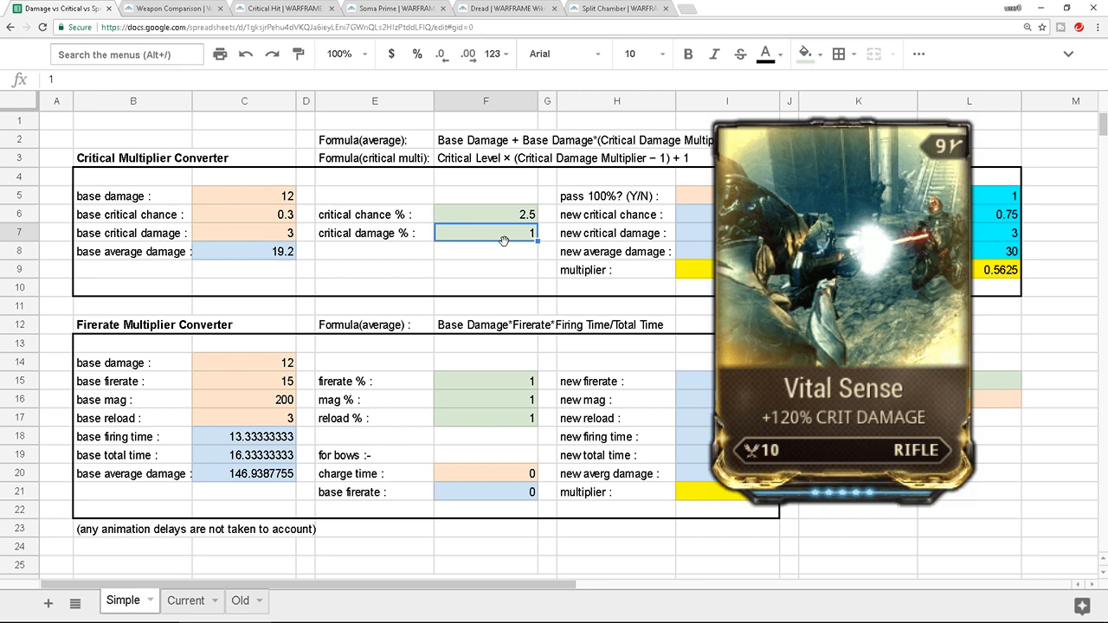
pyautogui.write('2.2')
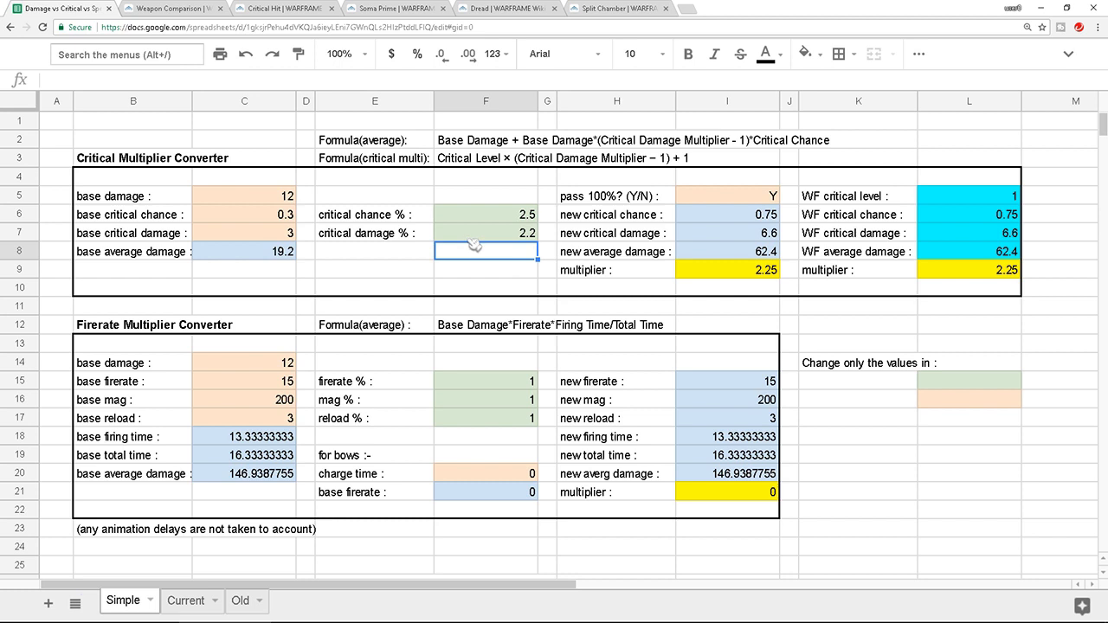
pyautogui.click(726, 269)
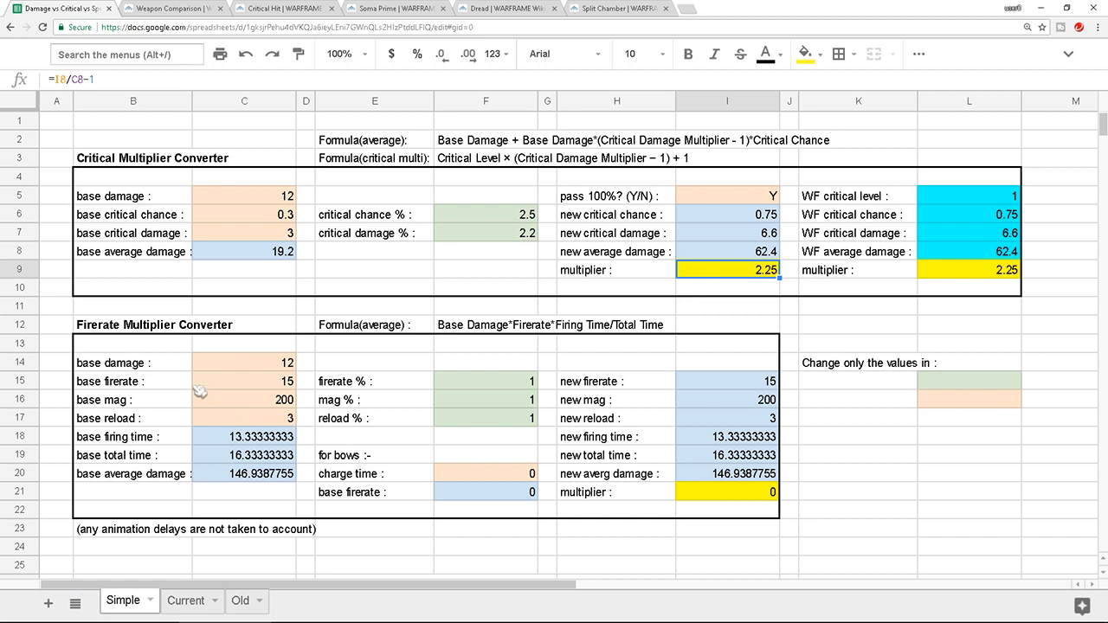
pyautogui.click(243, 380)
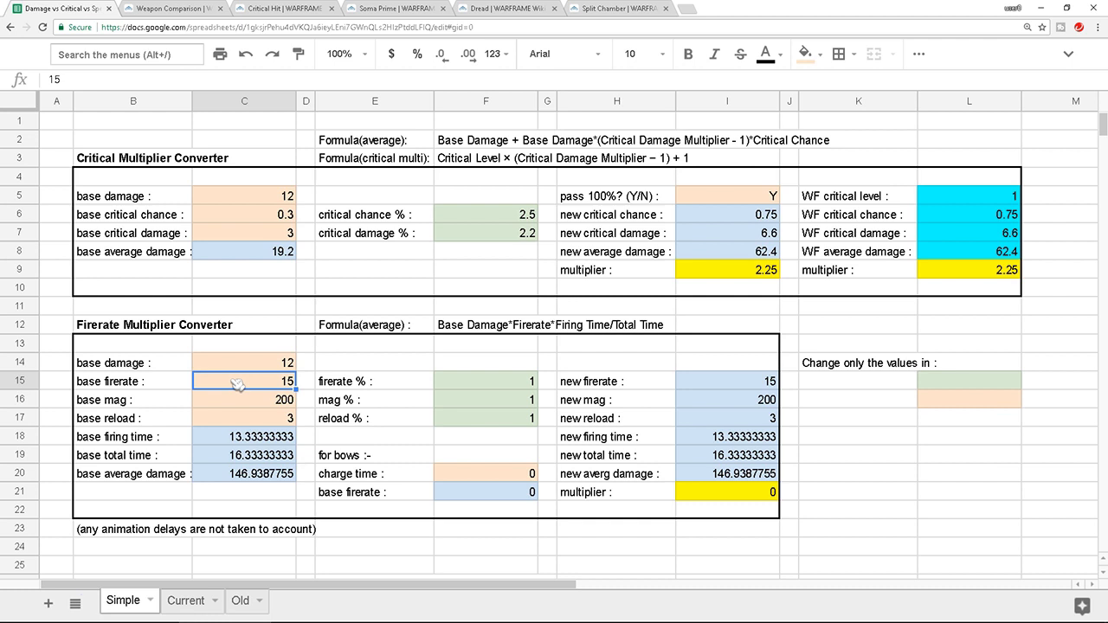
pyautogui.moveTo(395, 386)
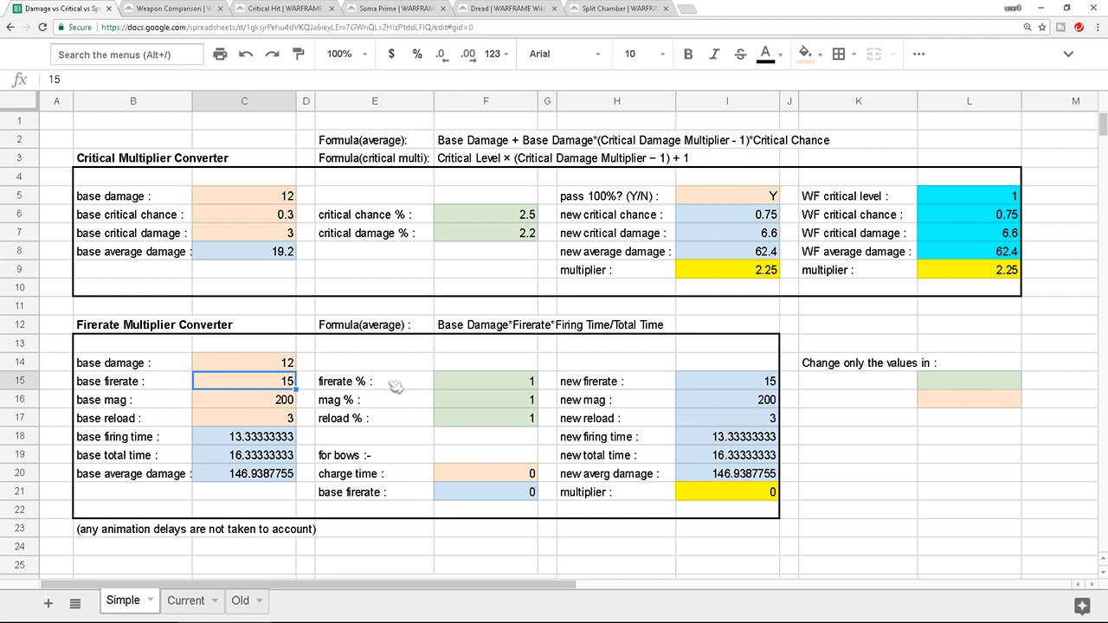
pyautogui.click(727, 491)
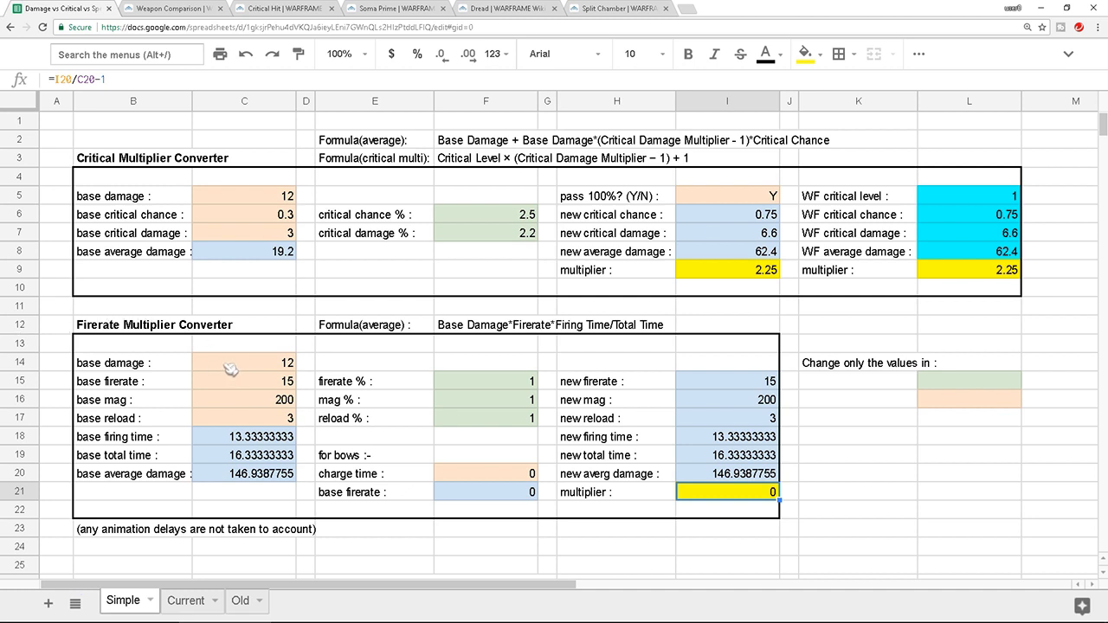
pyautogui.click(243, 381)
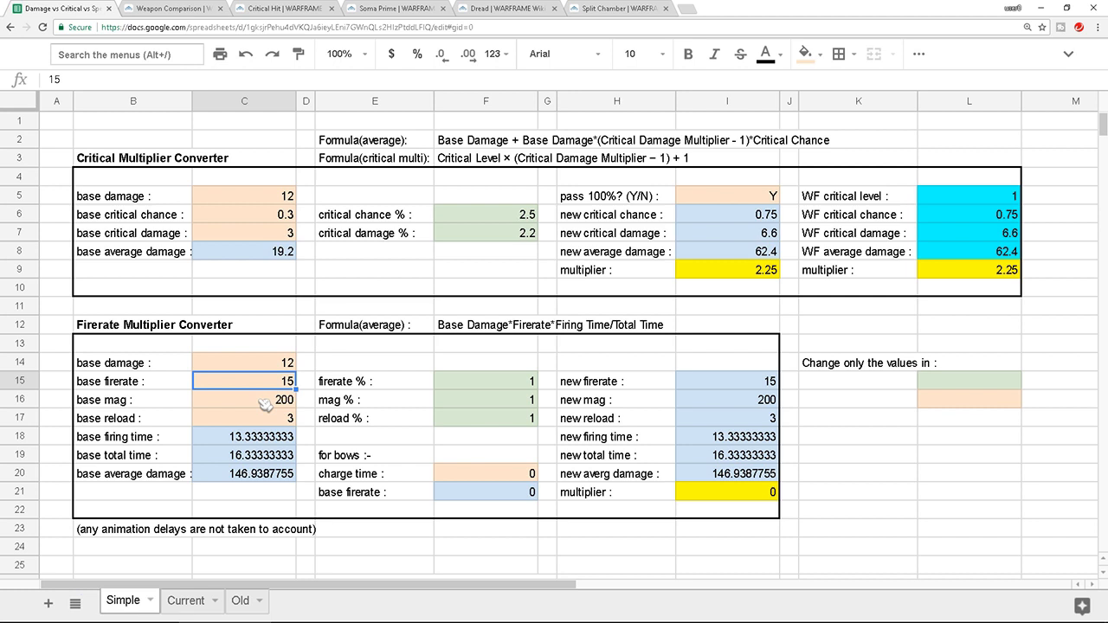
pyautogui.click(244, 418)
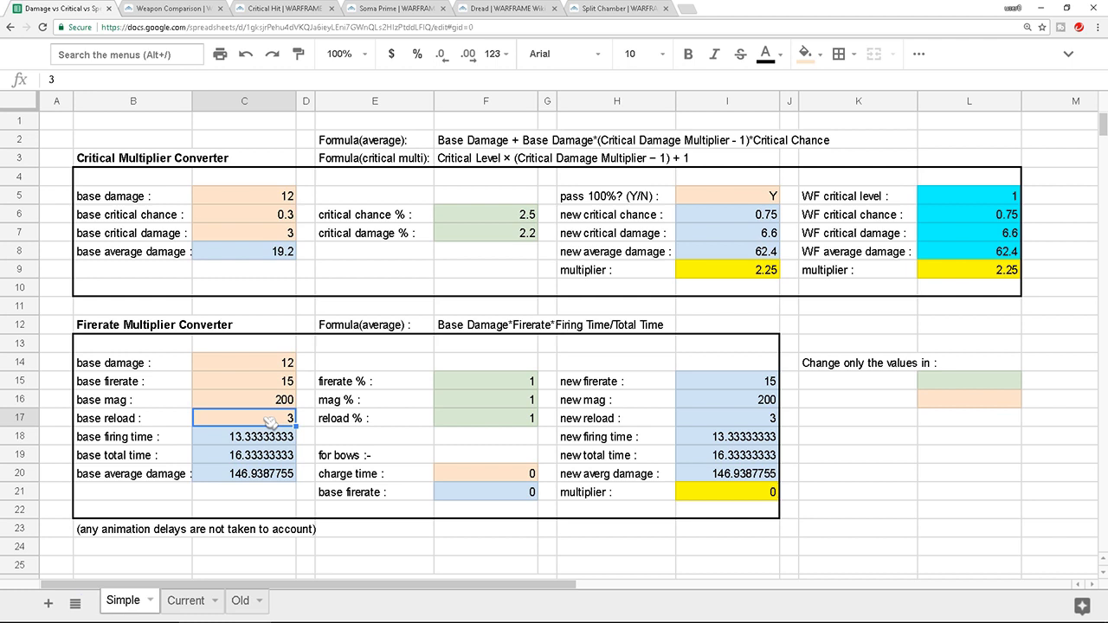
pyautogui.moveTo(203, 394)
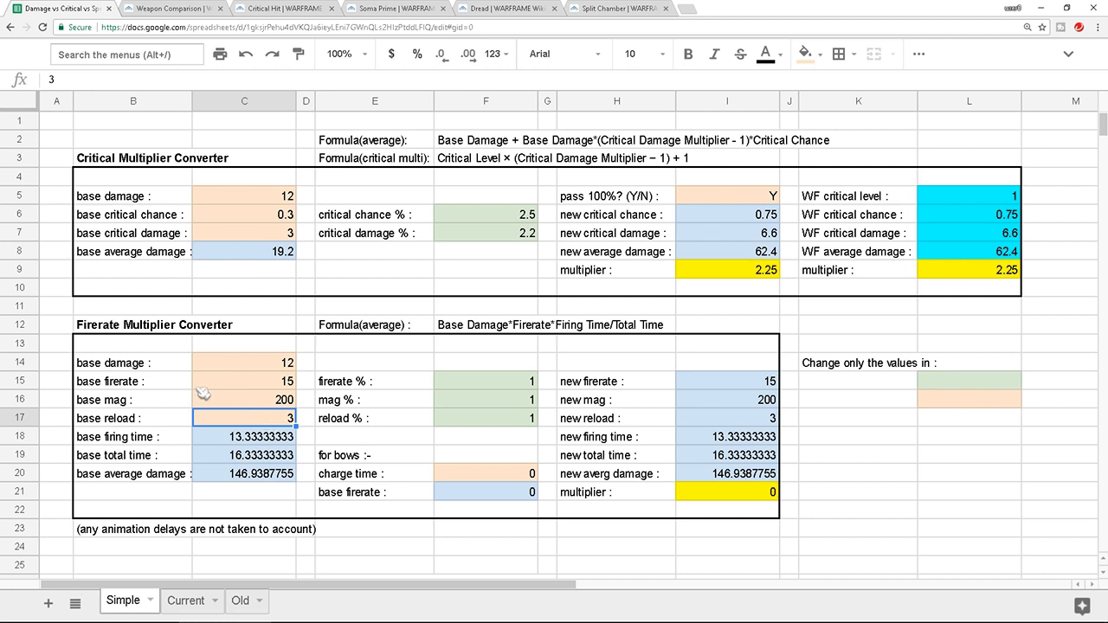
# - Set the firerate % modifier to 1.6, raising the firerate multiplier to about 0.44
pyautogui.click(243, 381)
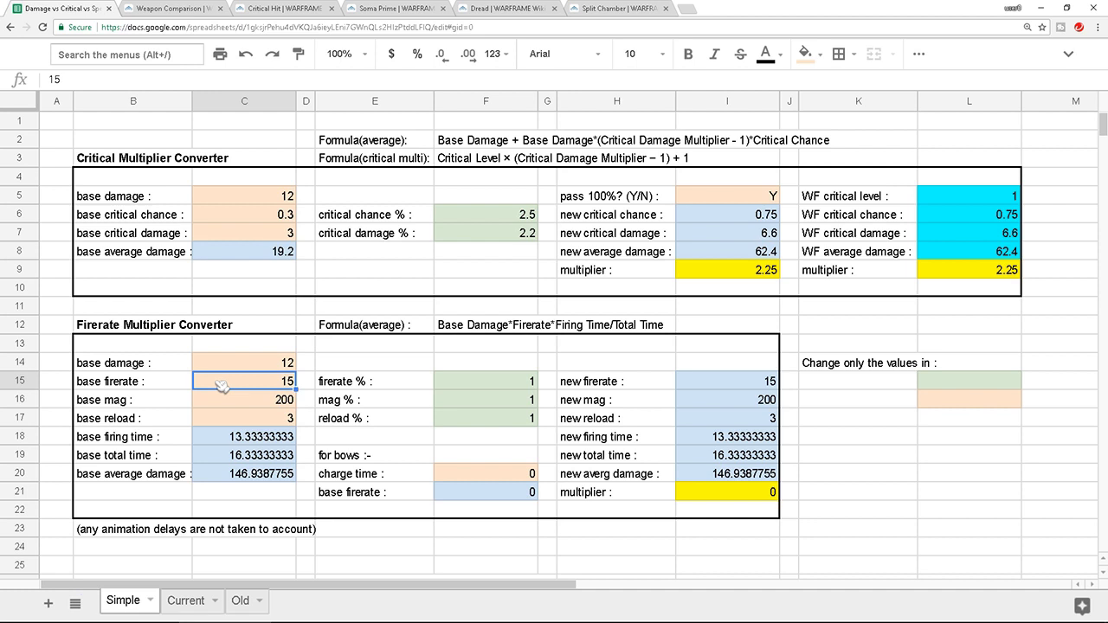
pyautogui.moveTo(495, 388)
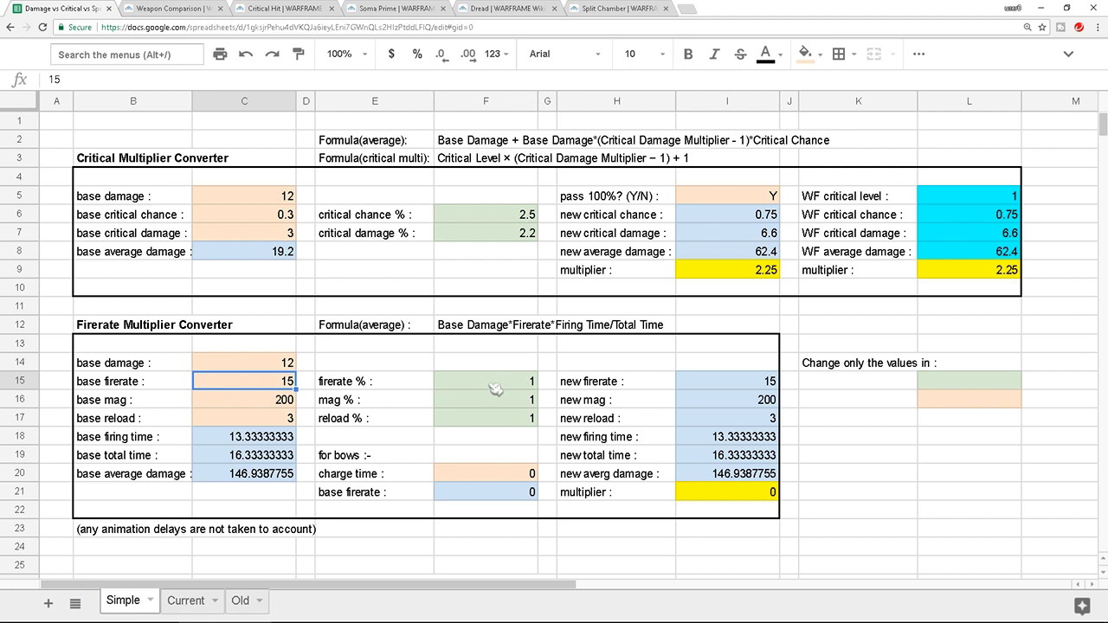
pyautogui.click(485, 381)
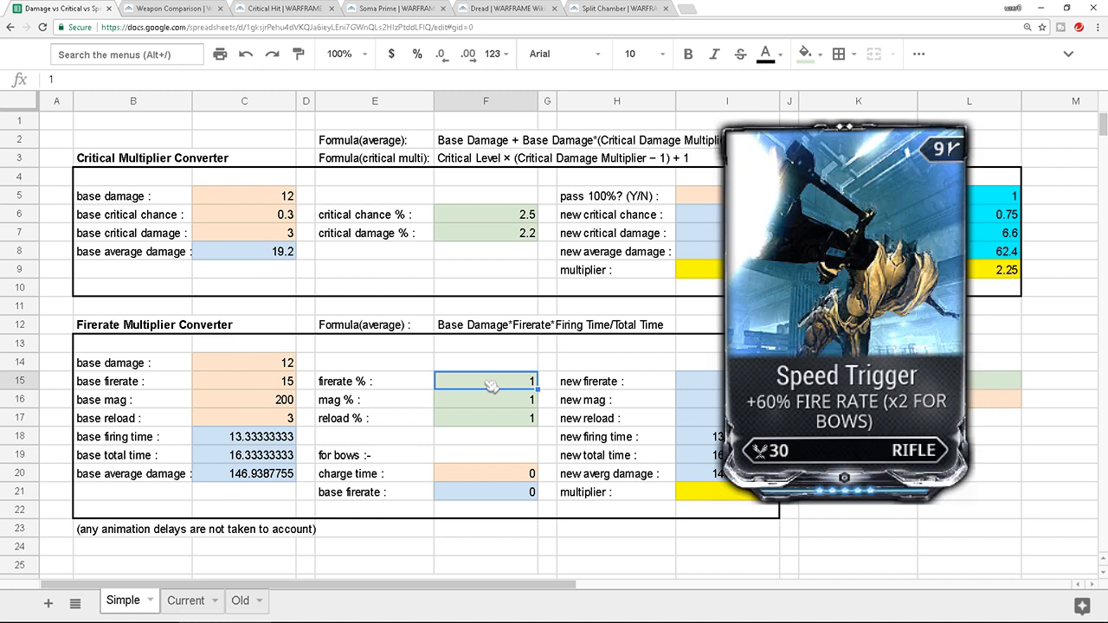
pyautogui.write('1.6')
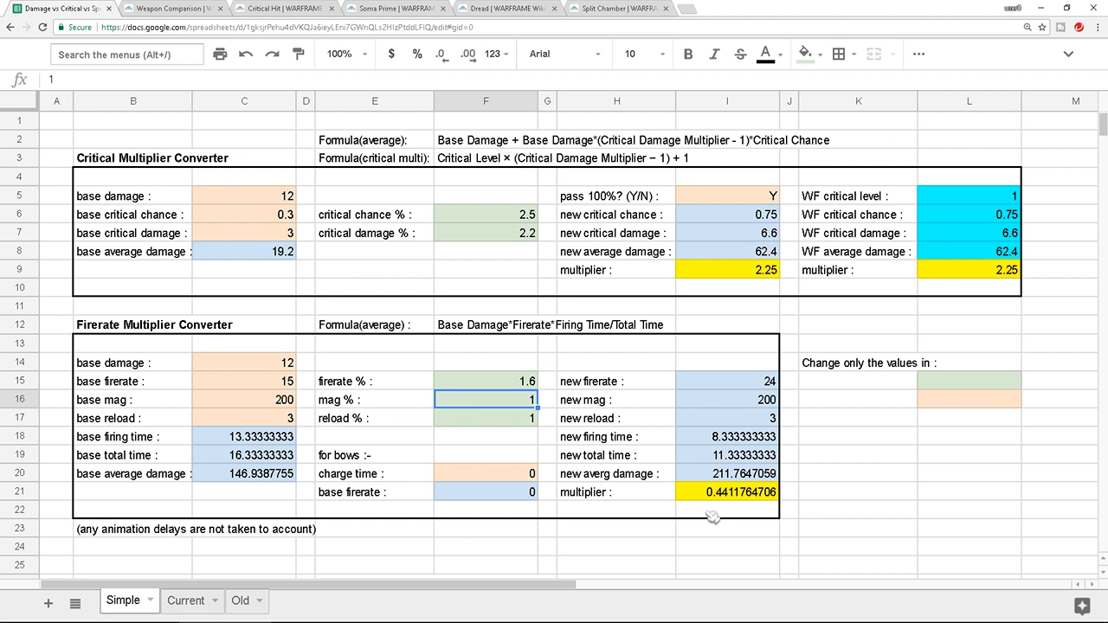
pyautogui.moveTo(517, 389)
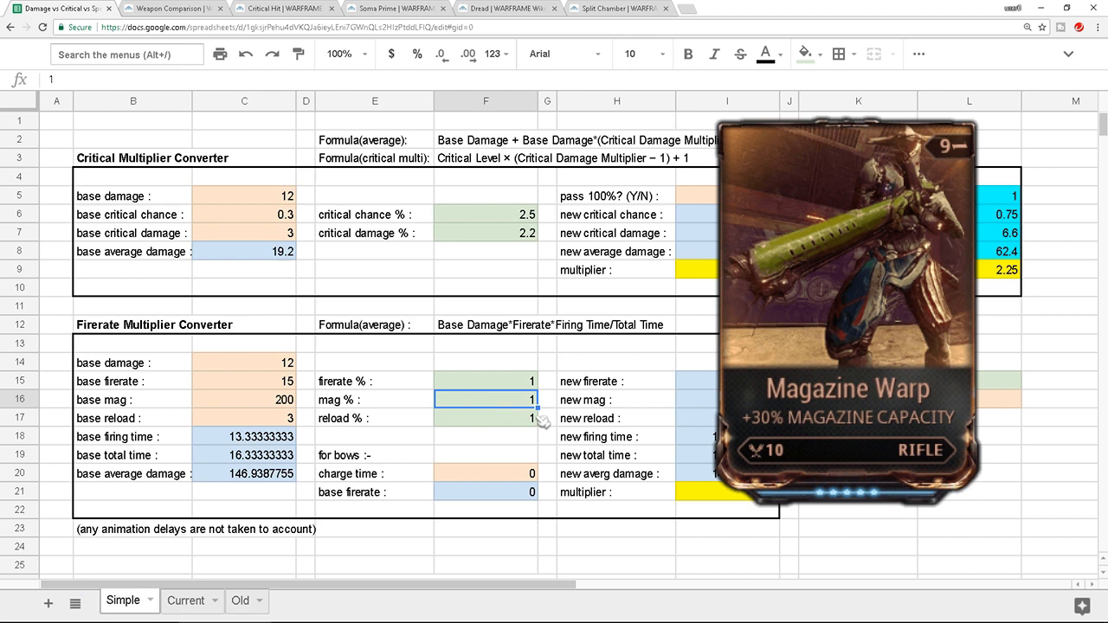
# - Test mag % at 1.3, then start entering 1.3 for reload %
pyautogui.write('1.3')
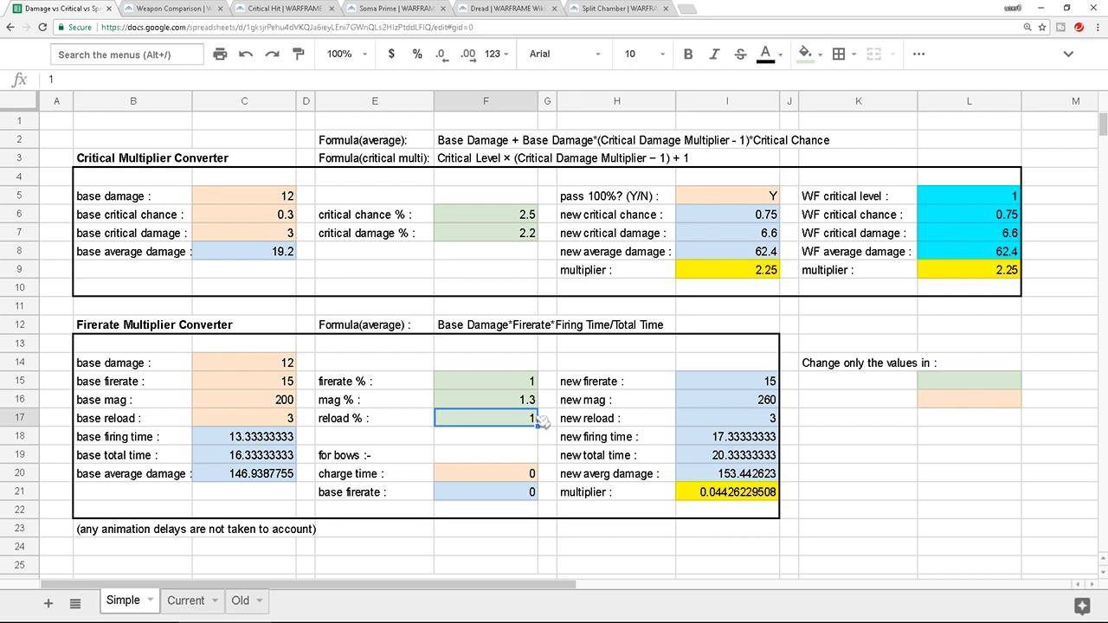
pyautogui.click(485, 399)
pyautogui.write('1')
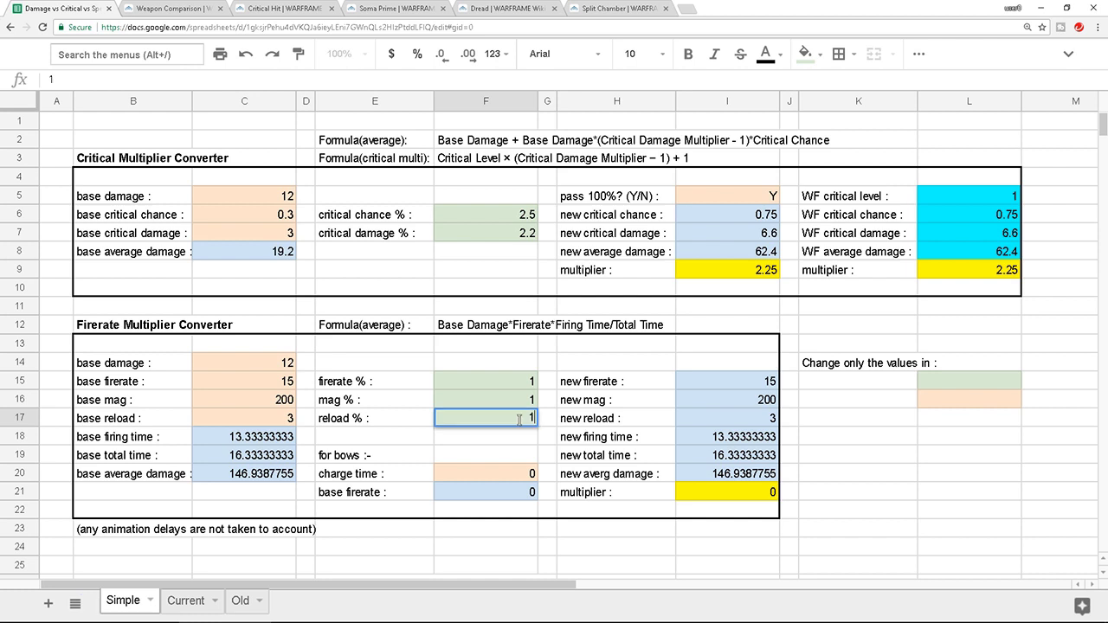
pyautogui.write('.3')
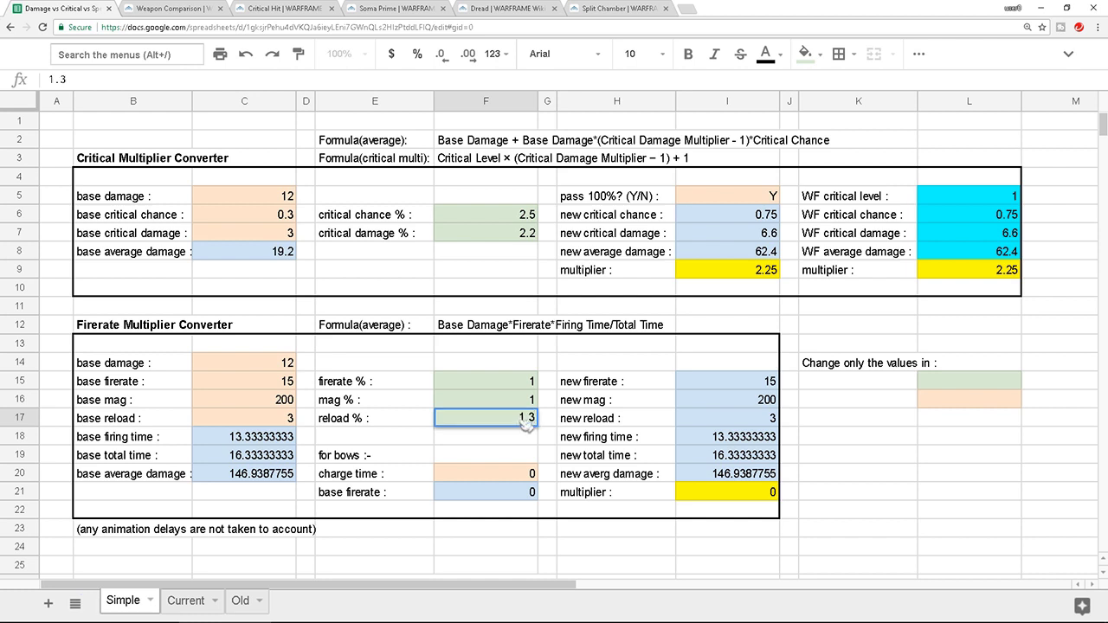
pyautogui.write('1.3')
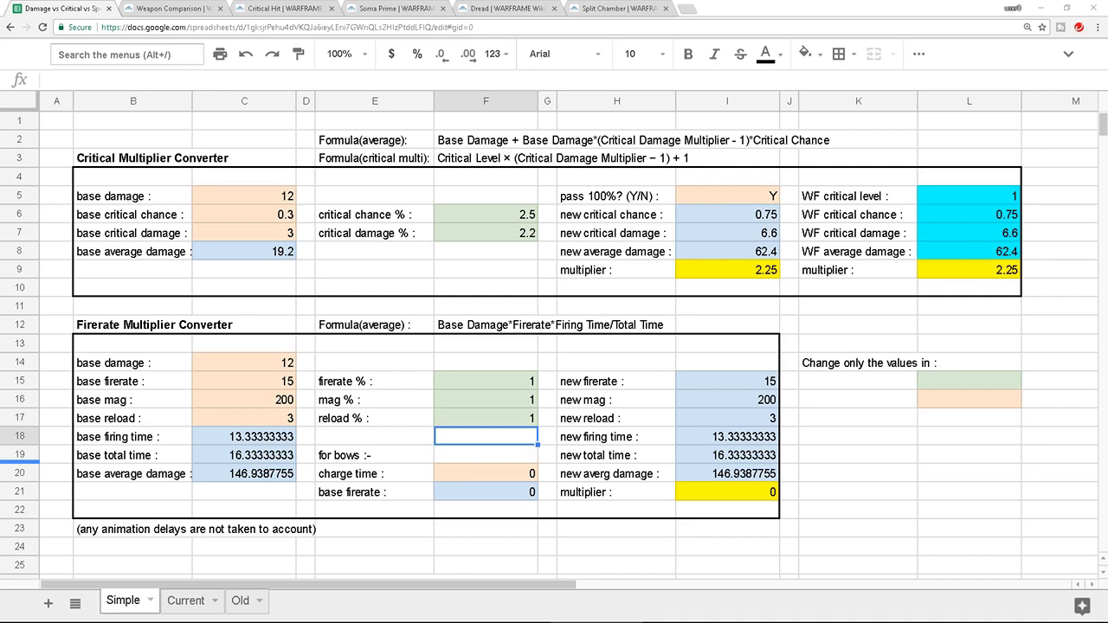
pyautogui.scroll(-3)
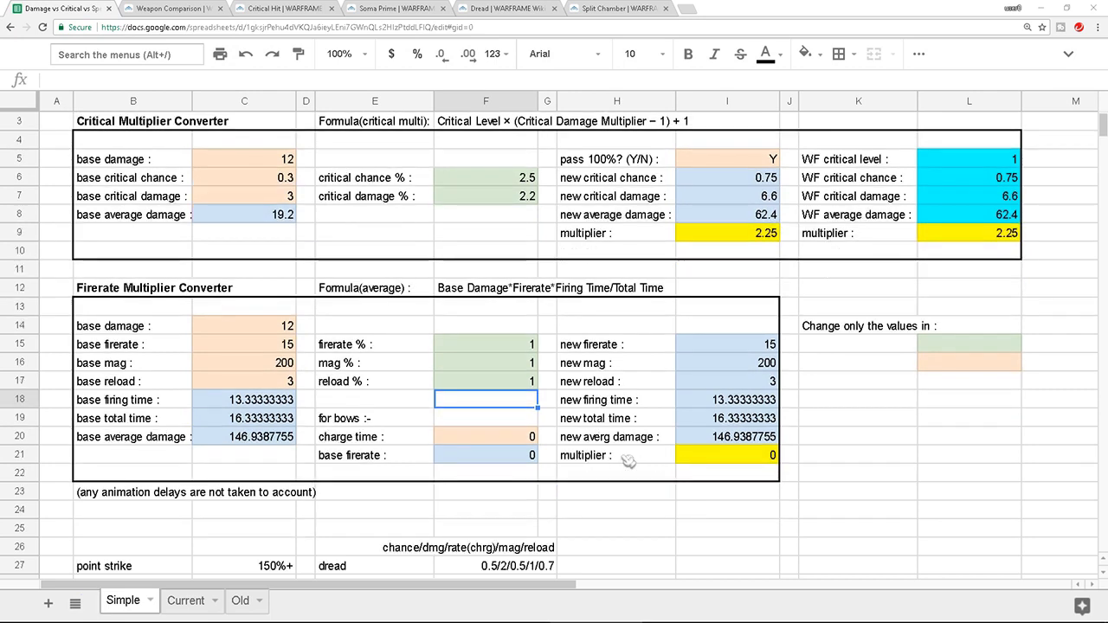
pyautogui.scroll(-3)
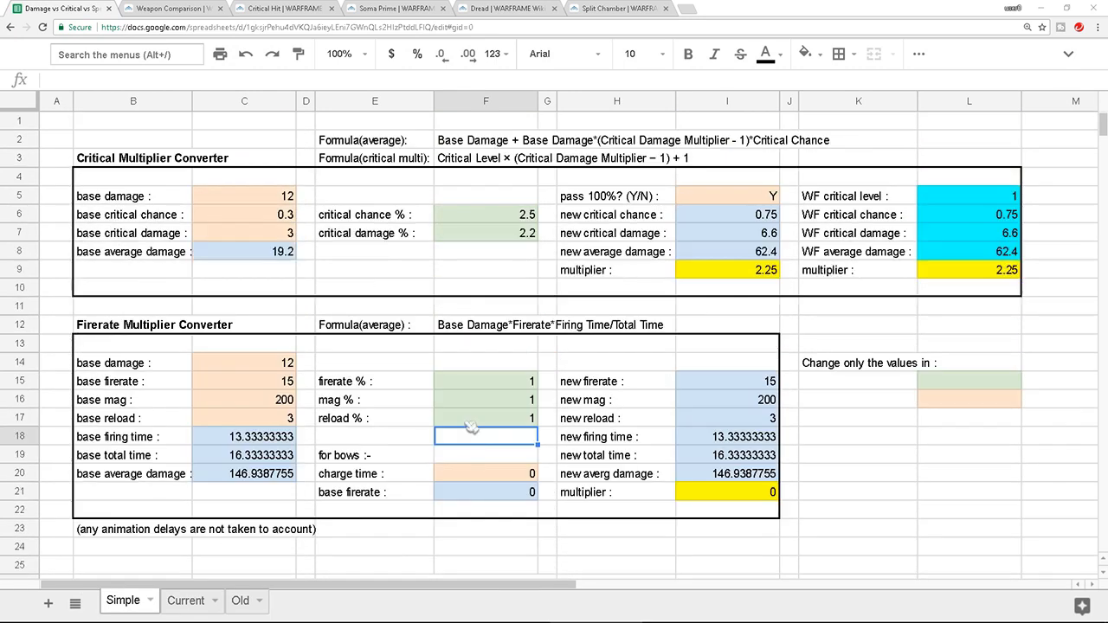
# - Set base critical chance to 0.5 and check the multiplier formula and base damage
pyautogui.click(244, 214)
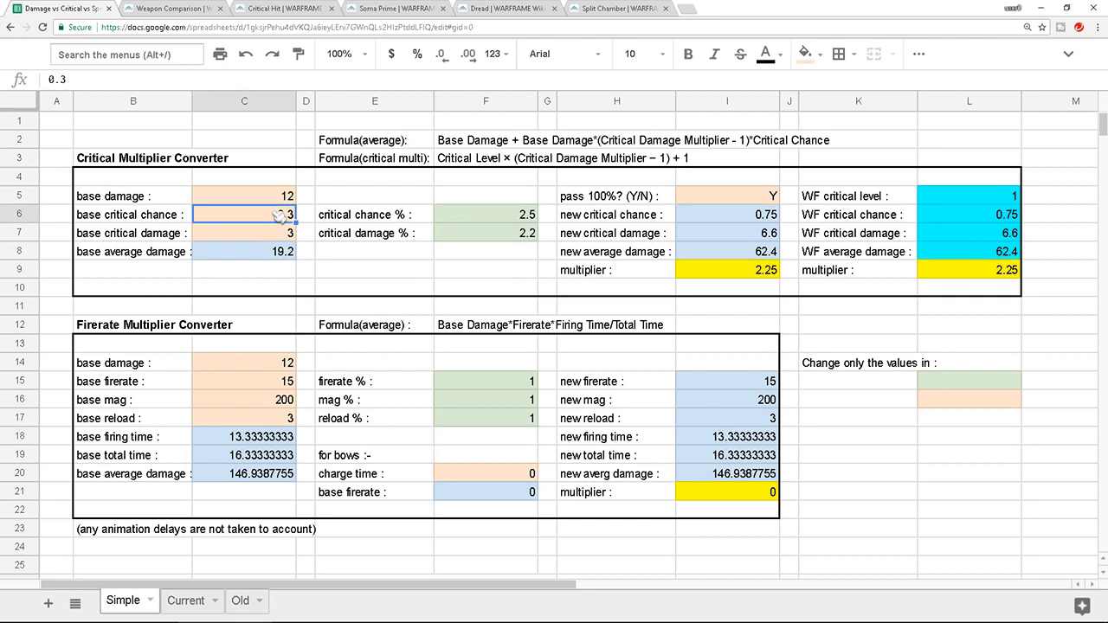
pyautogui.write('0.5')
pyautogui.click(244, 233)
pyautogui.write('2')
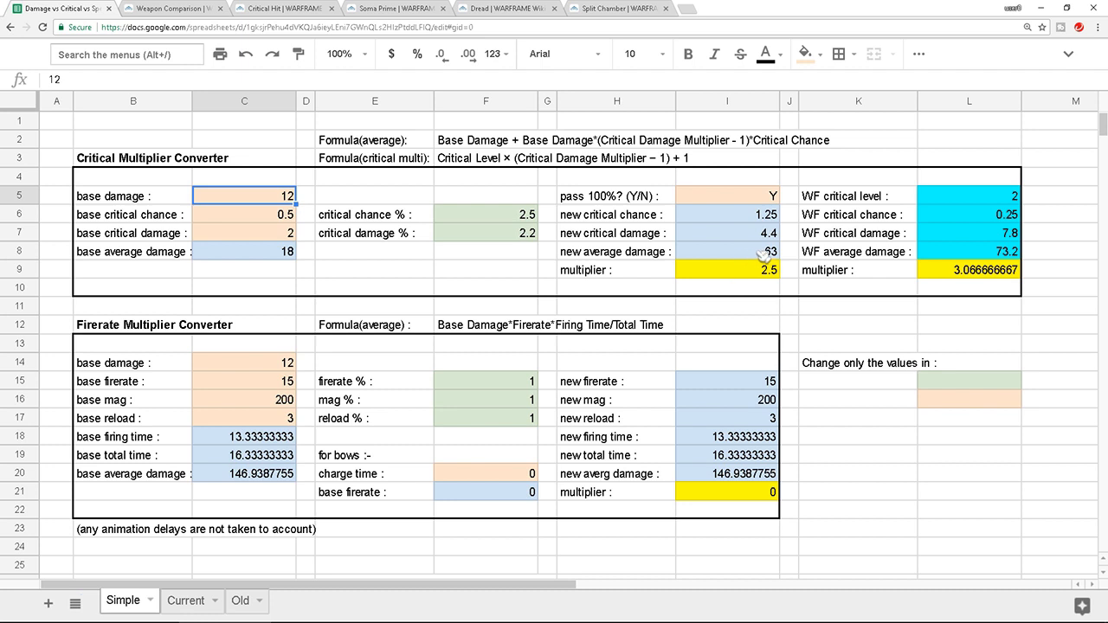
pyautogui.click(727, 251)
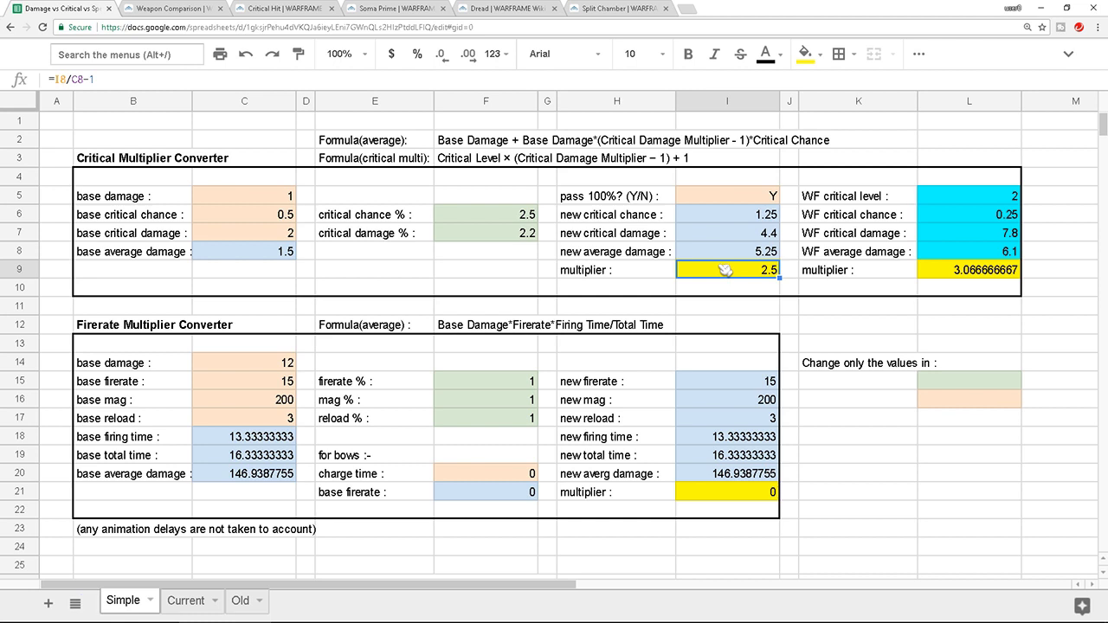
pyautogui.click(243, 196)
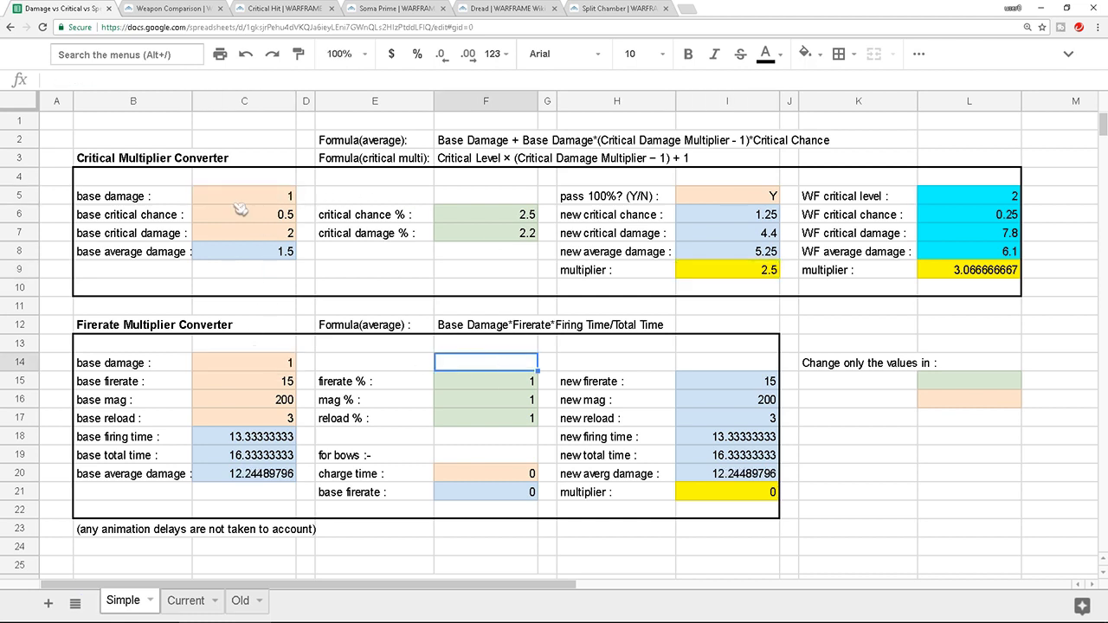
pyautogui.click(374, 268)
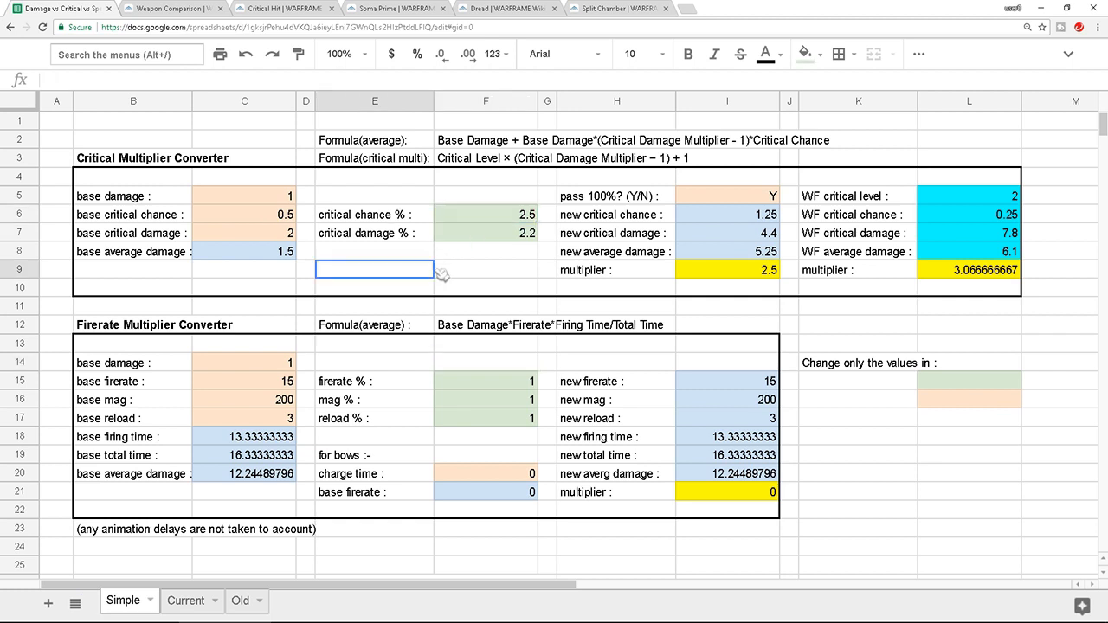
pyautogui.click(485, 214)
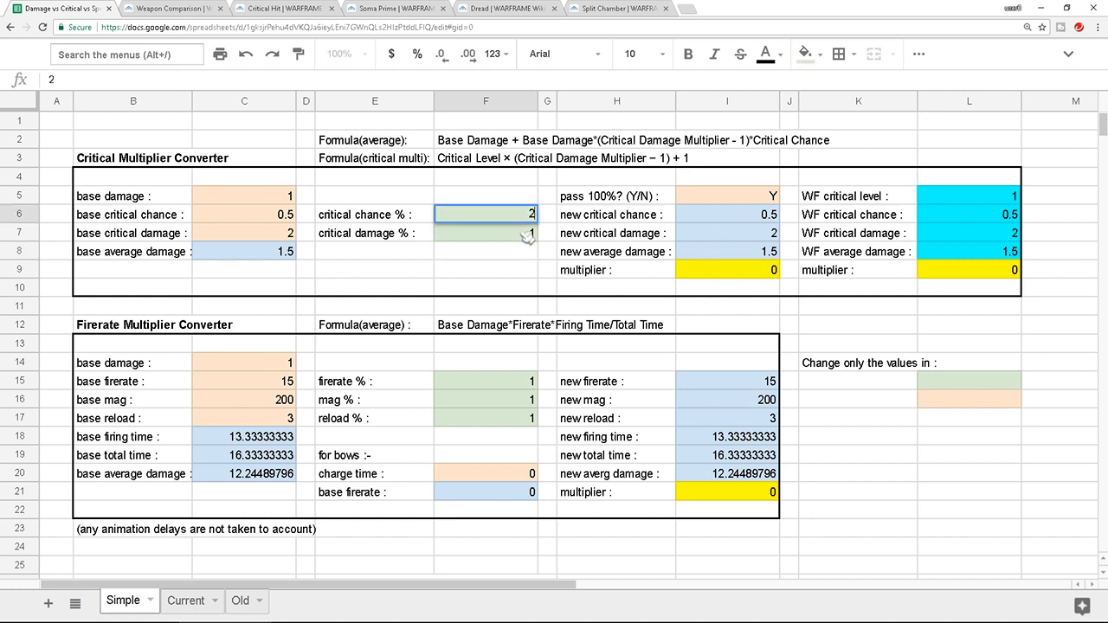
pyautogui.write('2.5')
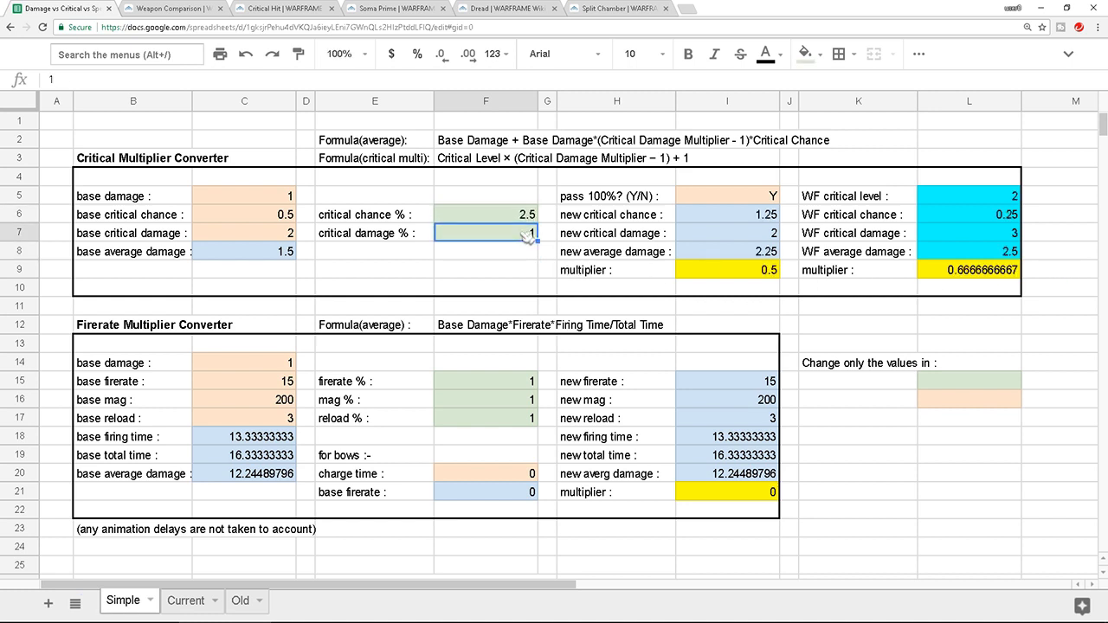
pyautogui.write('2.2')
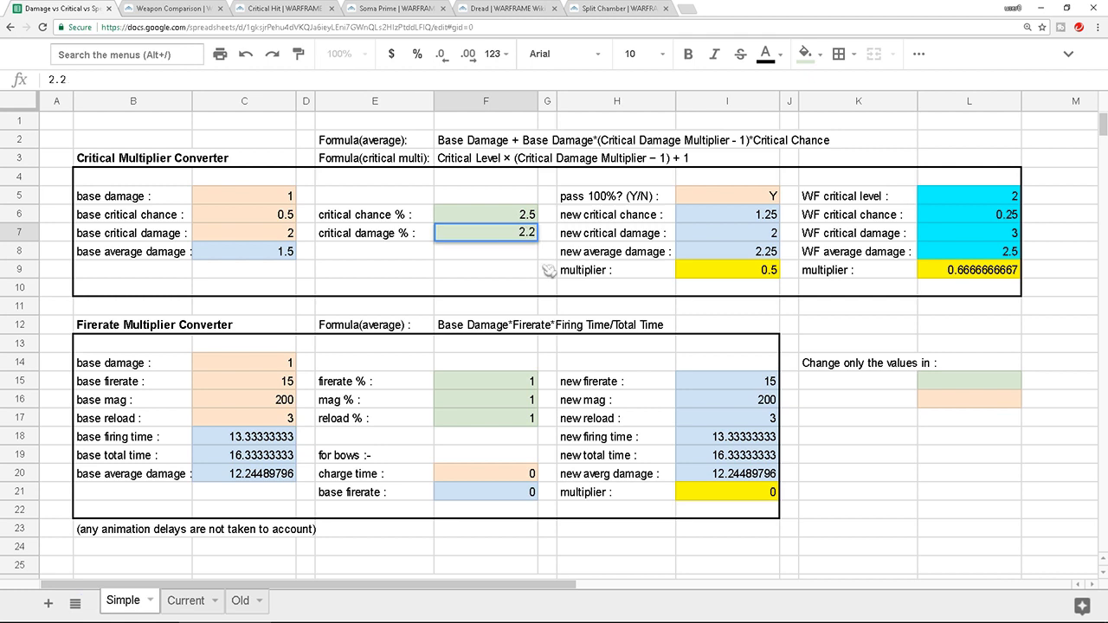
pyautogui.press('Enter')
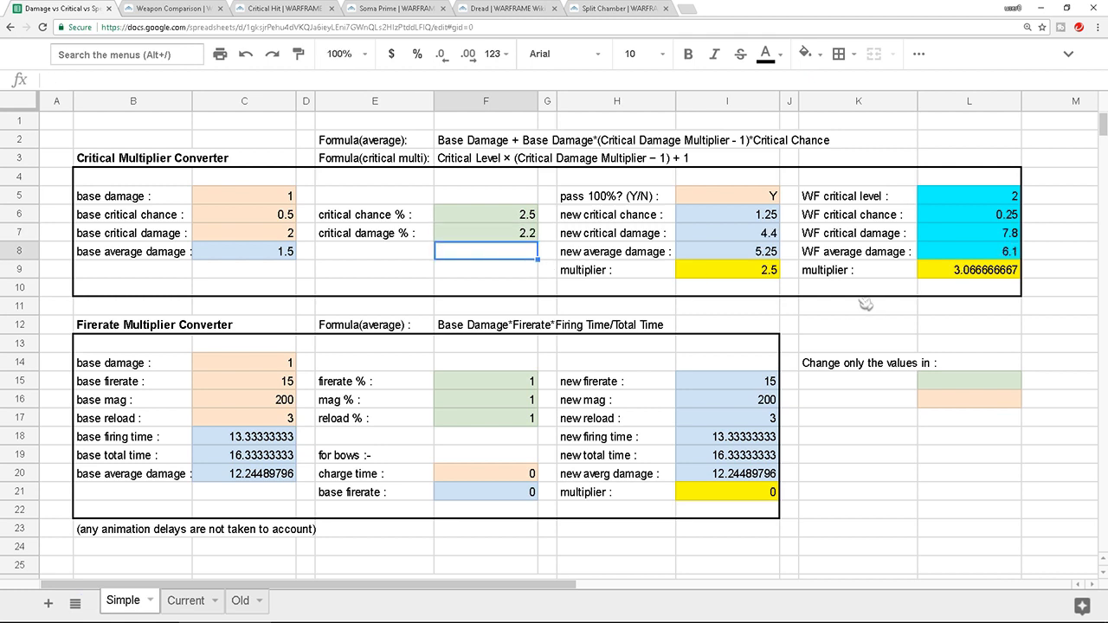
pyautogui.moveTo(935, 287)
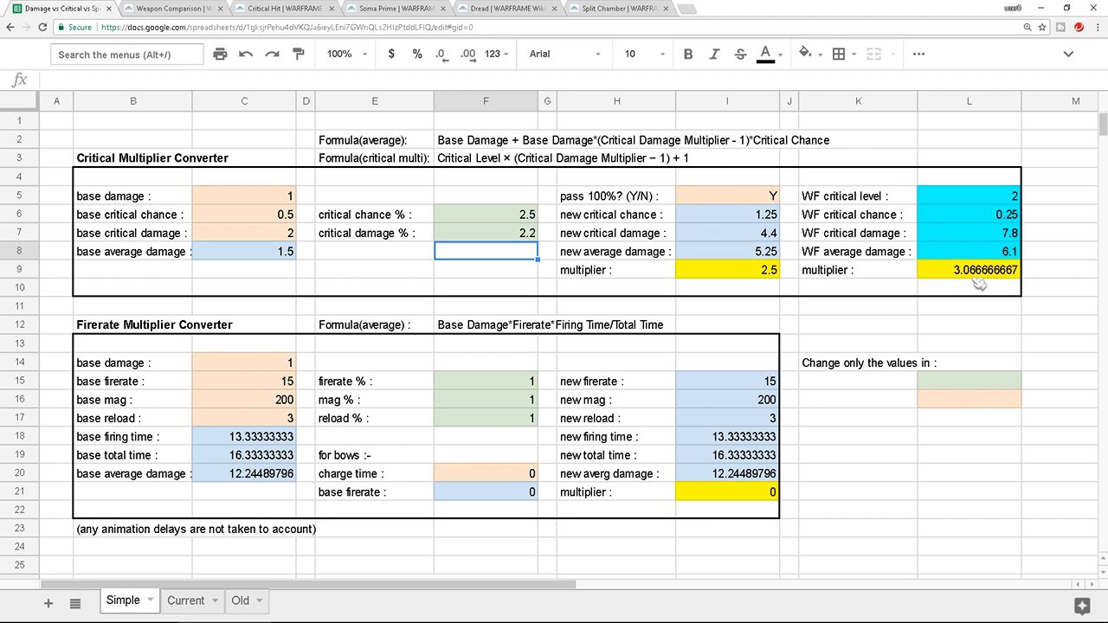
pyautogui.moveTo(839, 245)
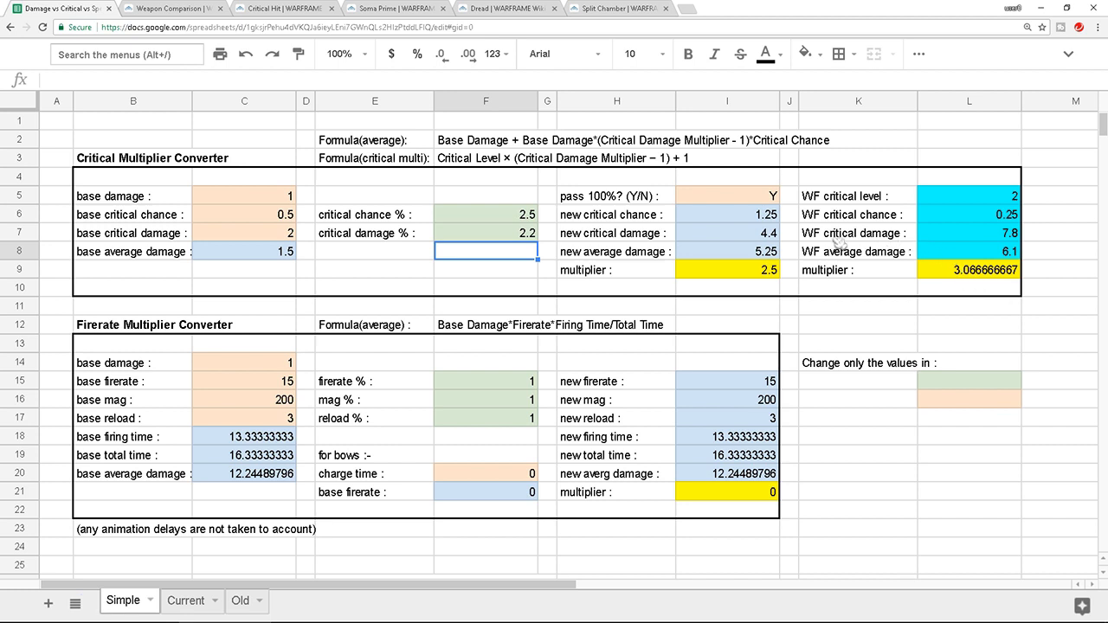
pyautogui.moveTo(831, 240)
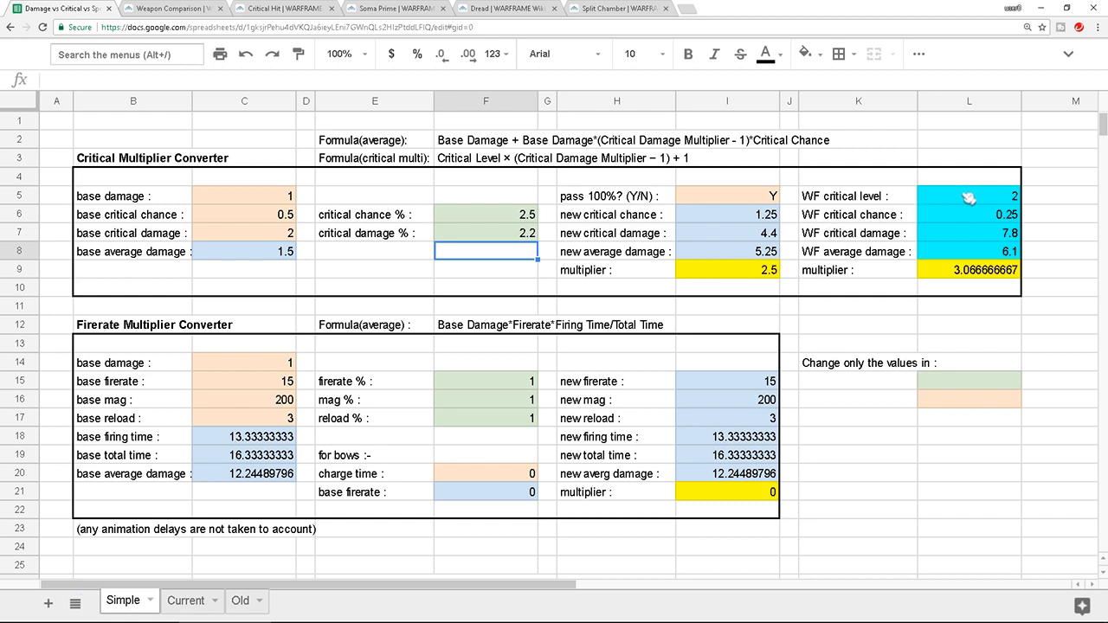
pyautogui.moveTo(796, 249)
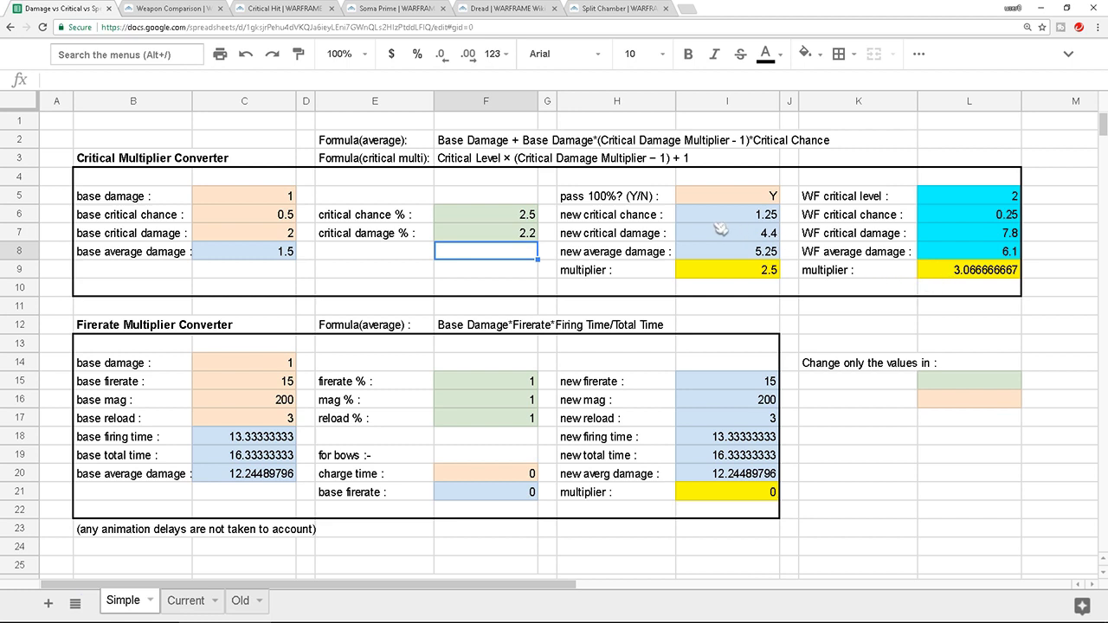
pyautogui.moveTo(703, 279)
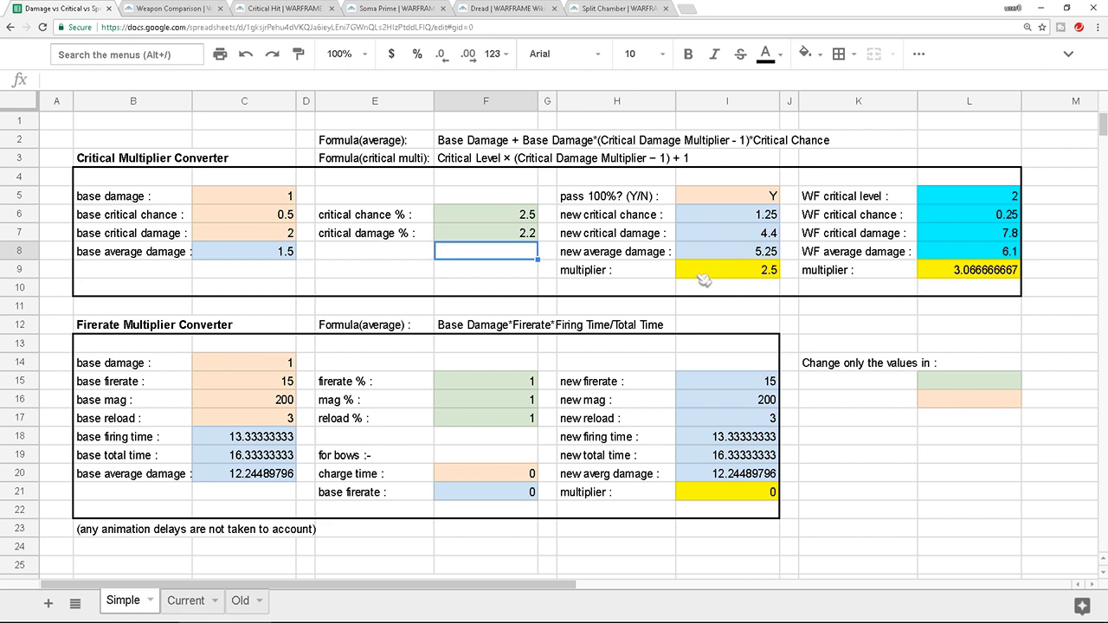
pyautogui.click(726, 269)
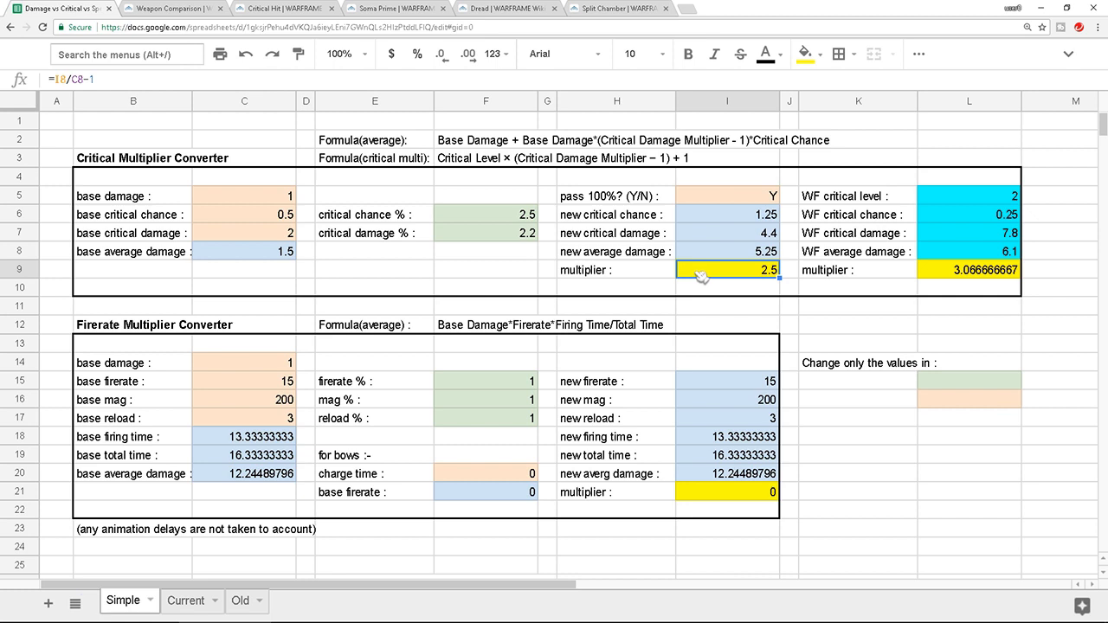
pyautogui.moveTo(722, 277)
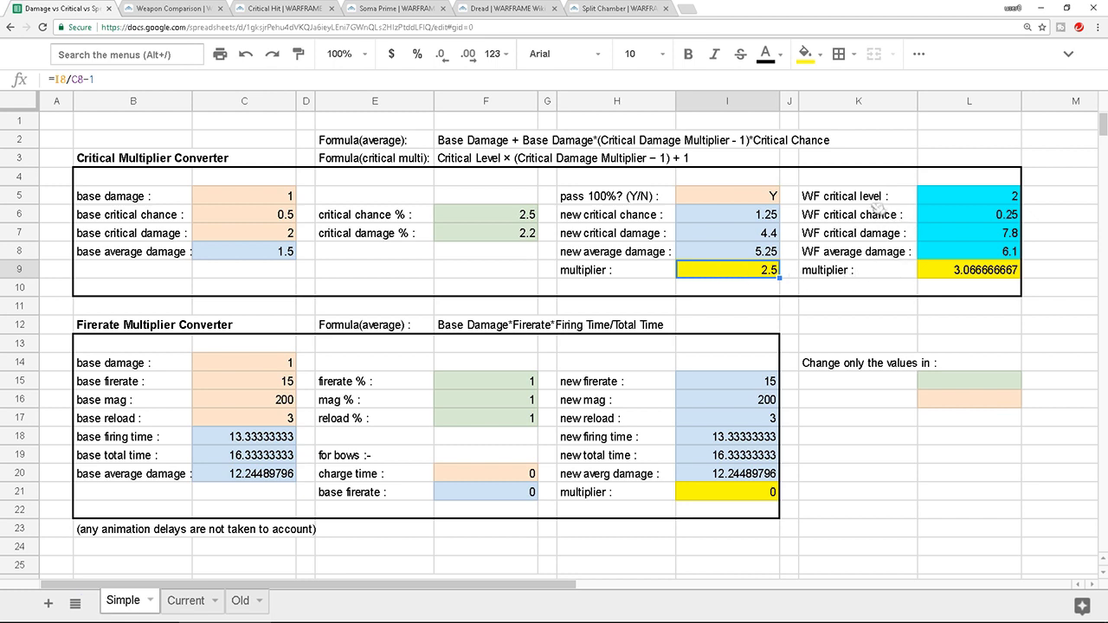
pyautogui.click(969, 196)
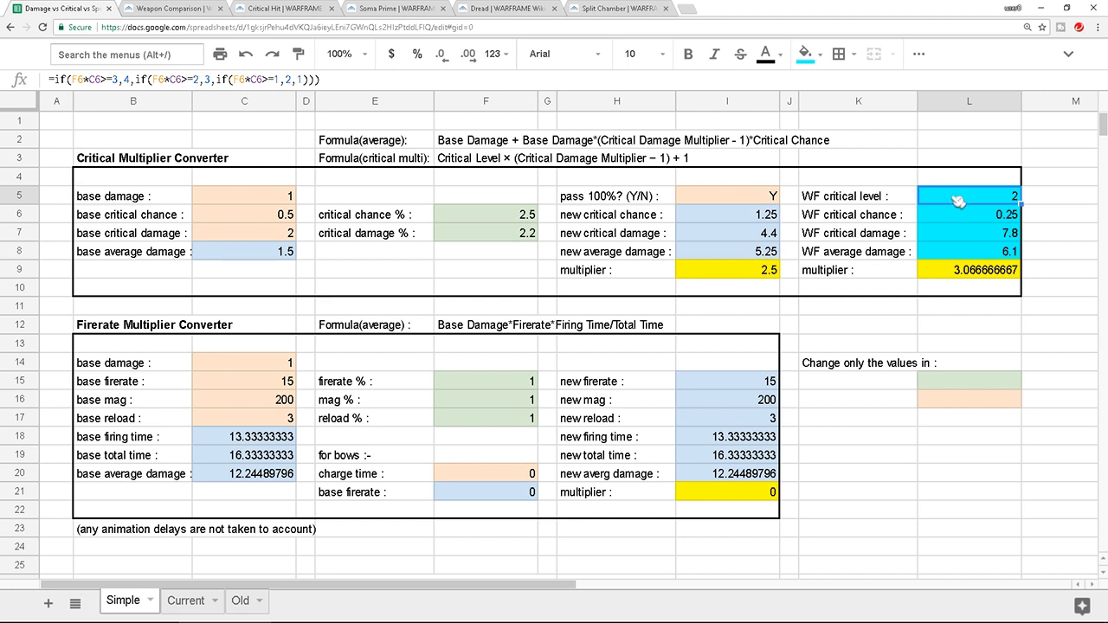
pyautogui.click(284, 7)
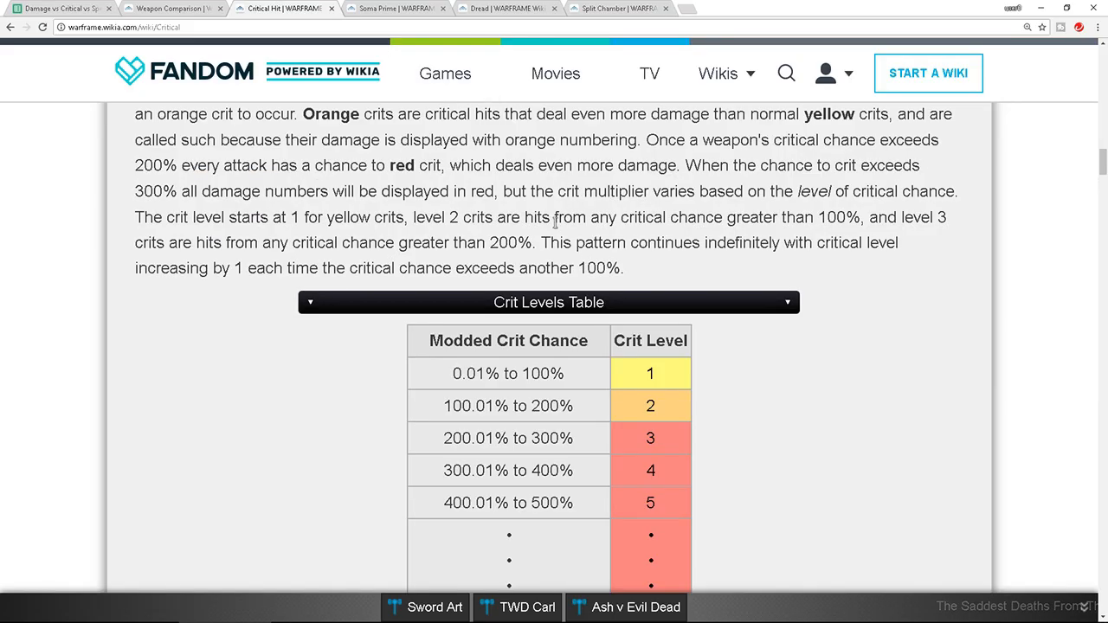
pyautogui.scroll(-3)
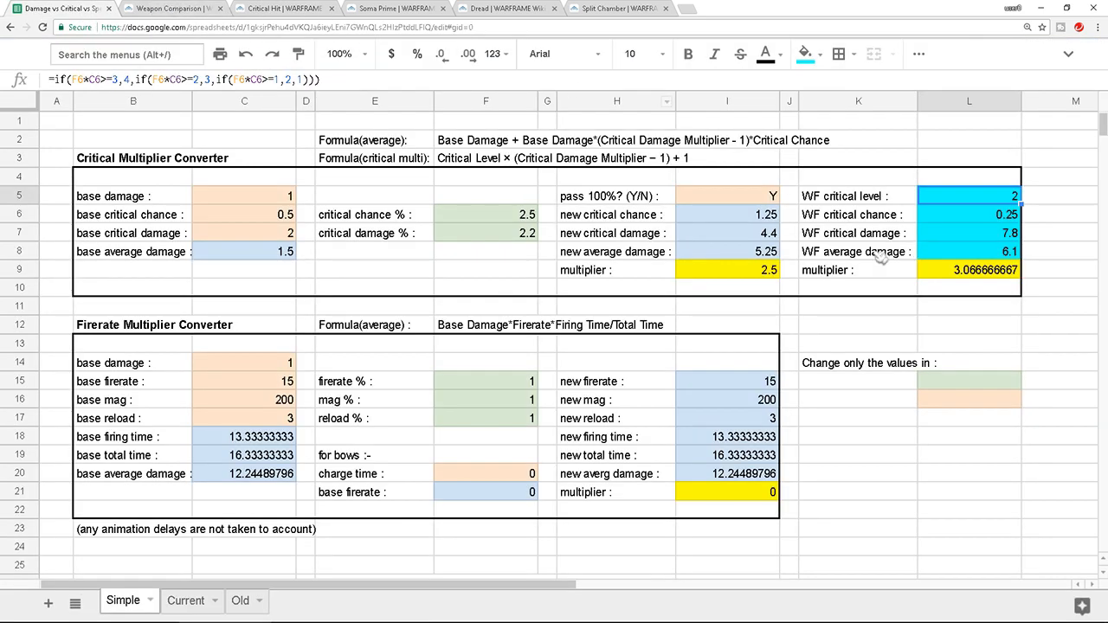
pyautogui.click(857, 251)
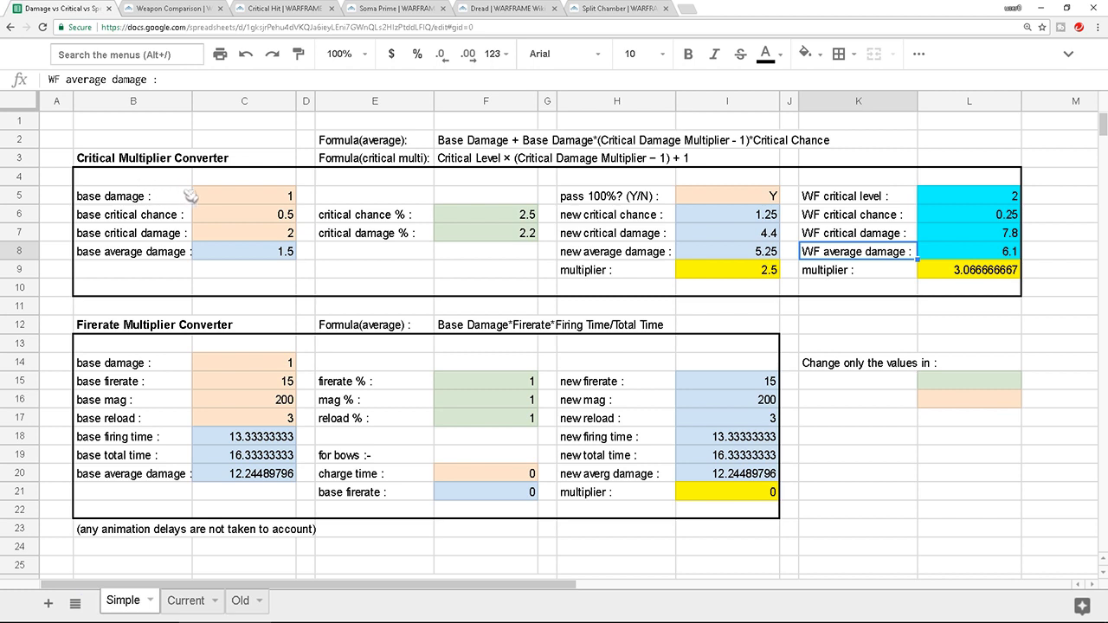
pyautogui.click(243, 196)
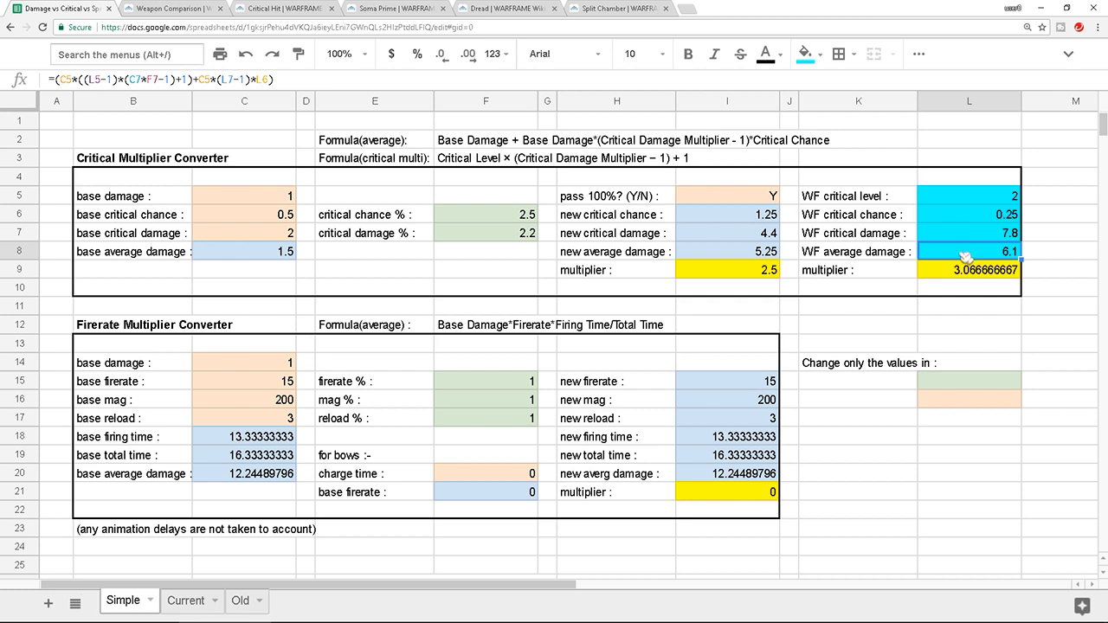
pyautogui.click(968, 213)
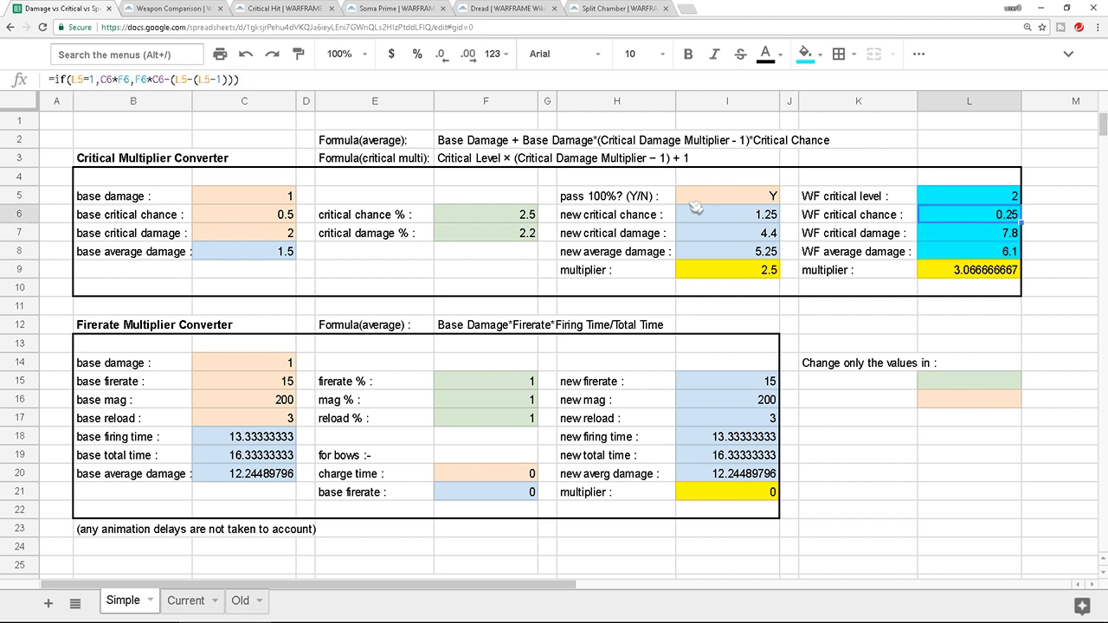
pyautogui.click(856, 196)
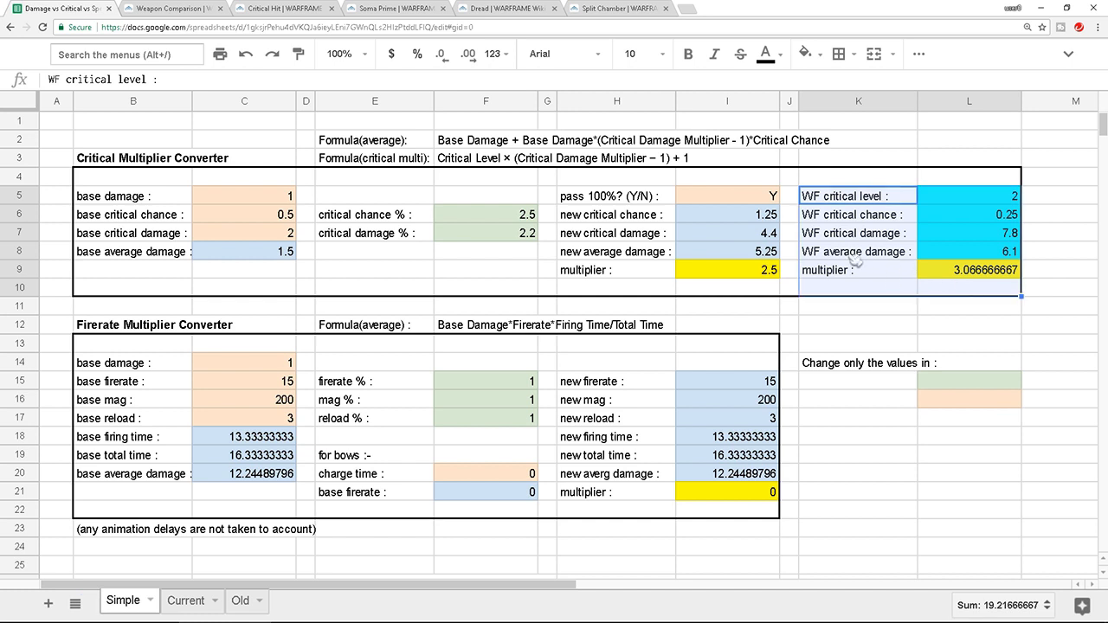
pyautogui.click(616, 196)
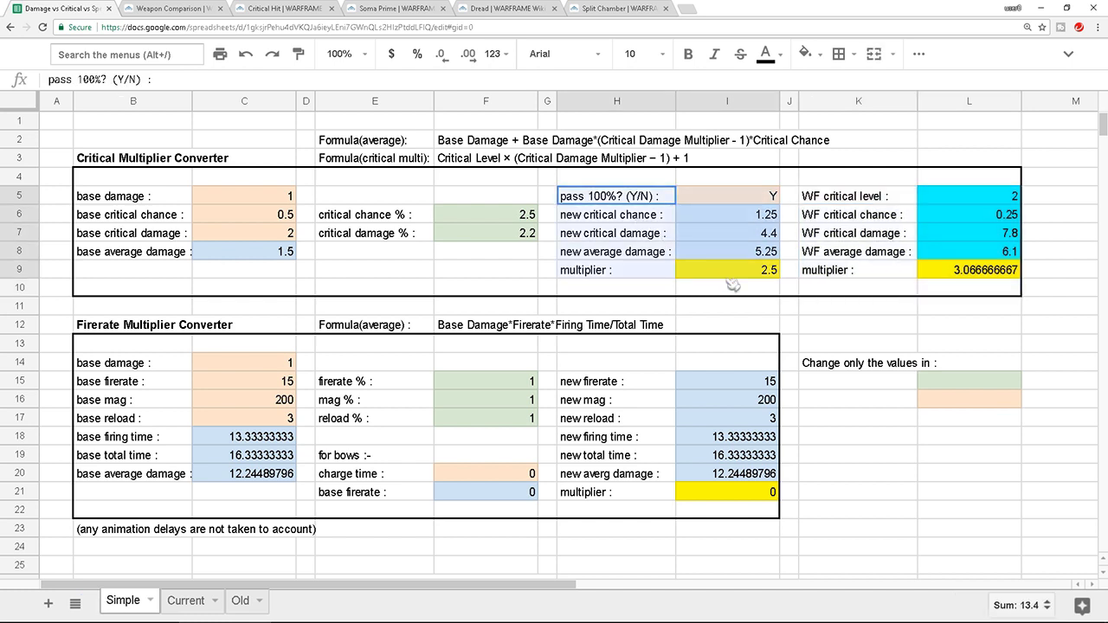
pyautogui.click(727, 286)
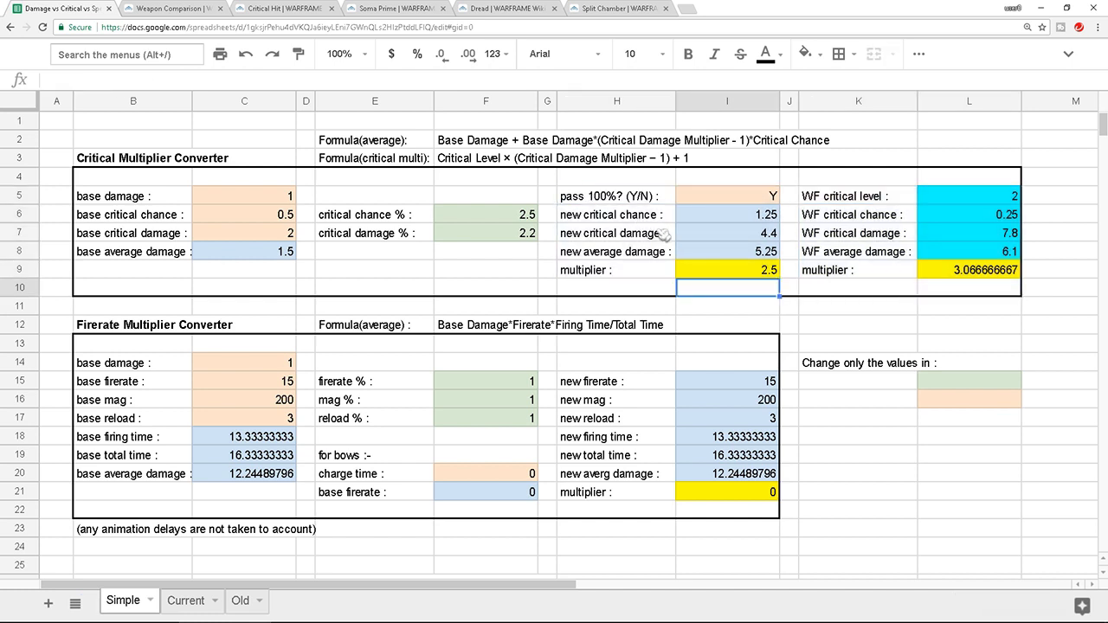
pyautogui.moveTo(683, 229)
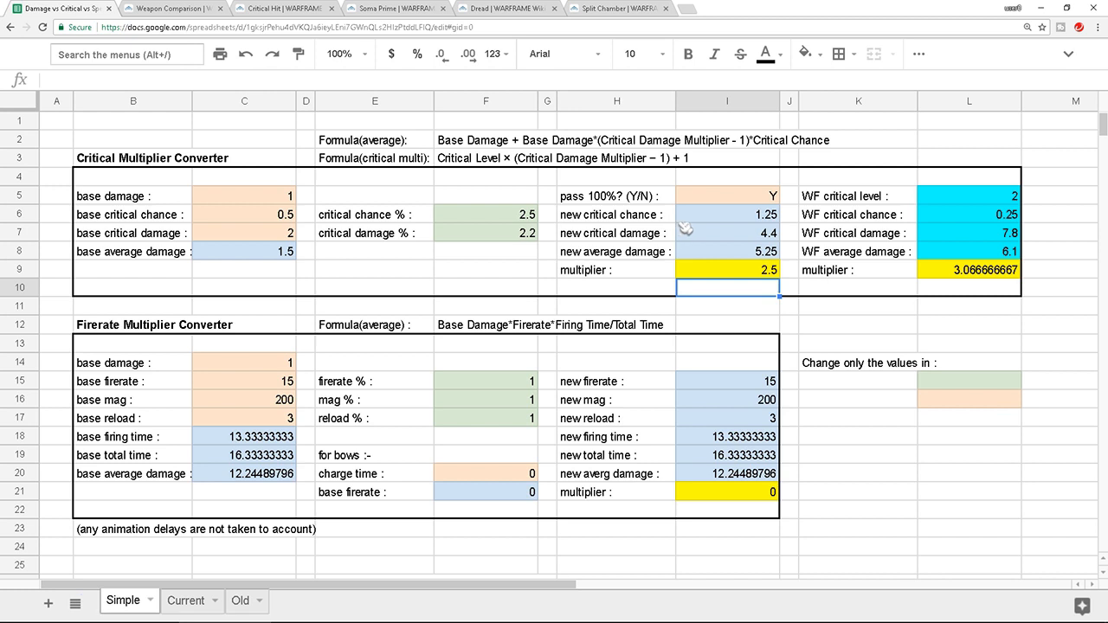
pyautogui.moveTo(692, 226)
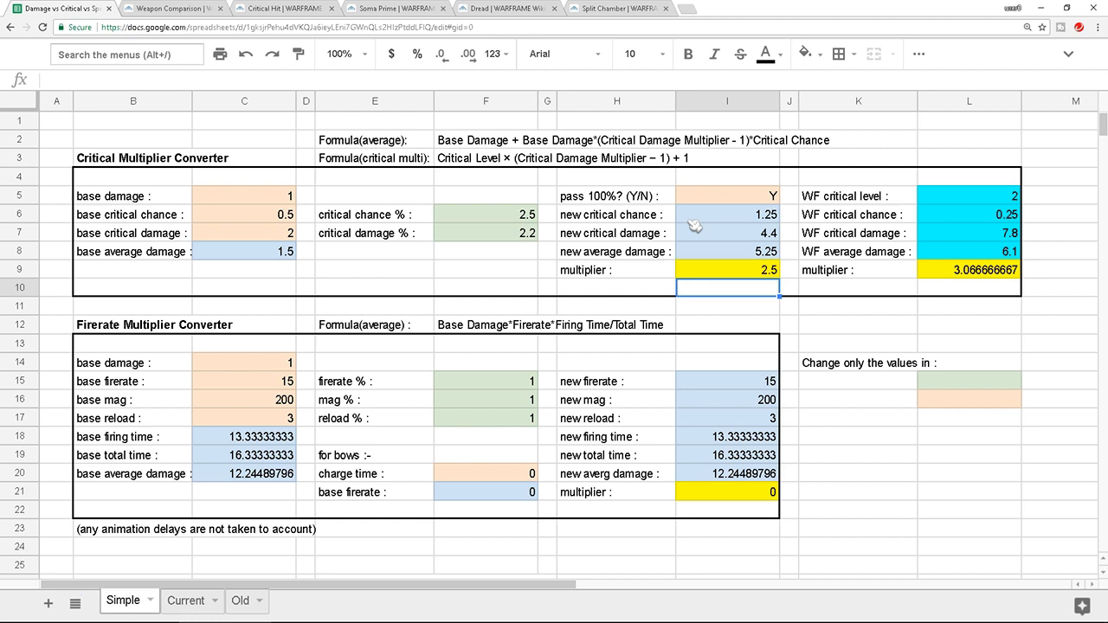
# - Inspect the new critical chance formula and set pass 100% to N
pyautogui.click(727, 214)
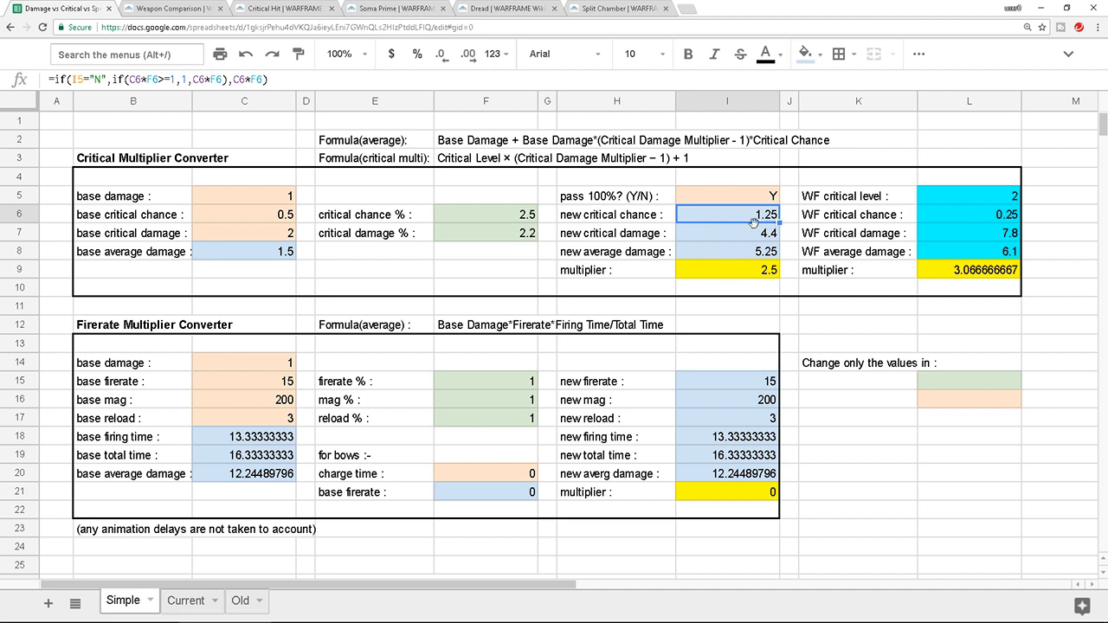
pyautogui.moveTo(745, 226)
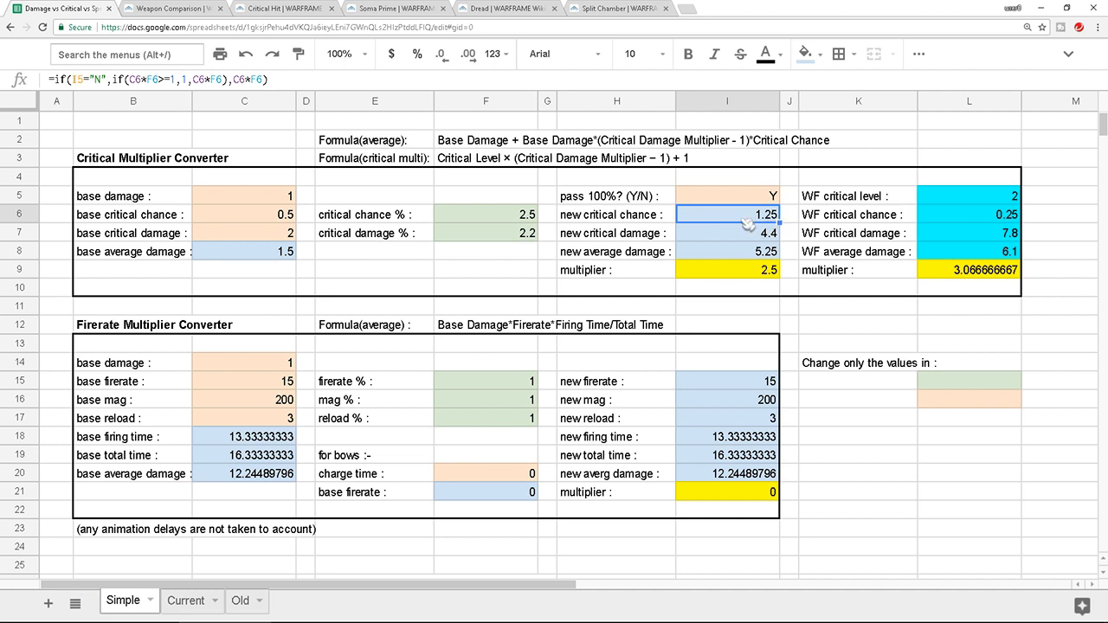
pyautogui.click(726, 196)
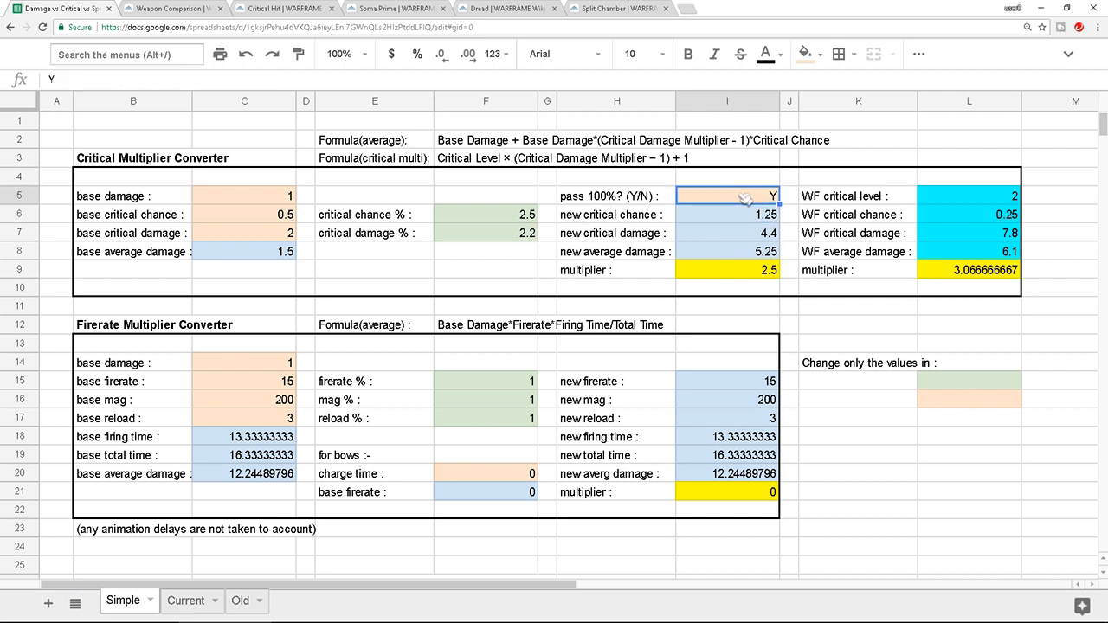
pyautogui.write('N')
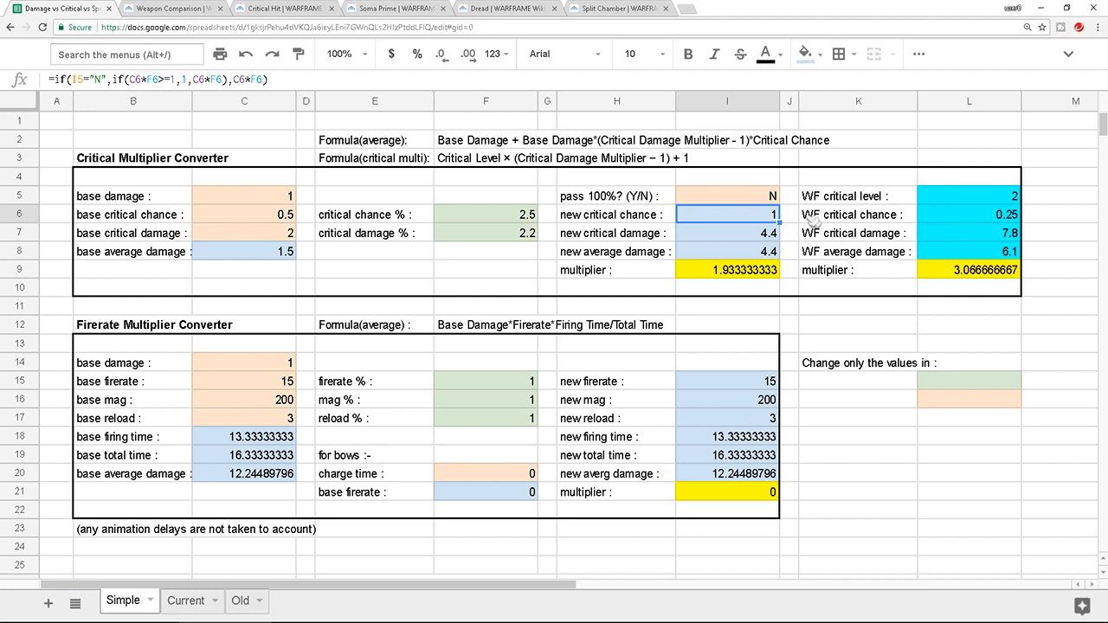
# - Try critical chance % values 20, 2 and 1.5, then restore 2.5
pyautogui.click(485, 214)
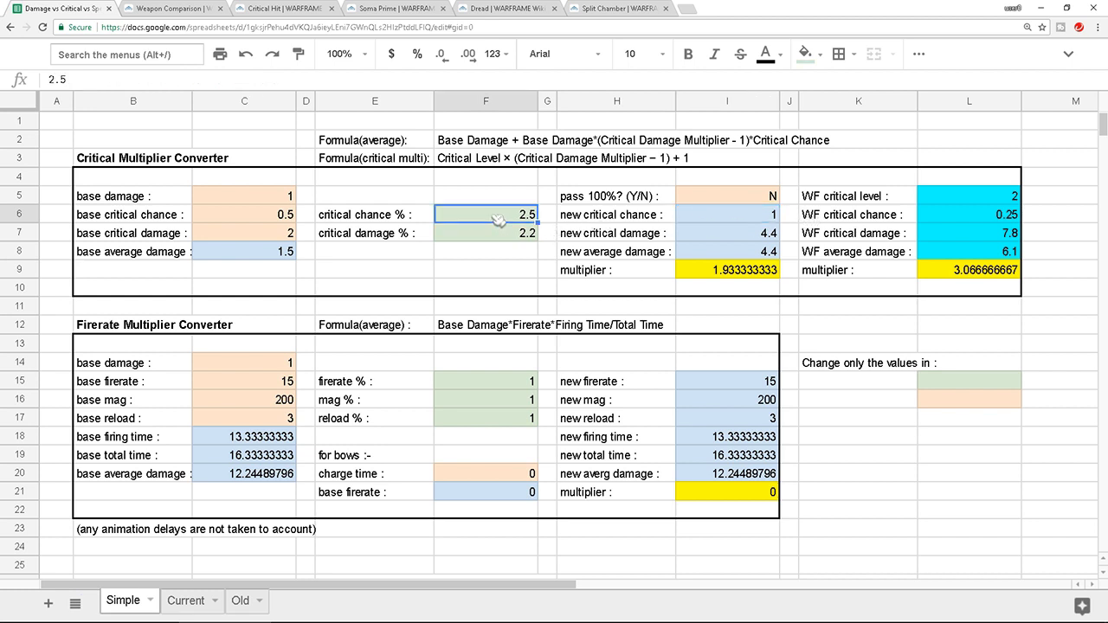
pyautogui.write('20')
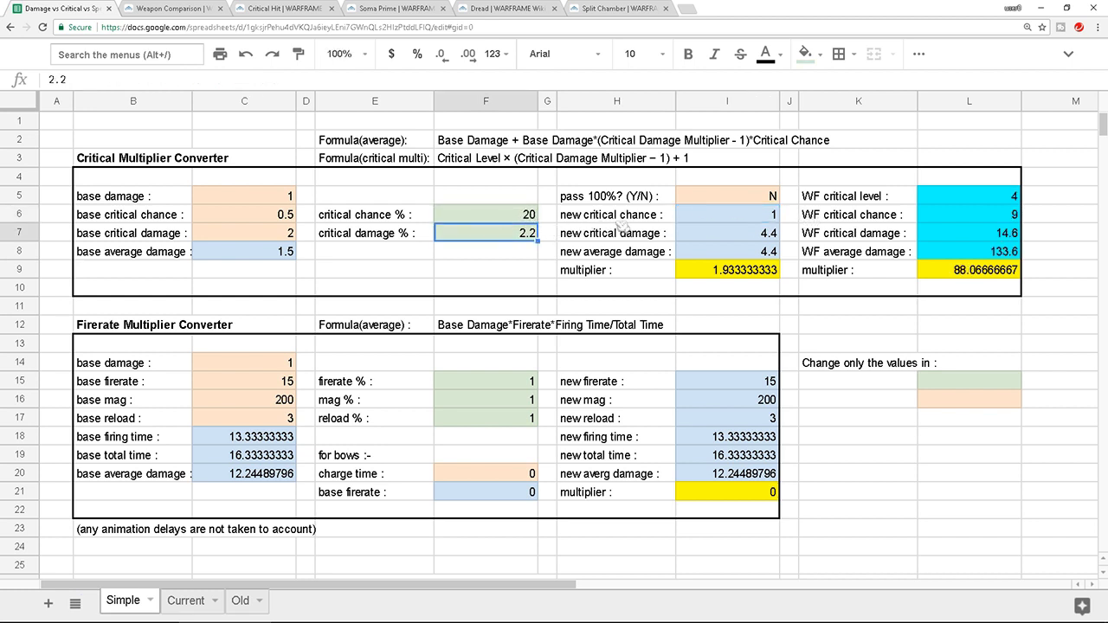
pyautogui.click(485, 214)
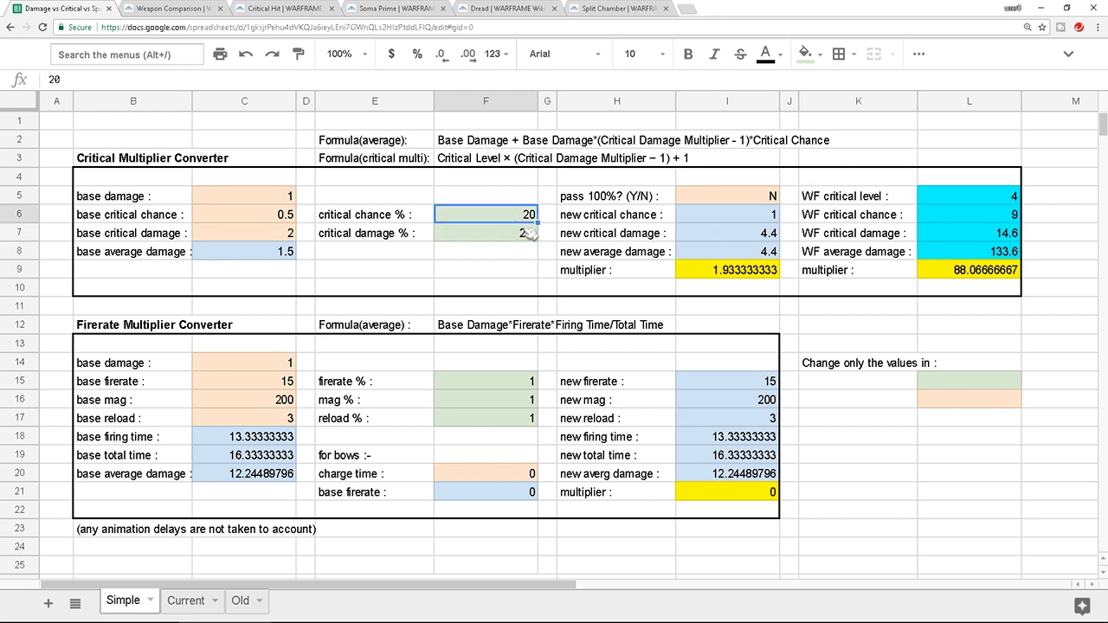
pyautogui.write('2')
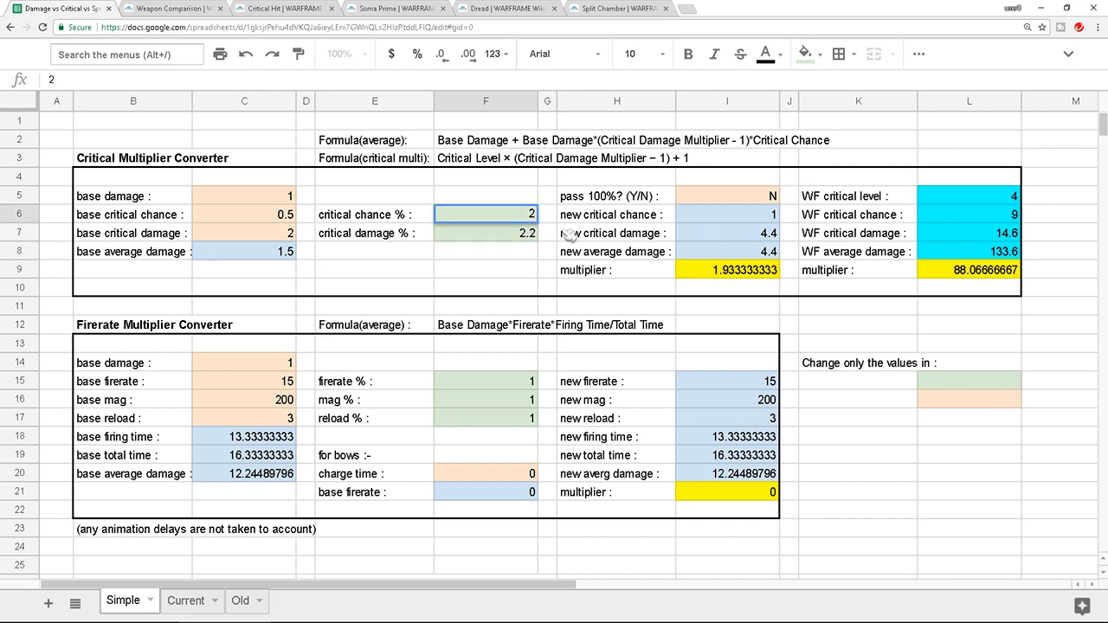
pyautogui.write('1.5')
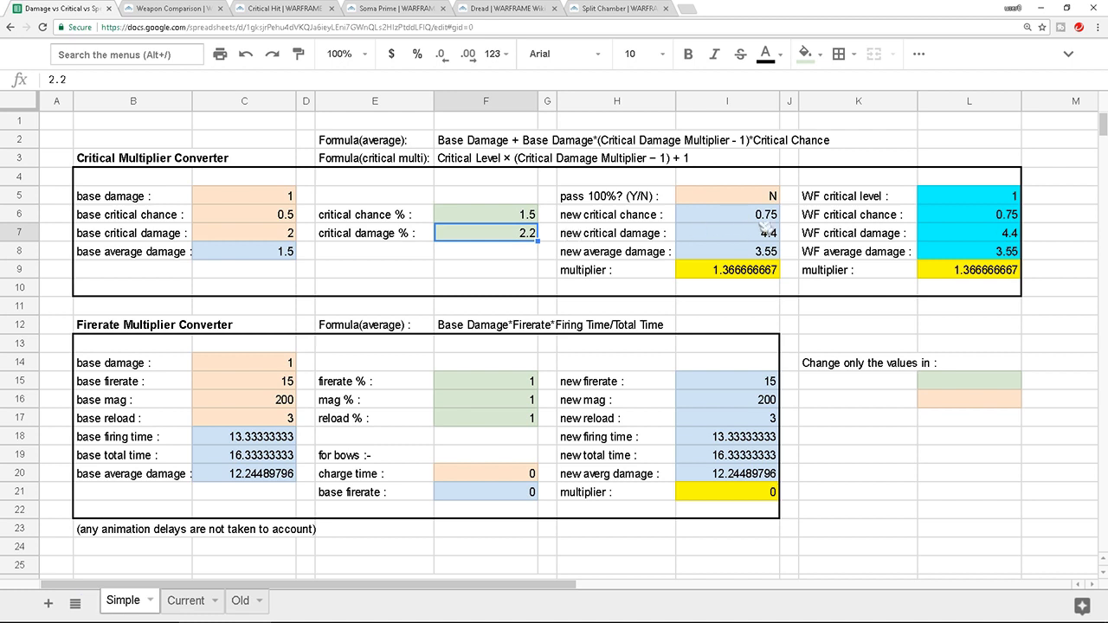
pyautogui.moveTo(734, 238)
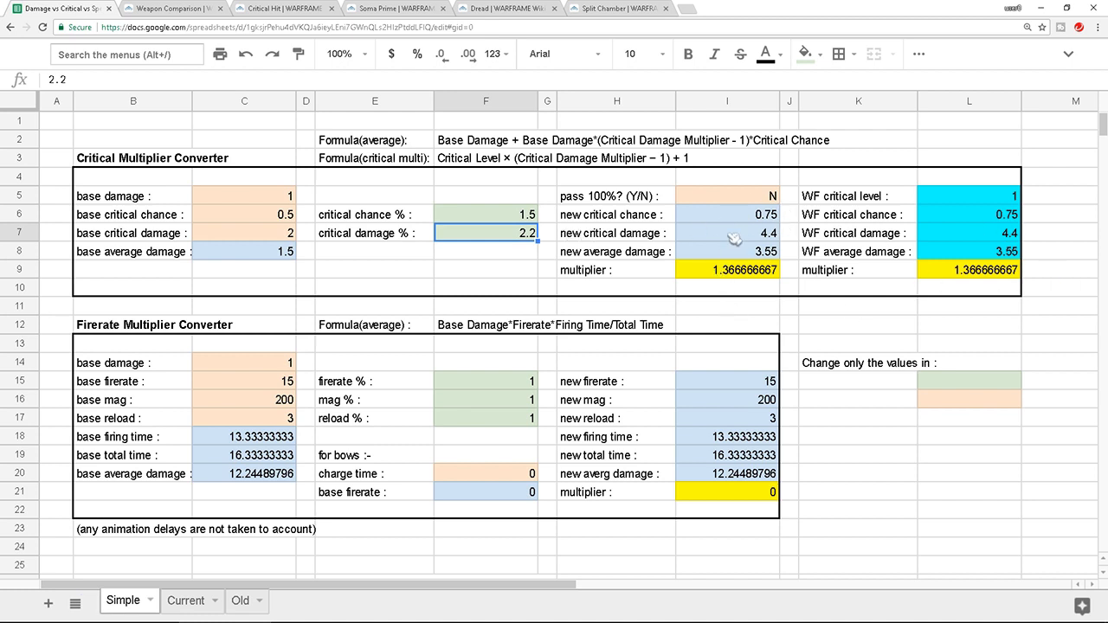
pyautogui.click(485, 214)
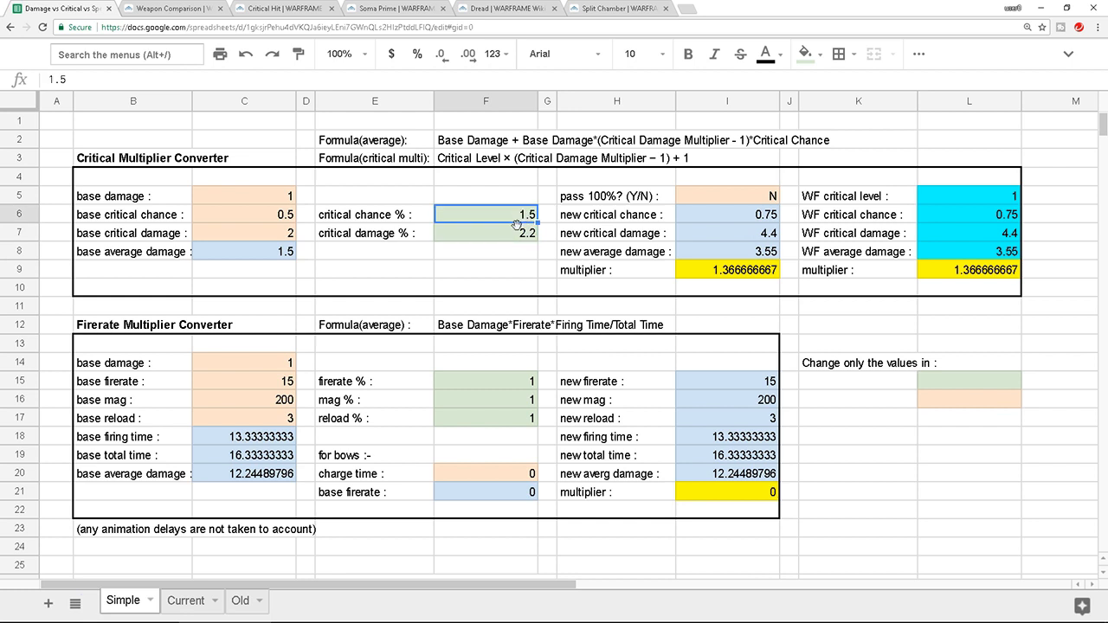
pyautogui.write('2.5')
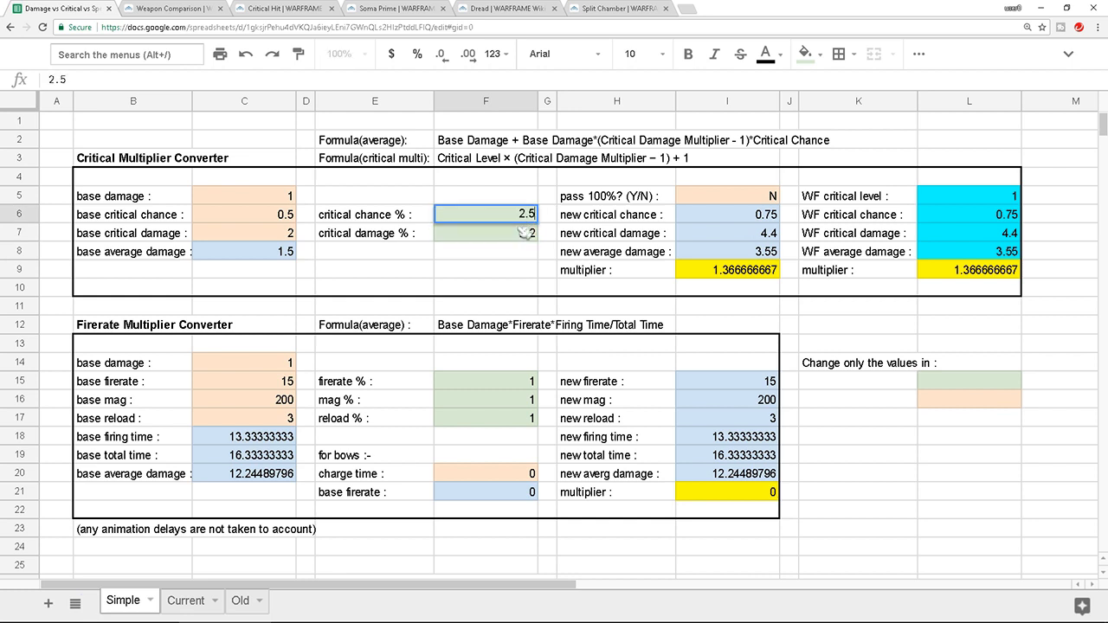
pyautogui.click(726, 215)
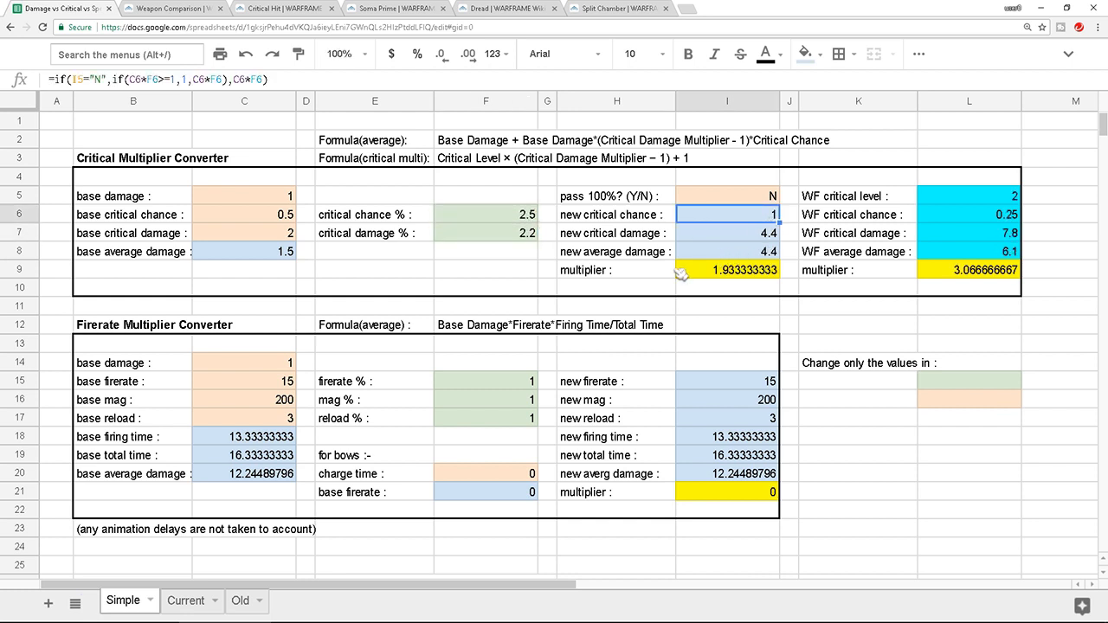
# - Set base firerate to 0, turning the firerate outputs into #DIV/0!
pyautogui.click(727, 269)
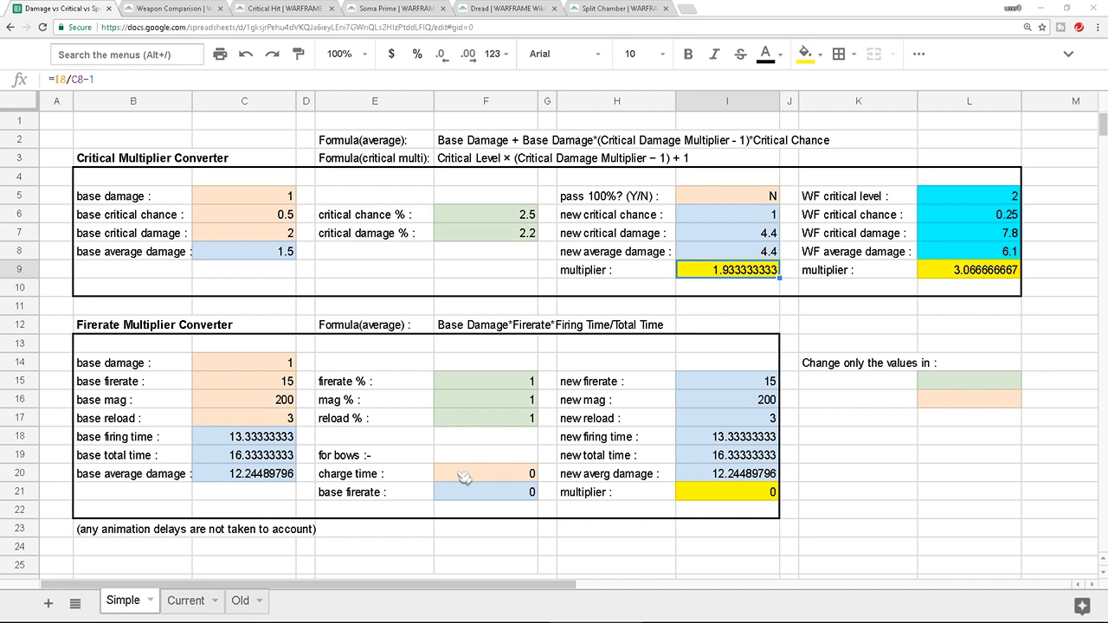
pyautogui.moveTo(399, 452)
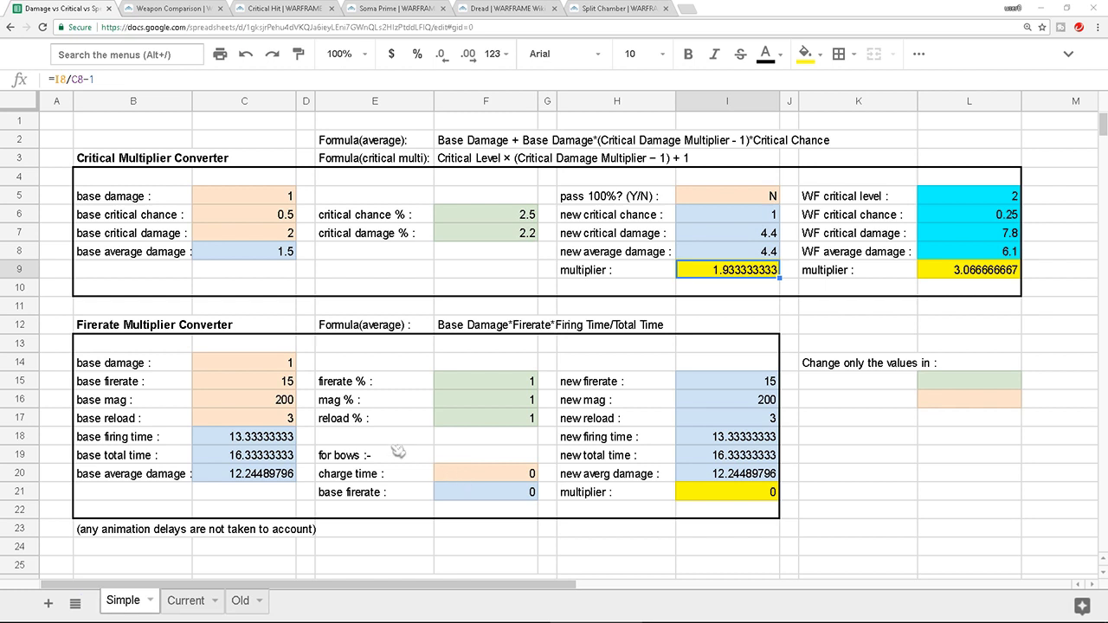
pyautogui.click(243, 381)
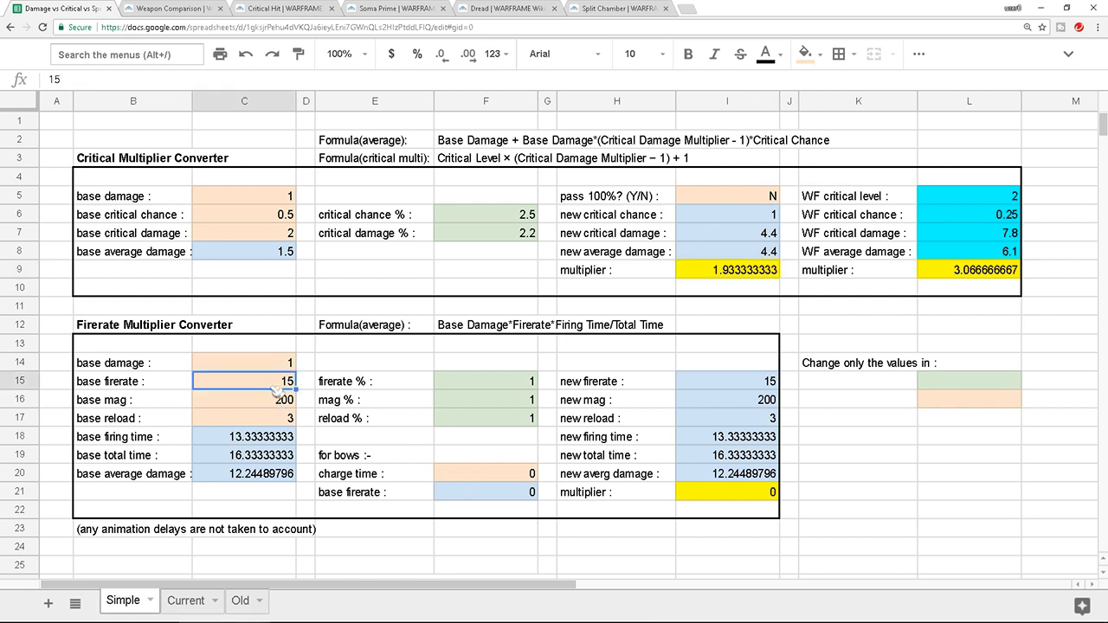
pyautogui.write('0')
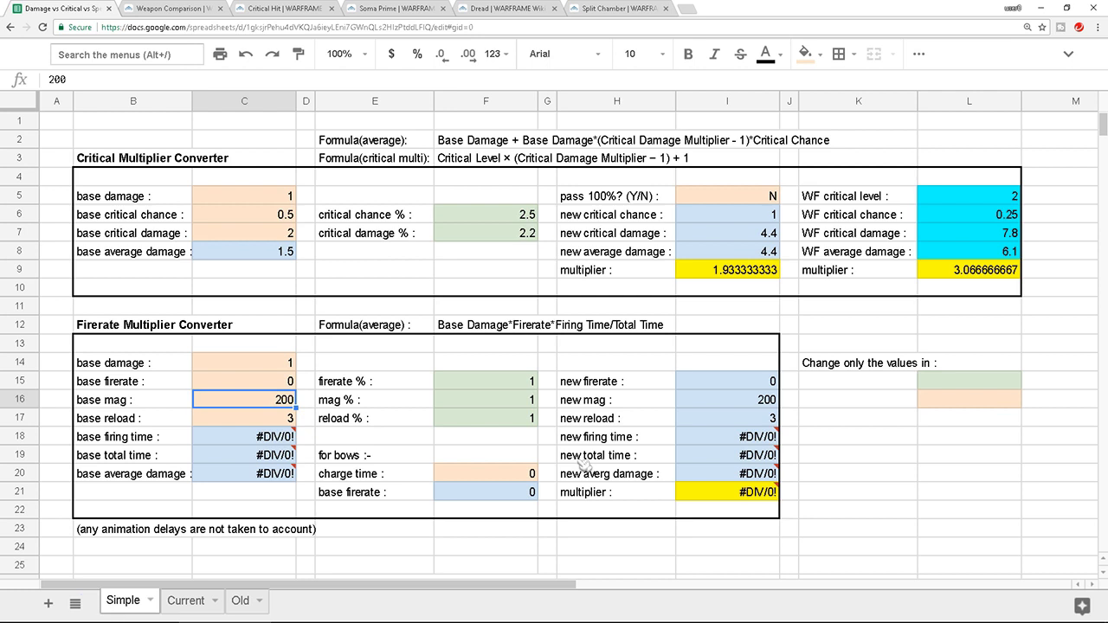
pyautogui.click(485, 473)
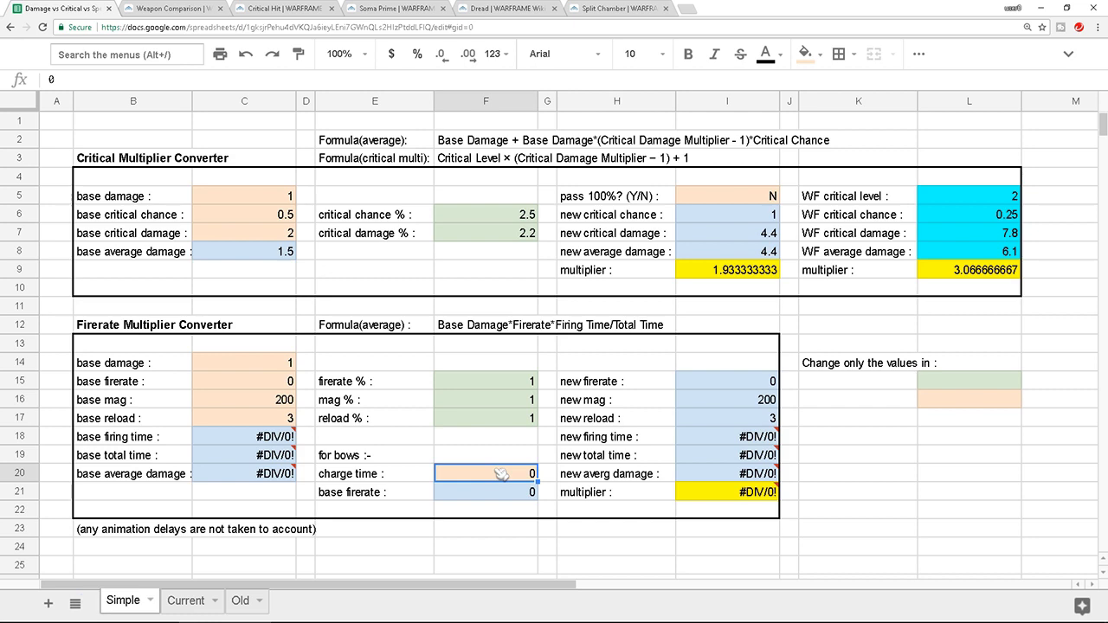
pyautogui.scroll(-3)
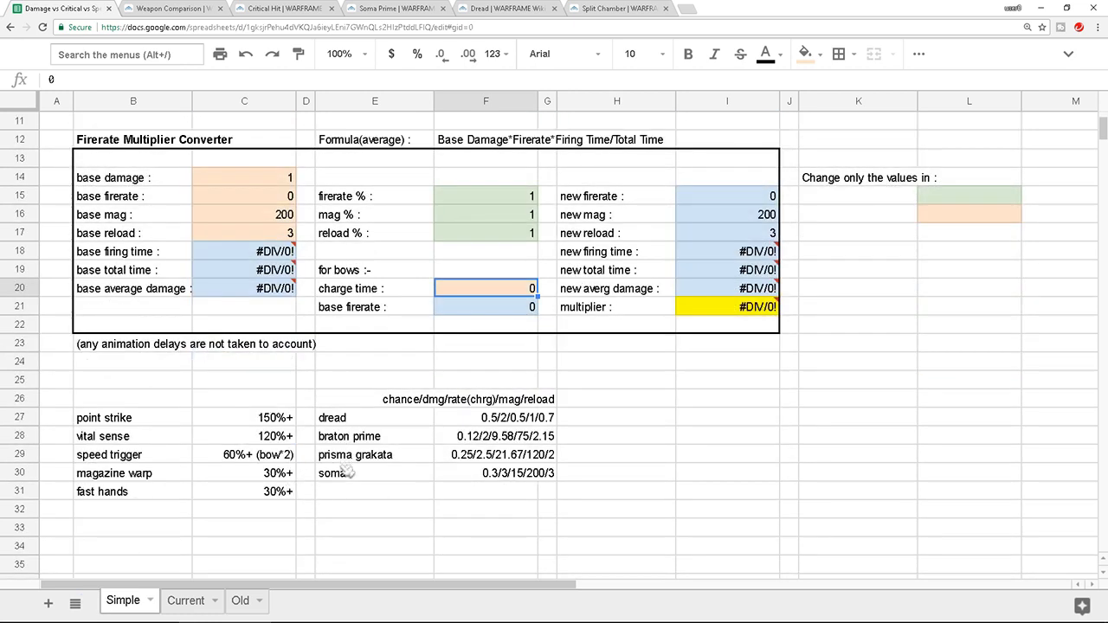
pyautogui.moveTo(432, 419)
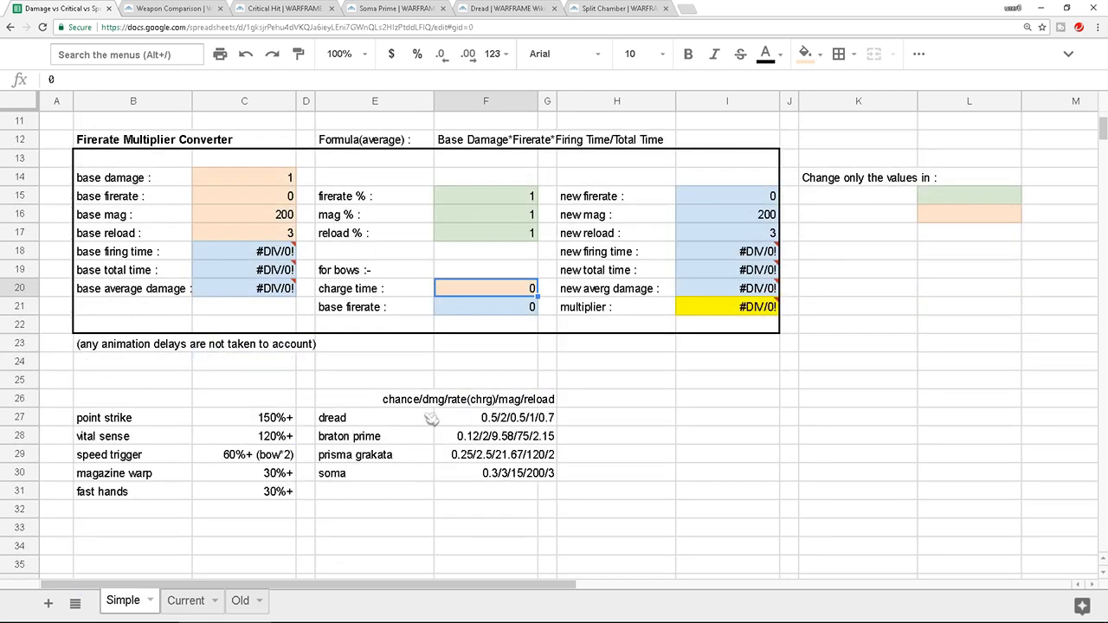
pyautogui.moveTo(525, 425)
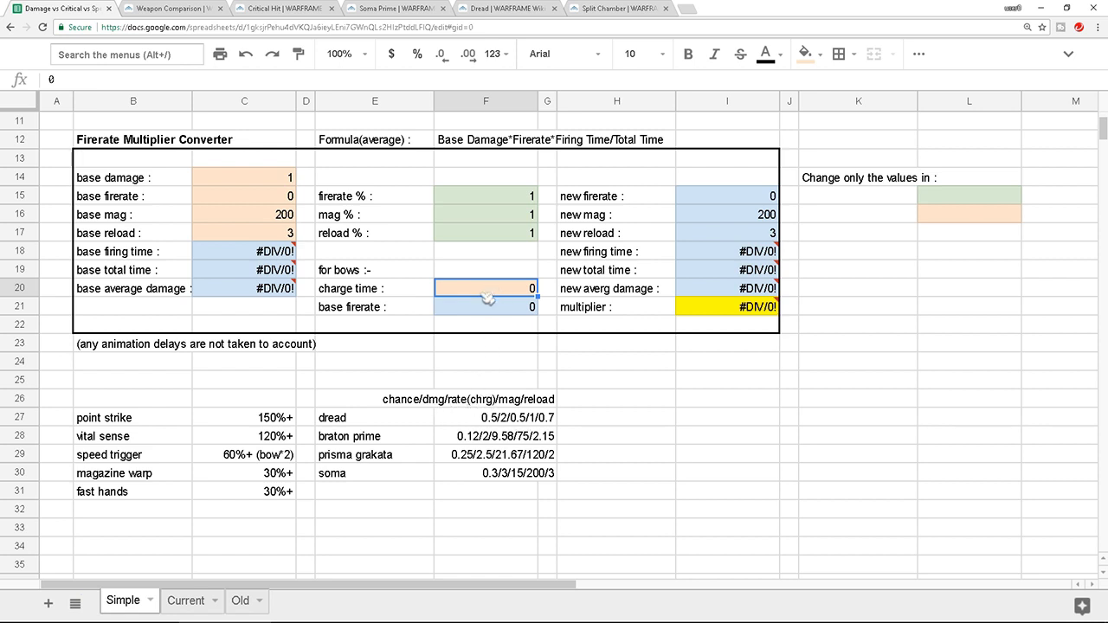
# - Set bow charge time to 0.5, giving a bow base firerate of 2
pyautogui.click(373, 269)
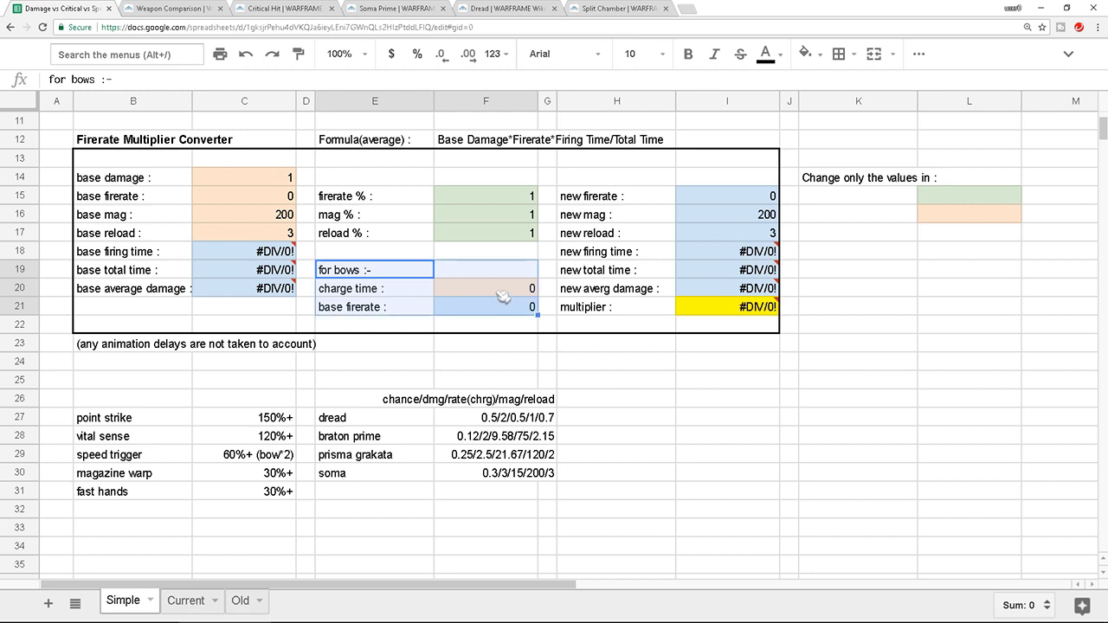
pyautogui.click(485, 288)
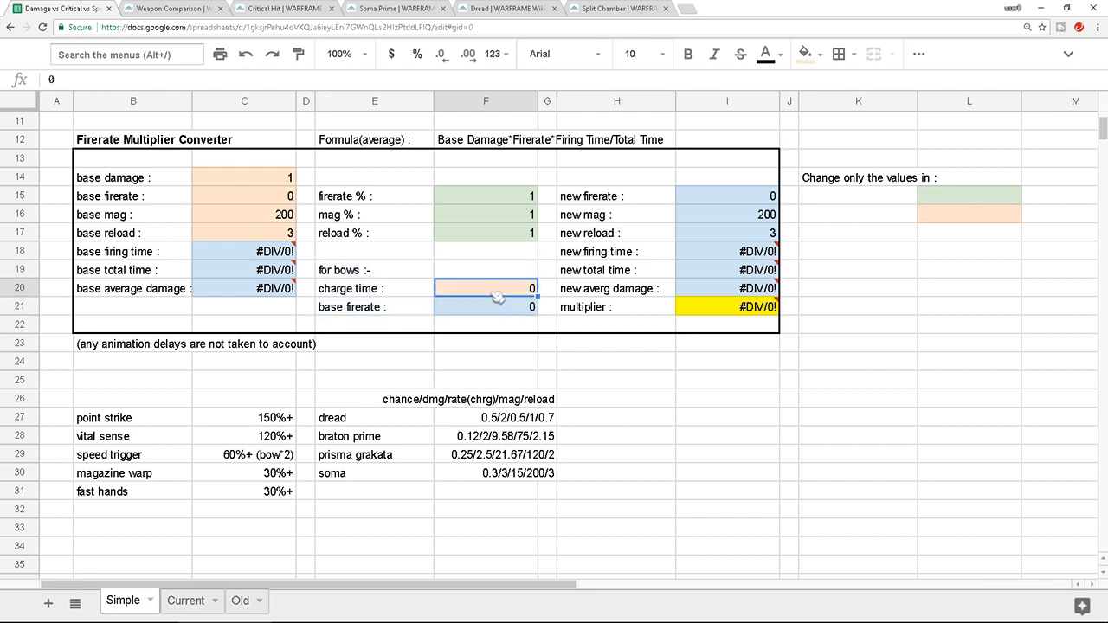
pyautogui.write('0.5')
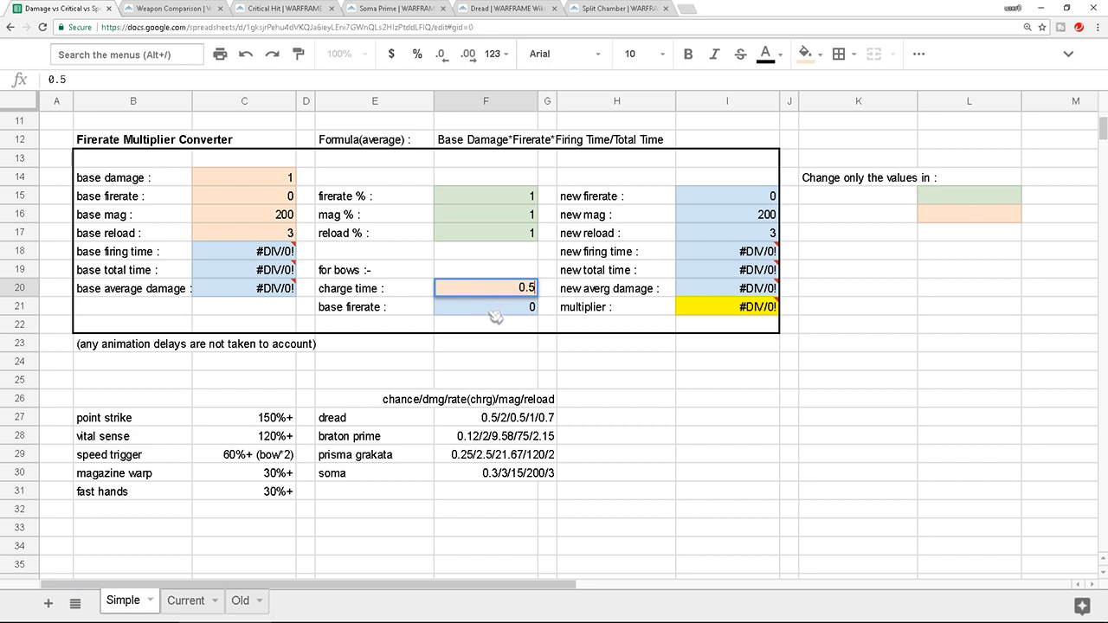
pyautogui.click(486, 307)
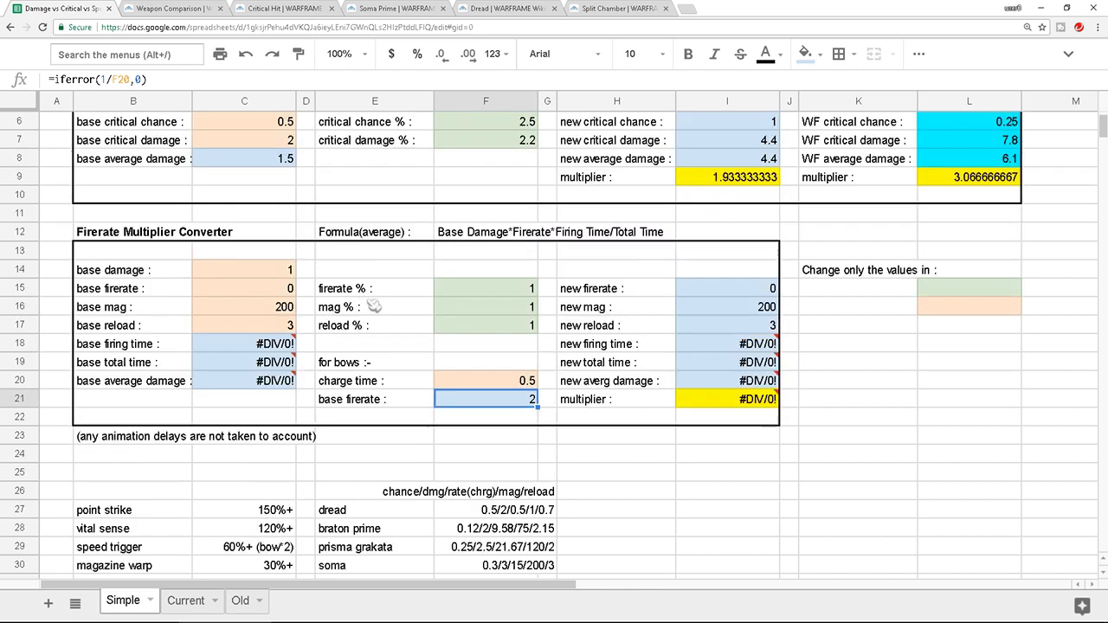
pyautogui.scroll(3)
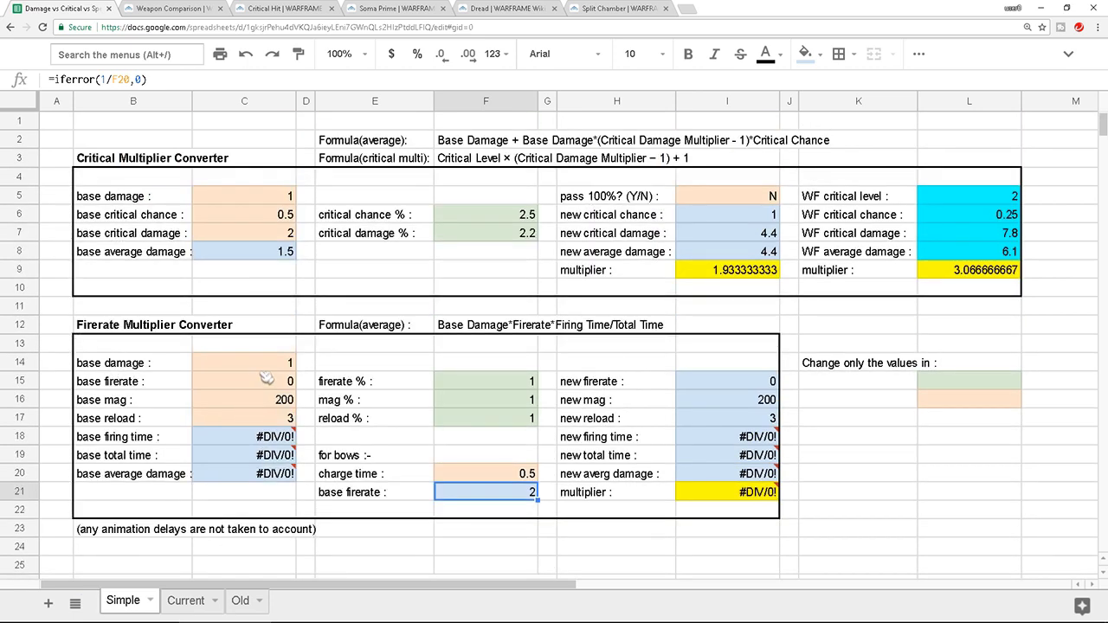
pyautogui.click(243, 381)
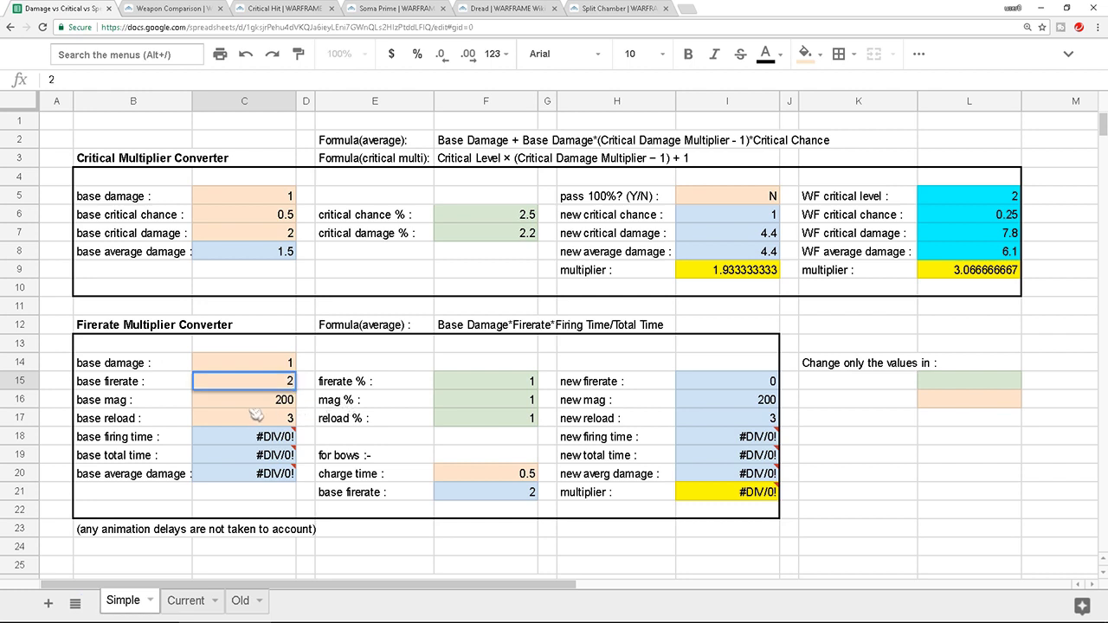
# - Set base magazine to 1 and base reload time to 0.7
pyautogui.click(244, 399)
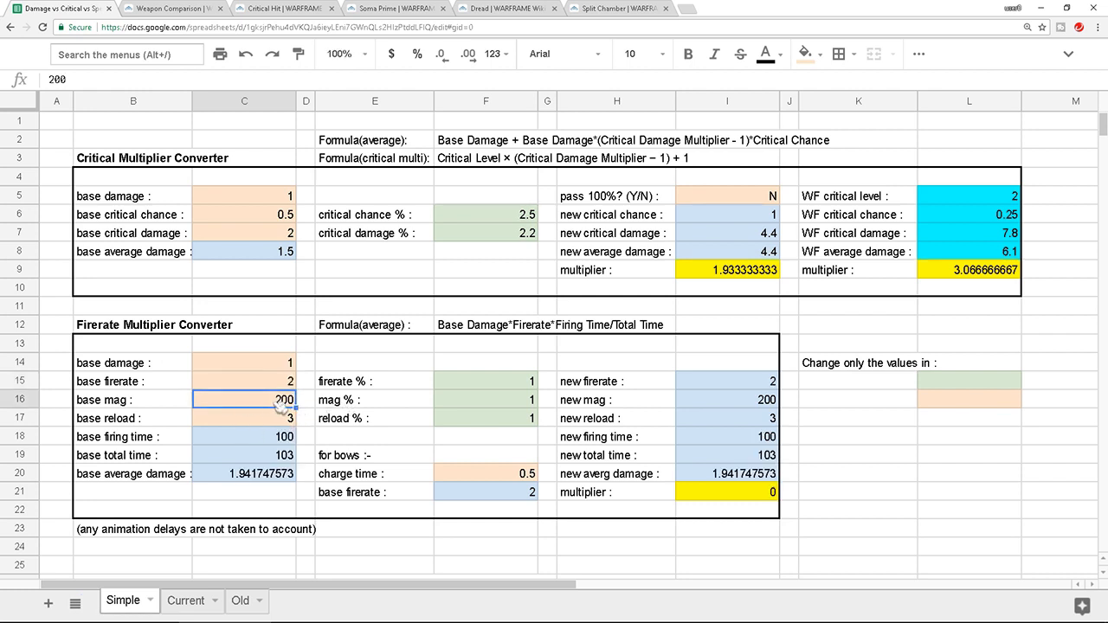
pyautogui.write('1')
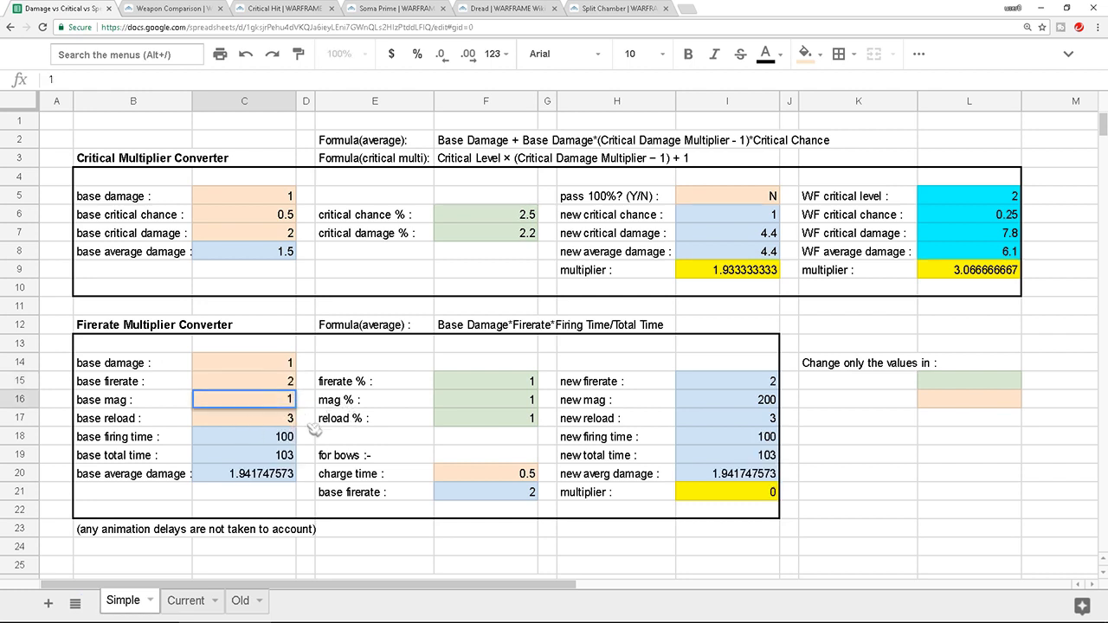
pyautogui.click(243, 418)
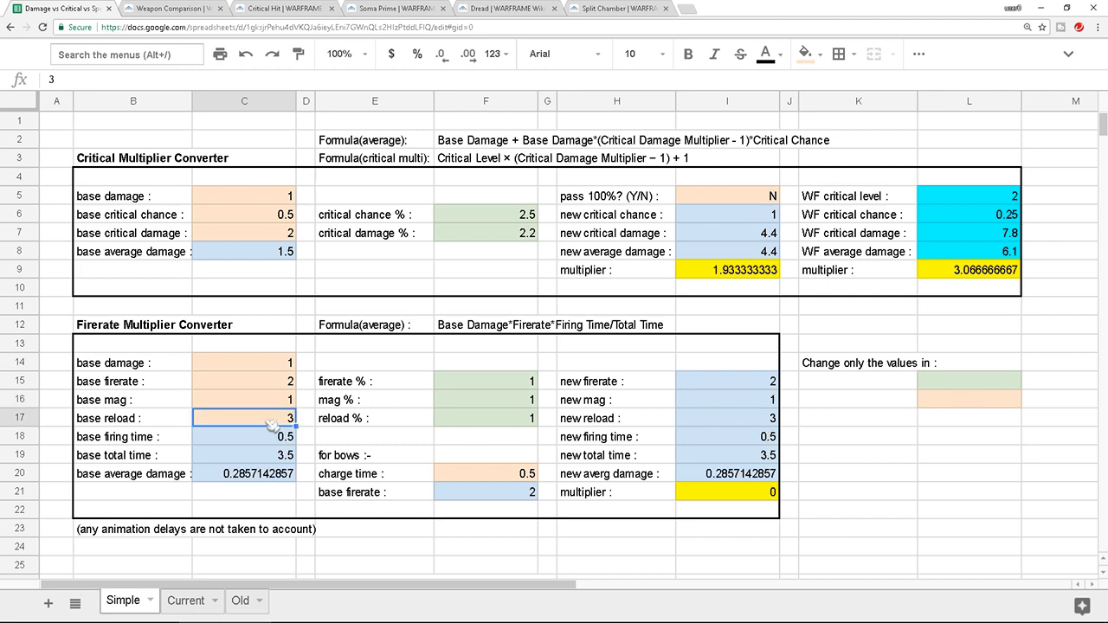
pyautogui.moveTo(493, 463)
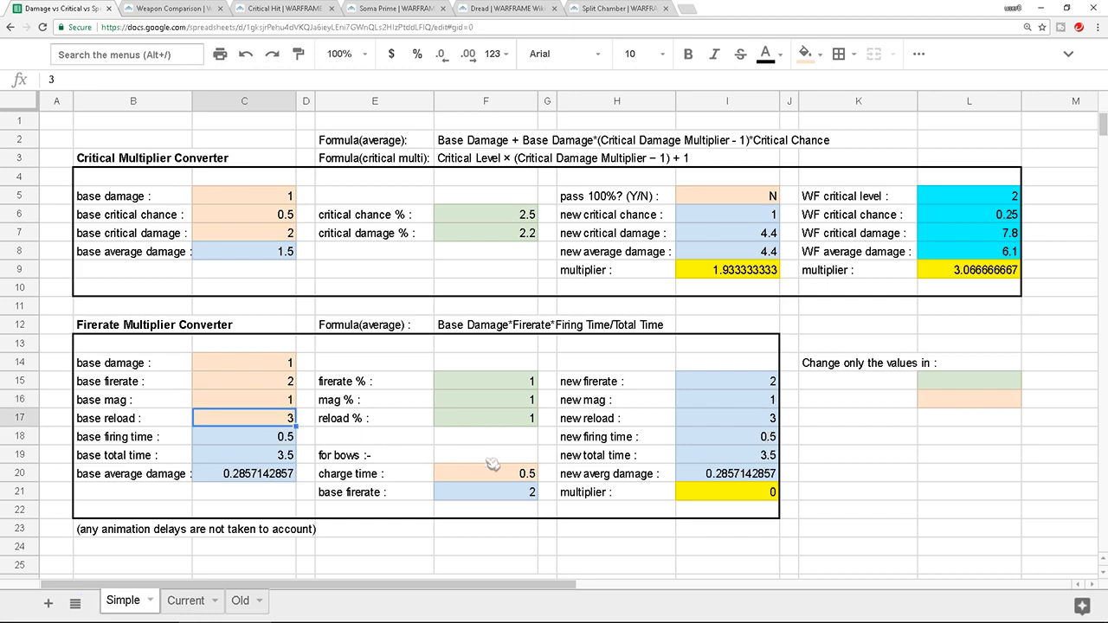
pyautogui.scroll(-3)
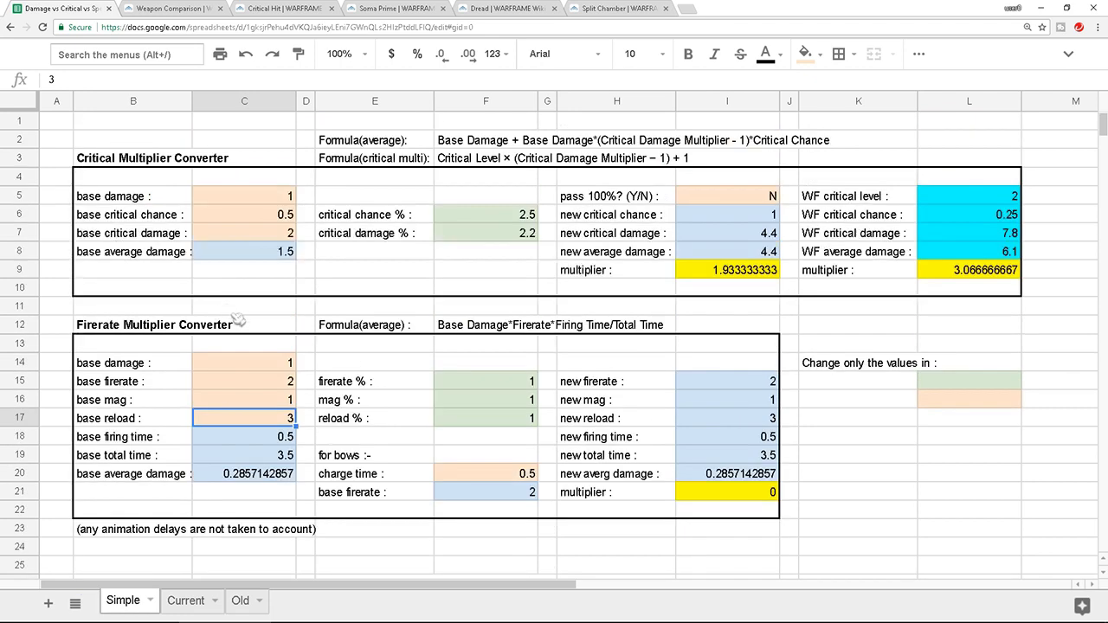
pyautogui.write('0.7')
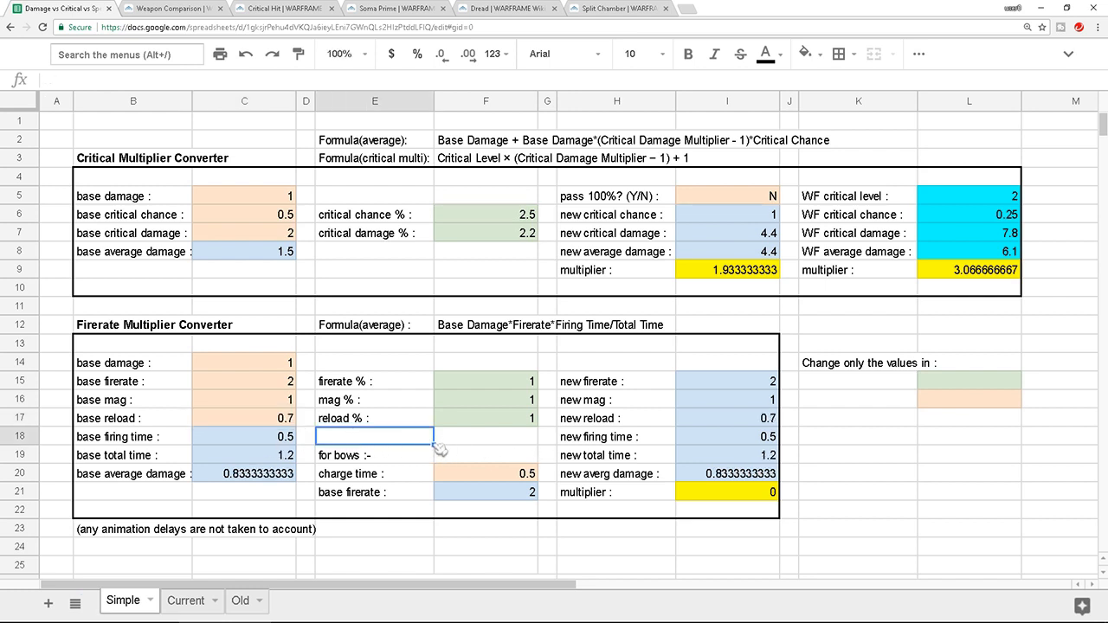
pyautogui.moveTo(253, 422)
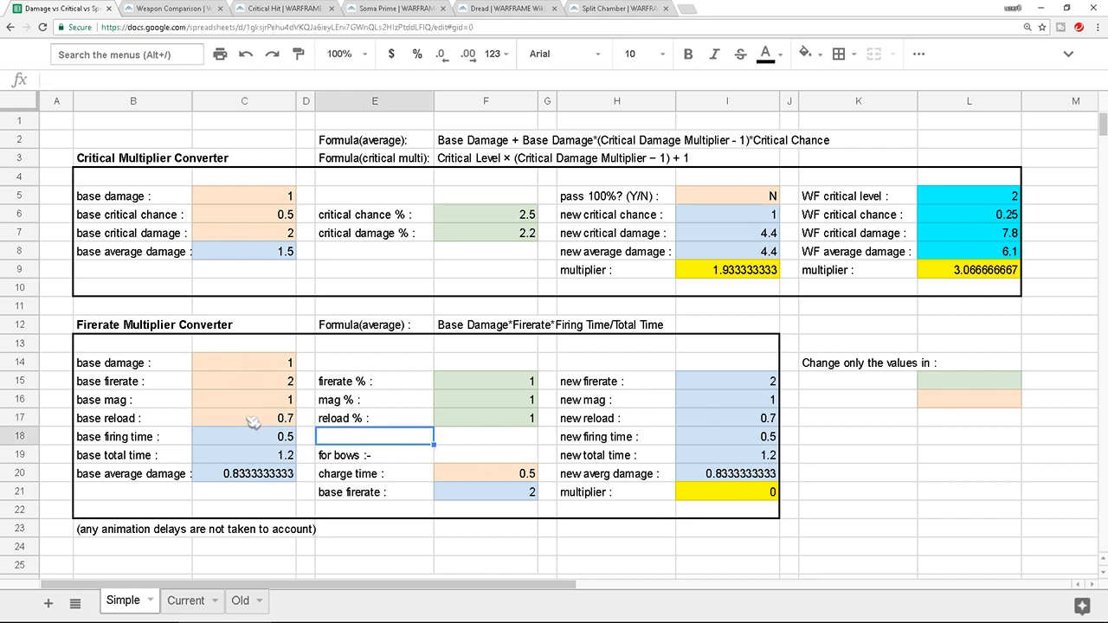
pyautogui.click(485, 380)
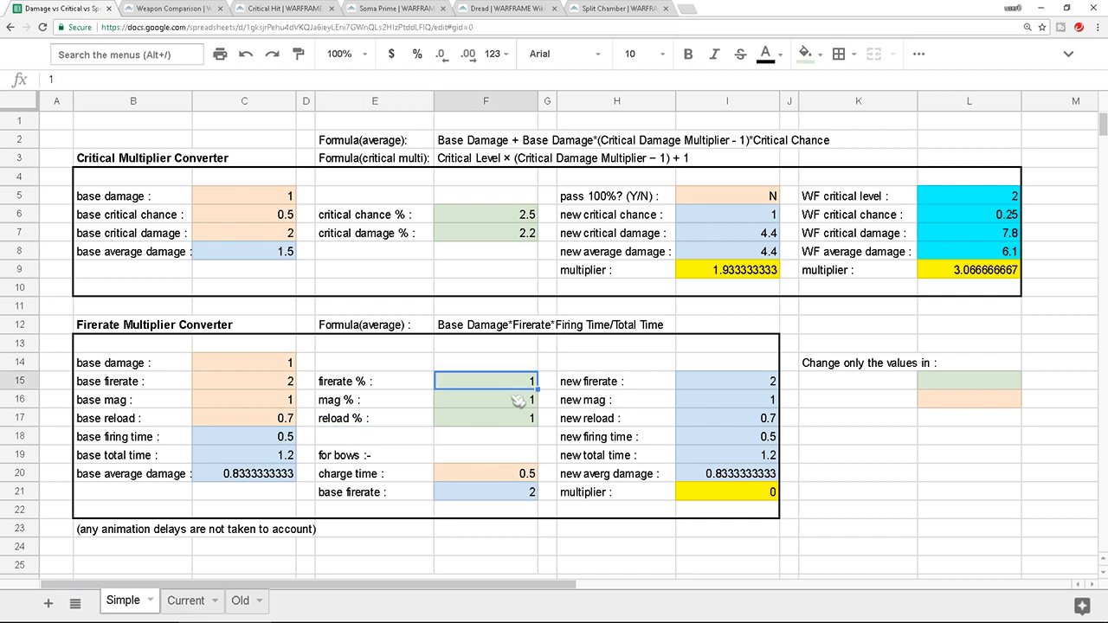
pyautogui.moveTo(513, 386)
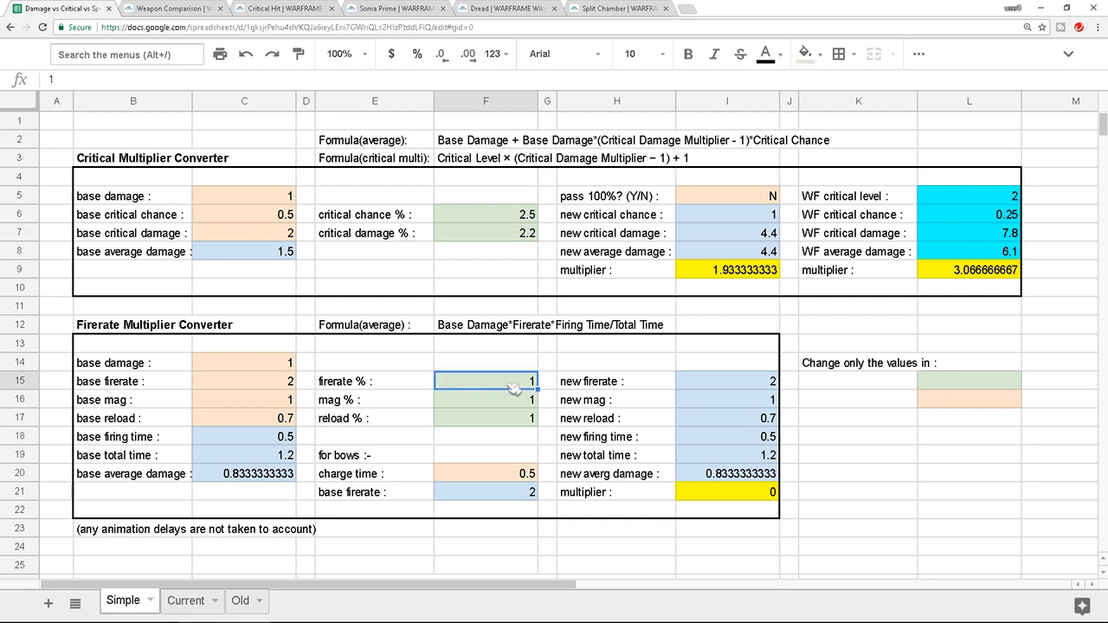
pyautogui.write('1.6')
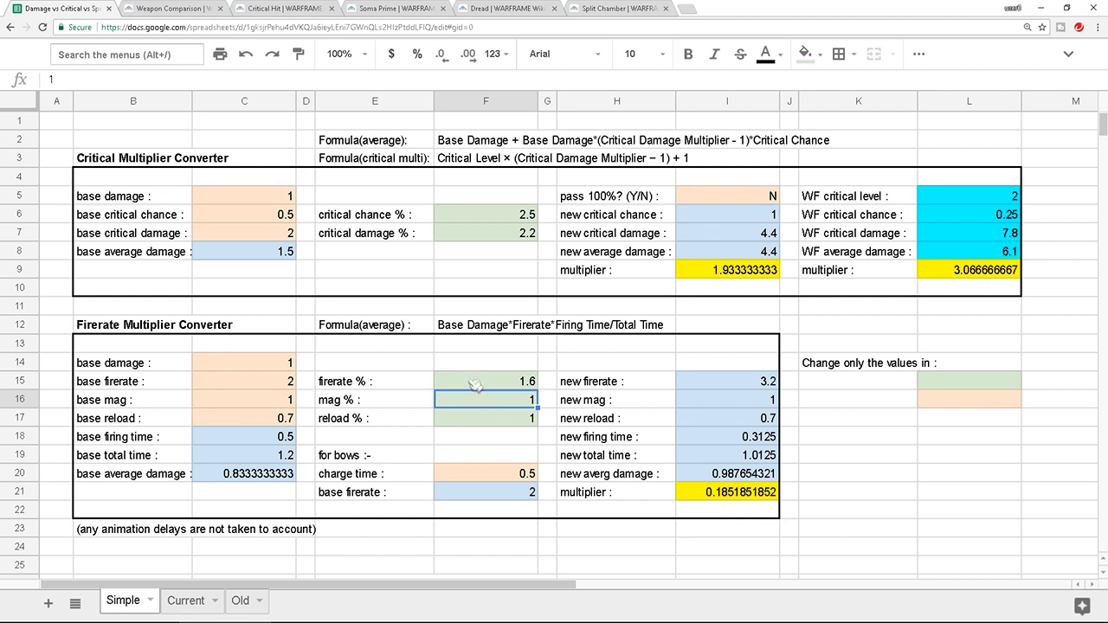
pyautogui.write('1')
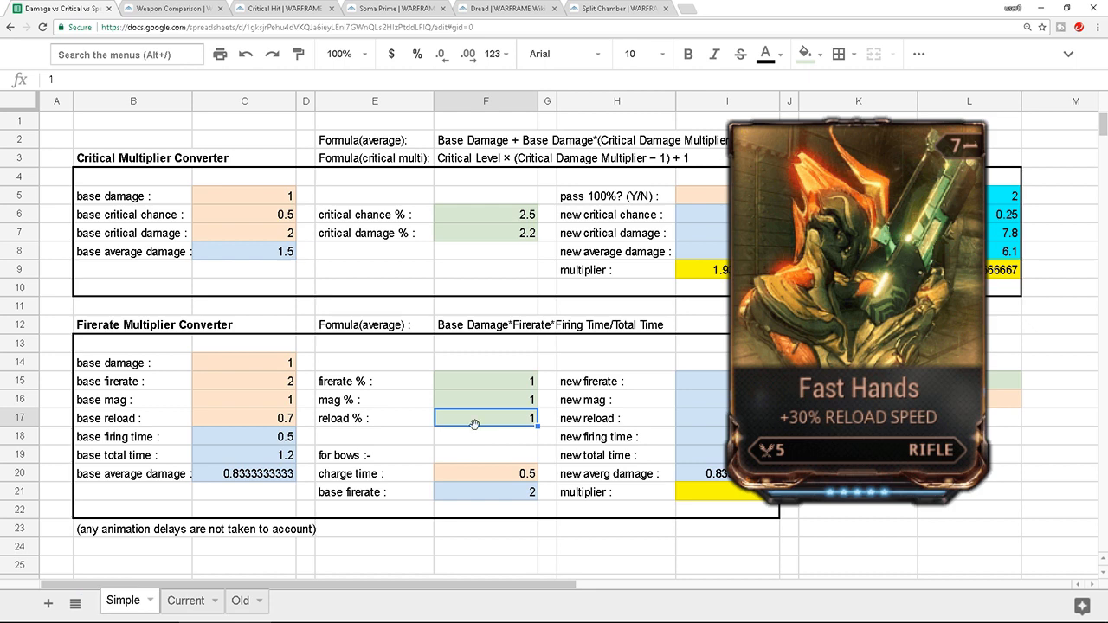
pyautogui.write('1.3')
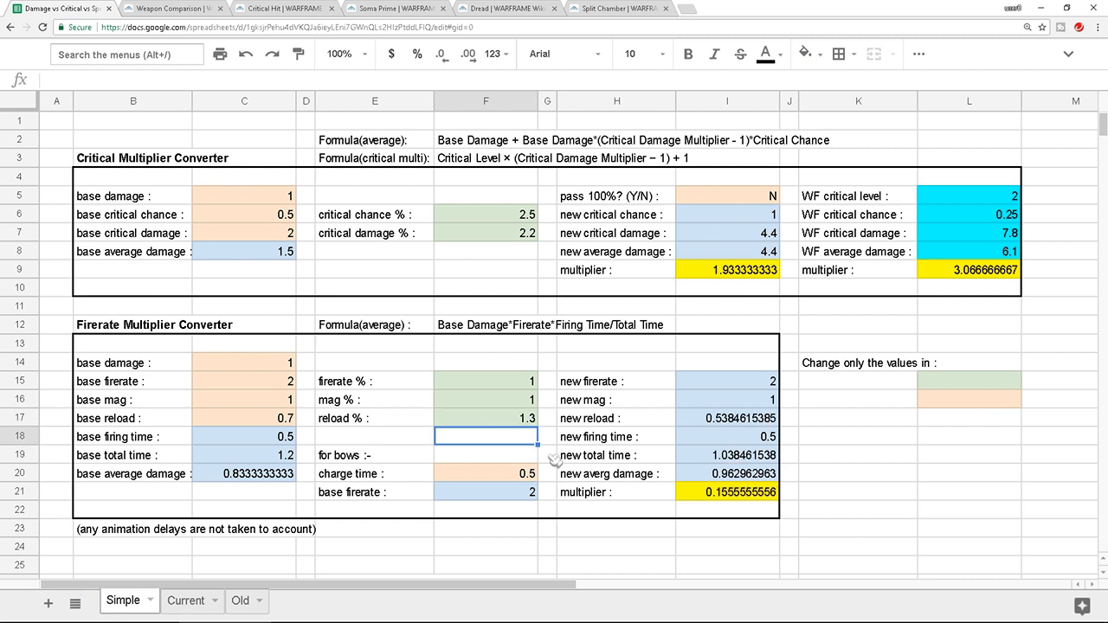
pyautogui.moveTo(714, 507)
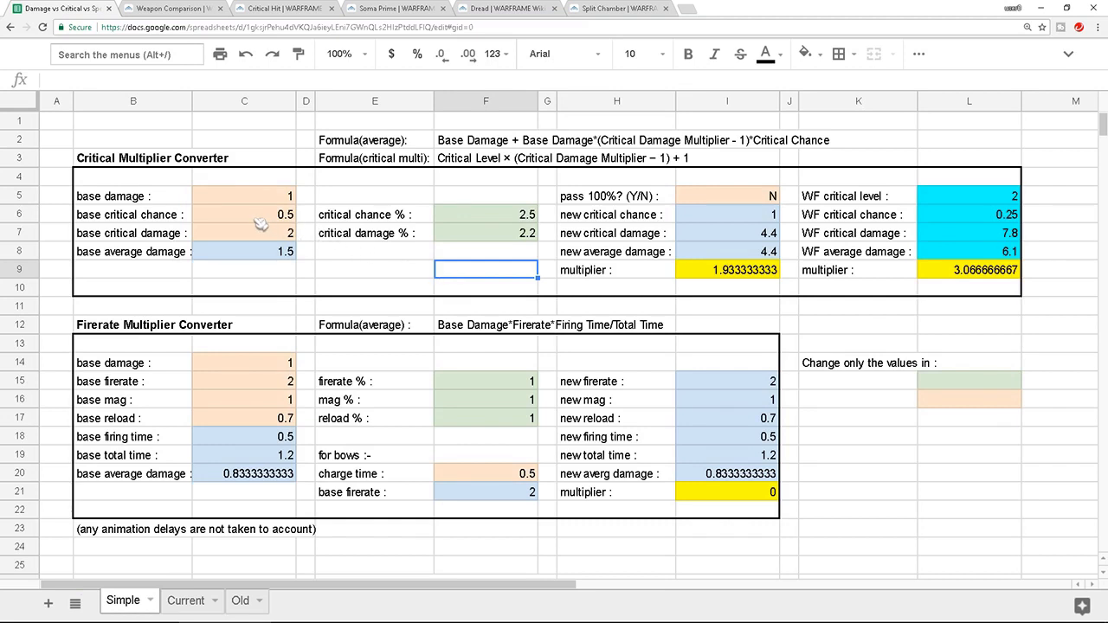
pyautogui.click(245, 213)
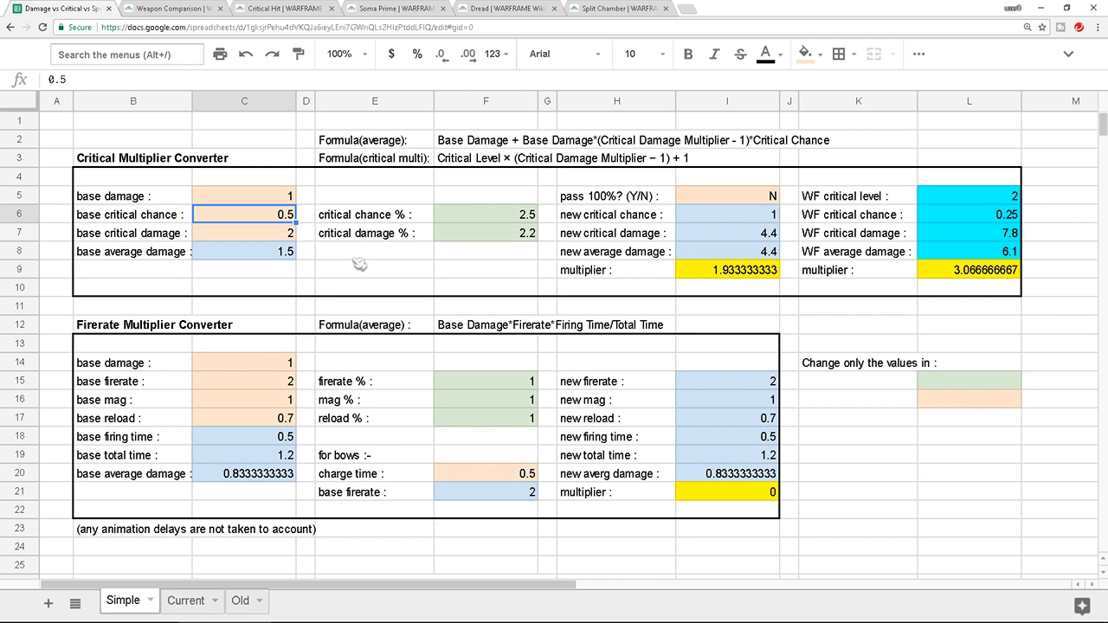
pyautogui.moveTo(235, 236)
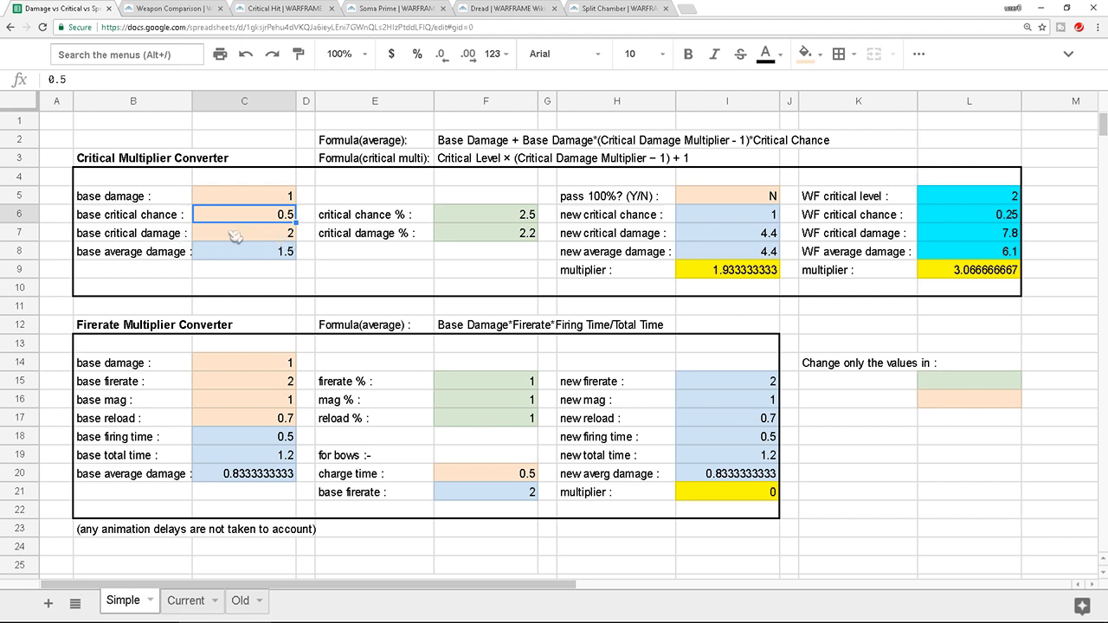
# - Select base critical damage, then switch to the wiki weapon comparison page
pyautogui.click(243, 233)
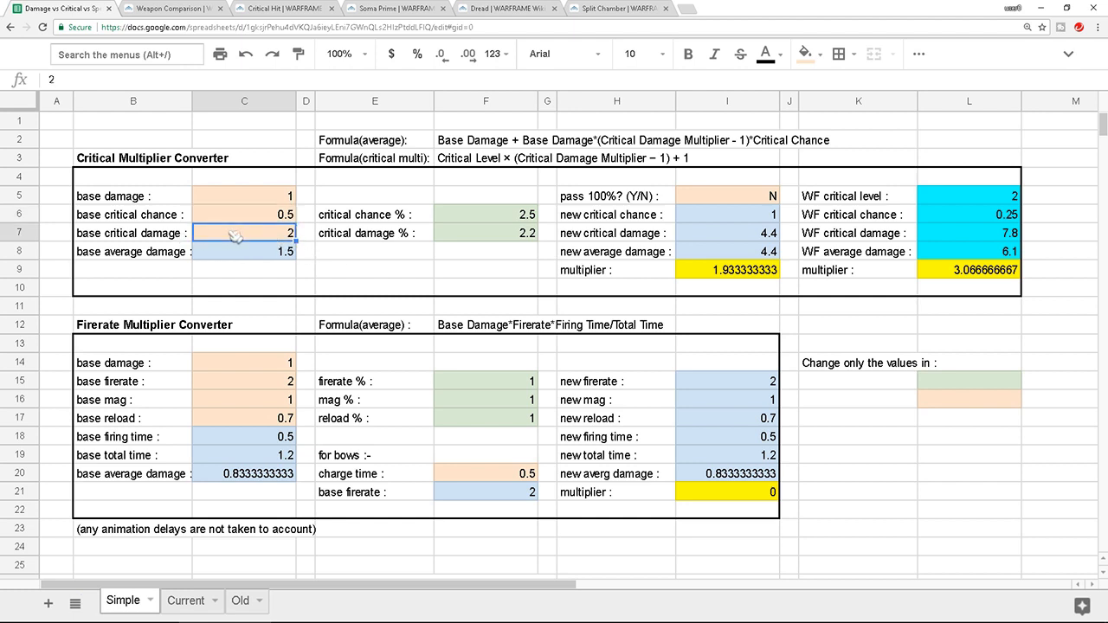
pyautogui.click(165, 8)
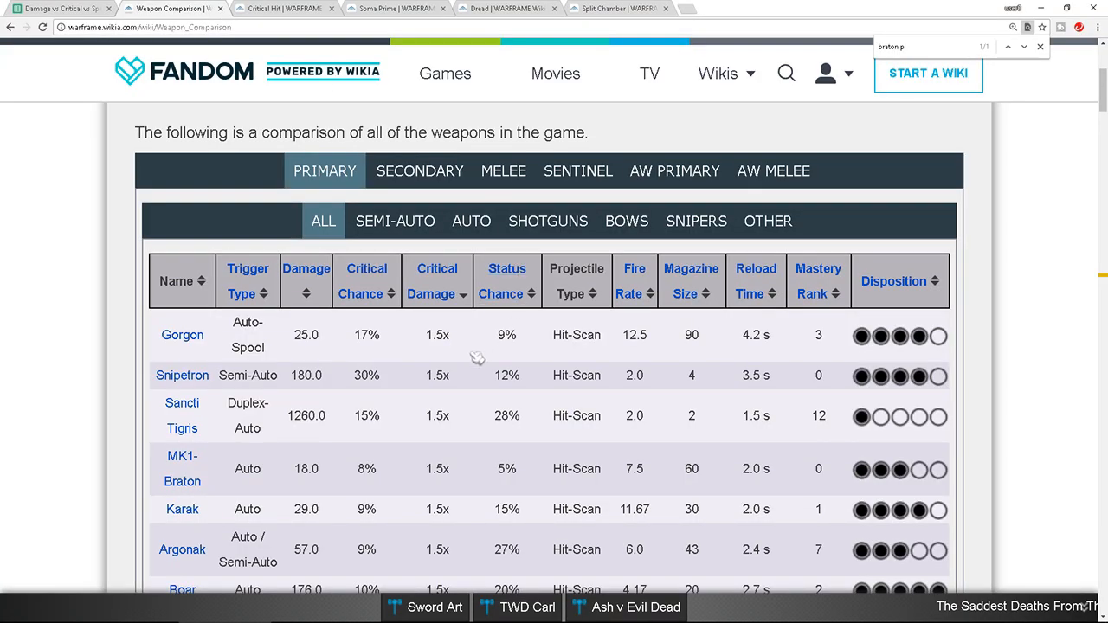
# - Scroll down through the Braton weapon comparison table
pyautogui.scroll(-3)
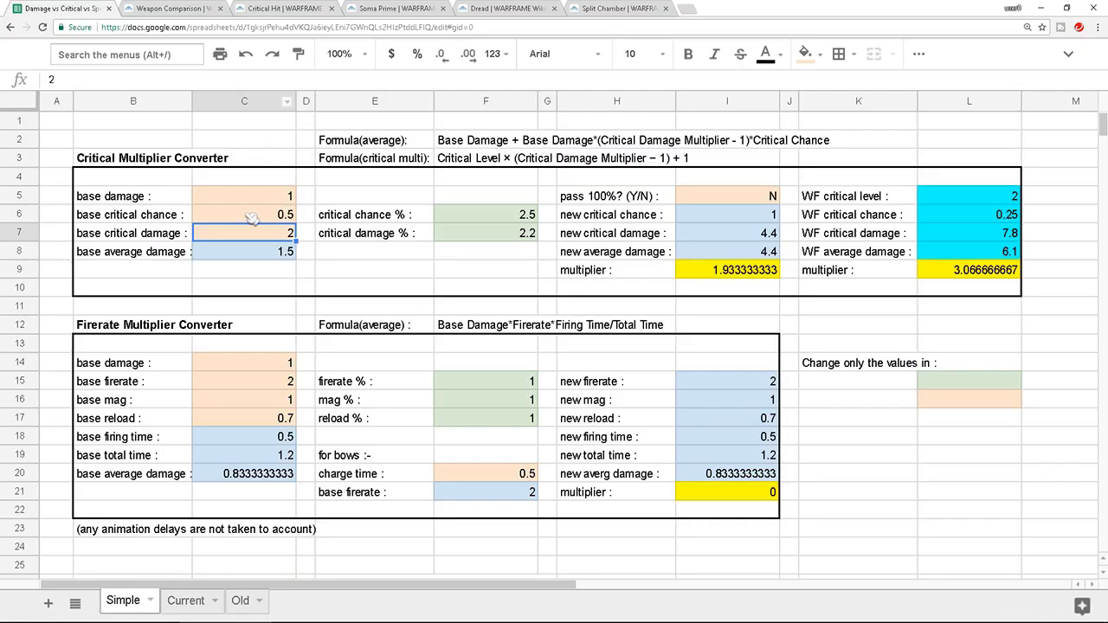
pyautogui.click(243, 214)
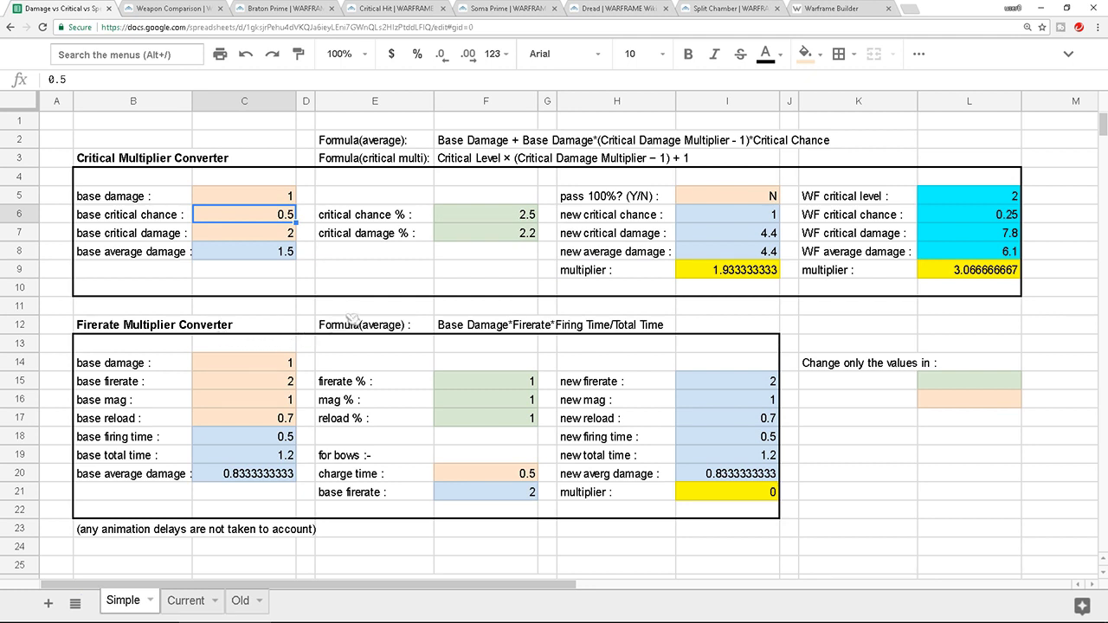
pyautogui.click(616, 270)
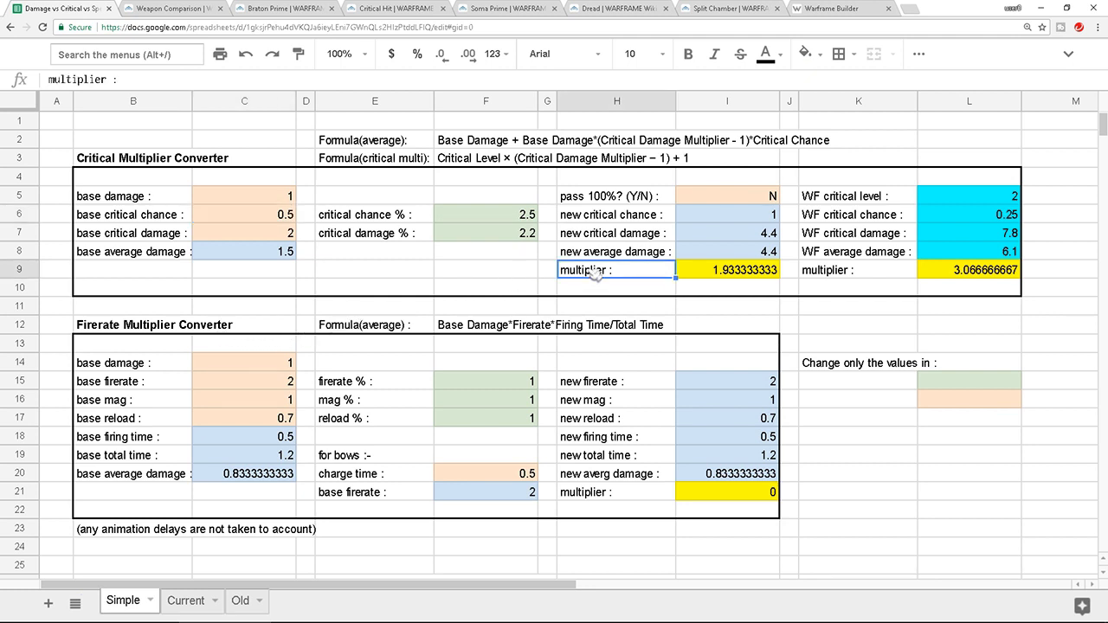
pyautogui.moveTo(610, 276)
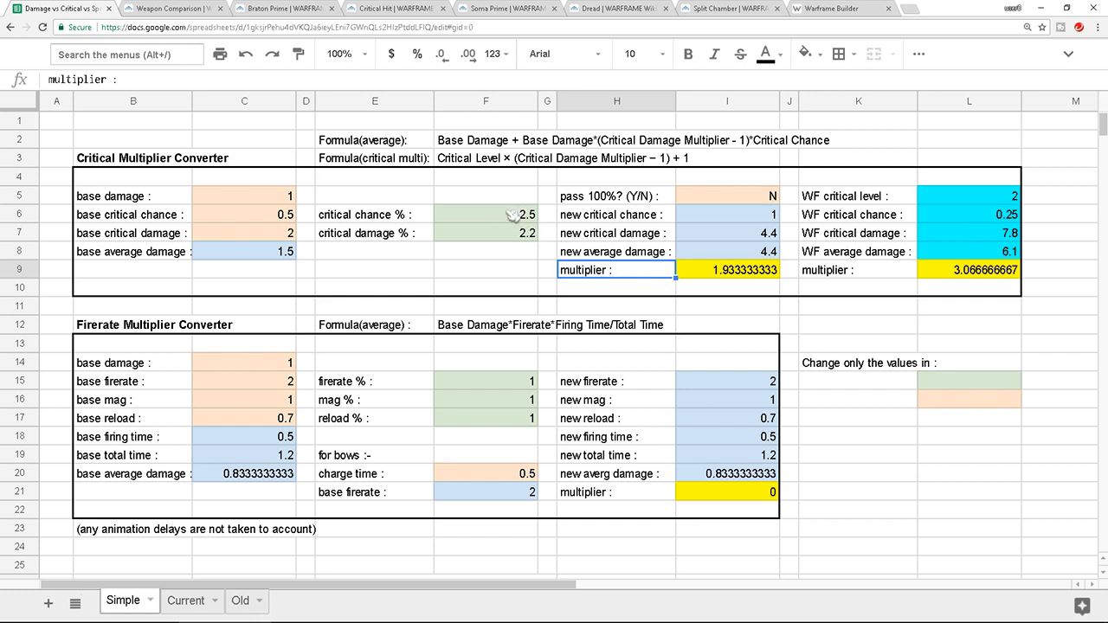
pyautogui.moveTo(495, 232)
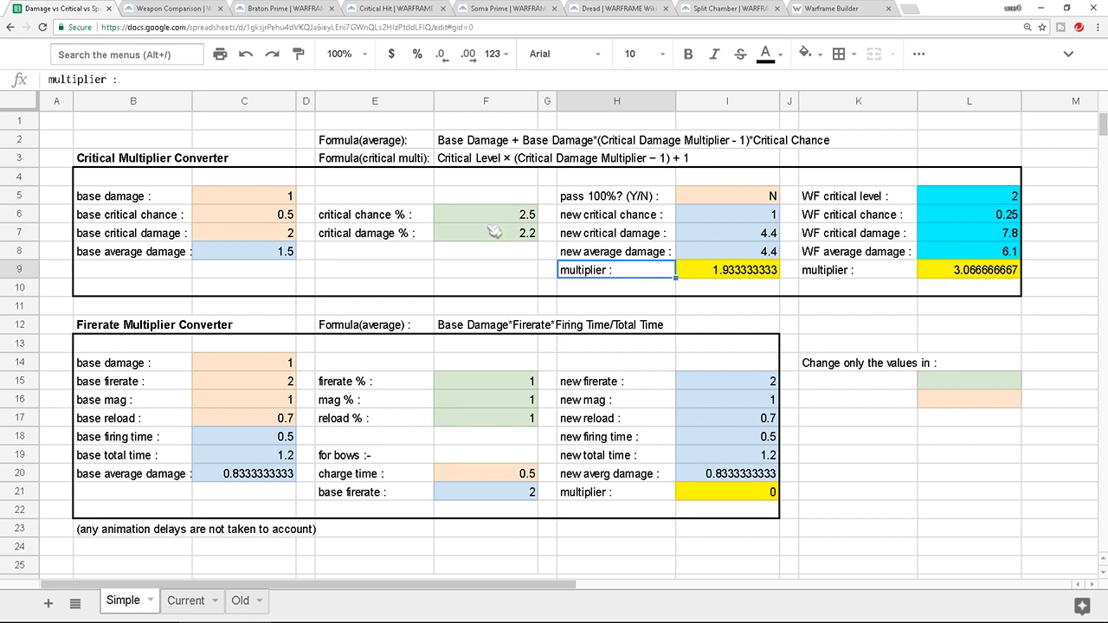
pyautogui.click(485, 213)
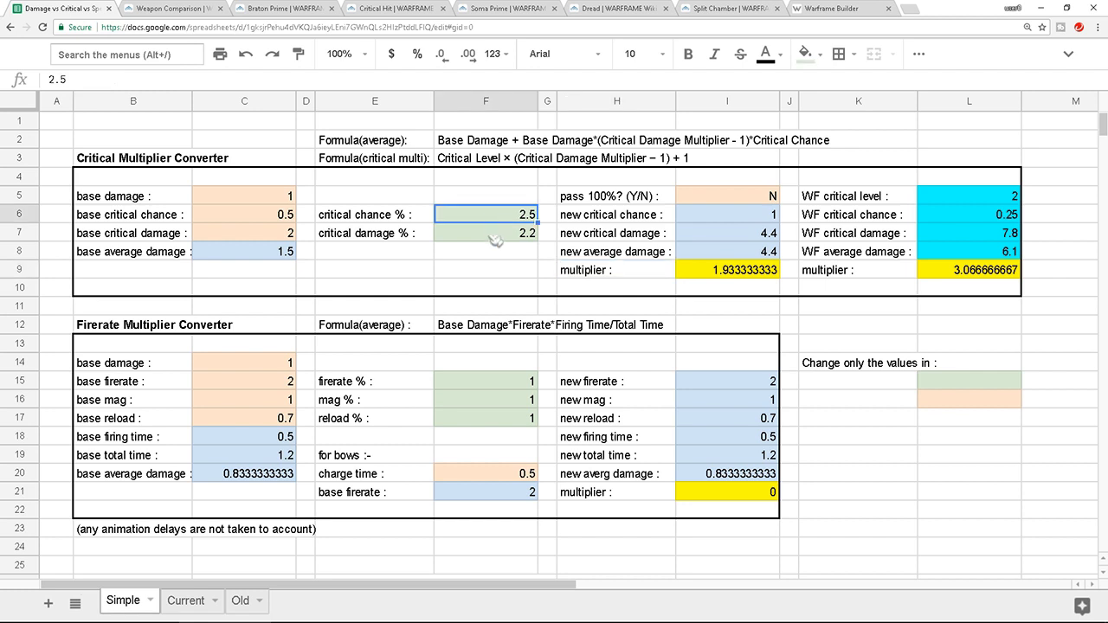
pyautogui.click(485, 233)
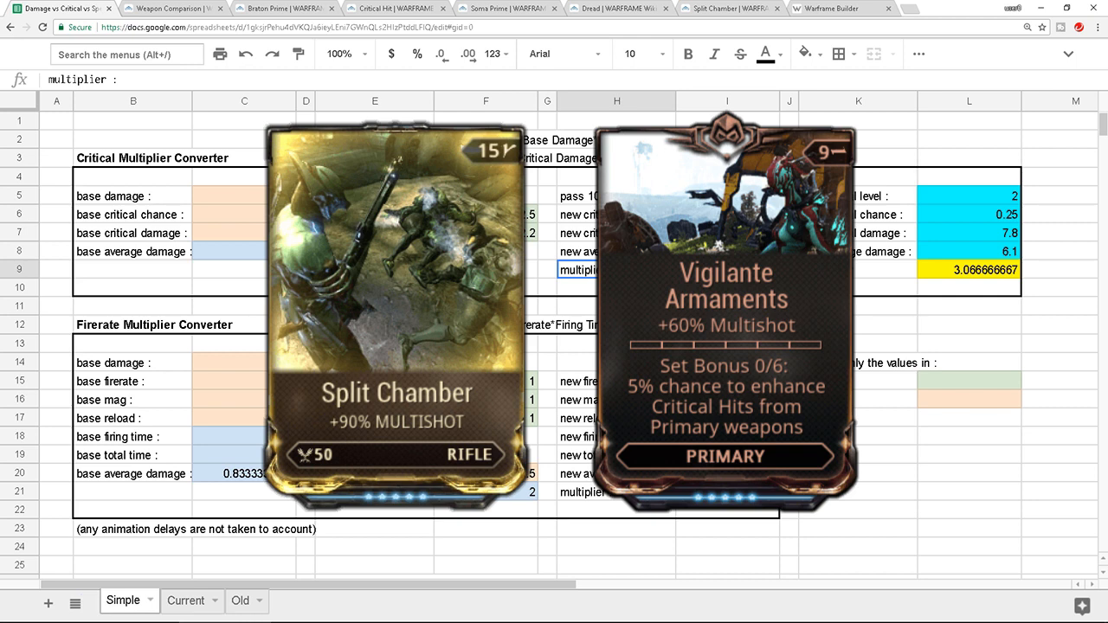
pyautogui.moveTo(684, 277)
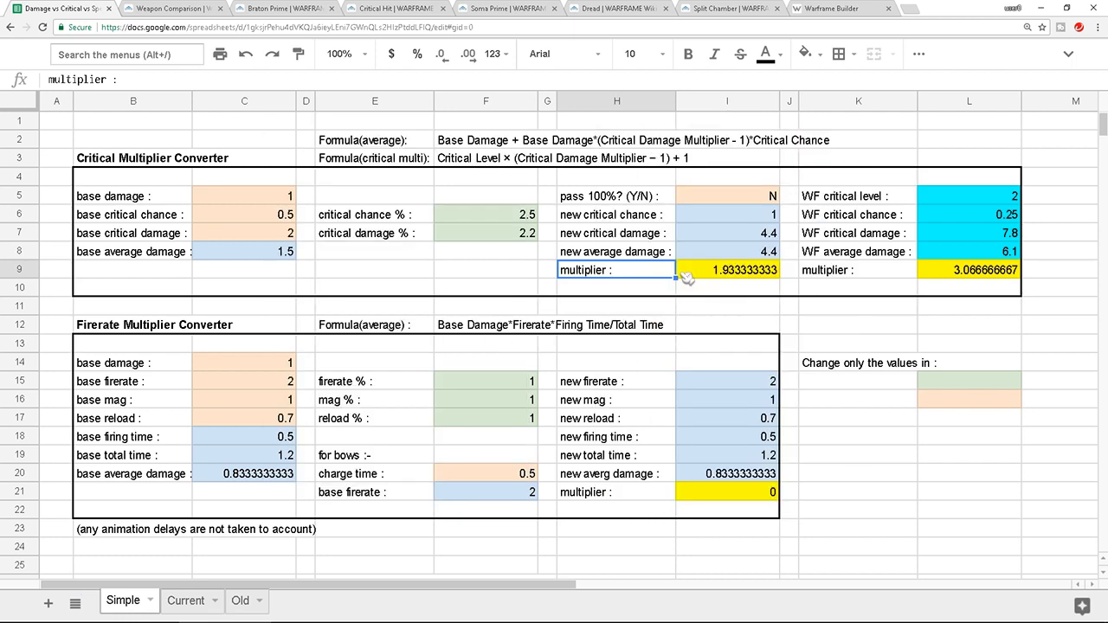
pyautogui.moveTo(677, 281)
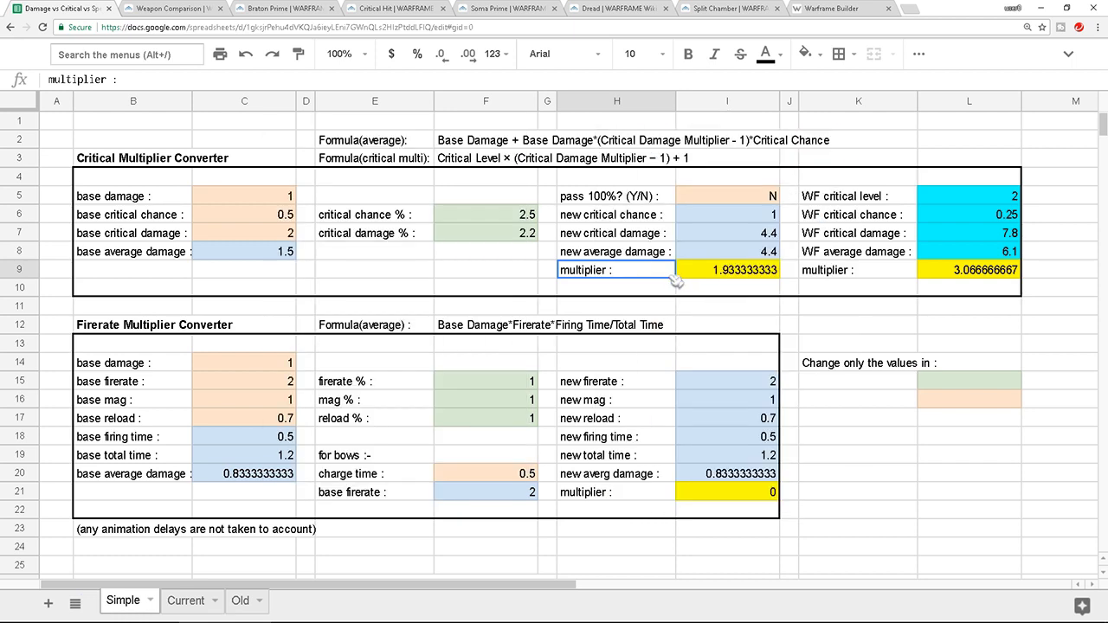
# - Enter 2 as the base critical damage value
pyautogui.click(485, 269)
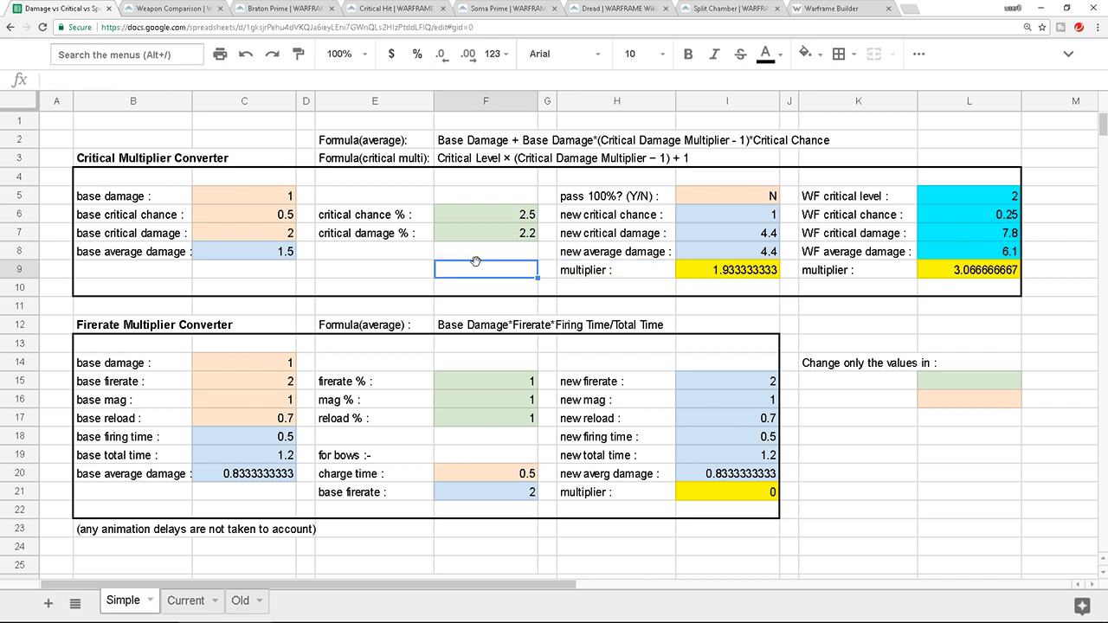
pyautogui.click(244, 214)
pyautogui.write('0.4')
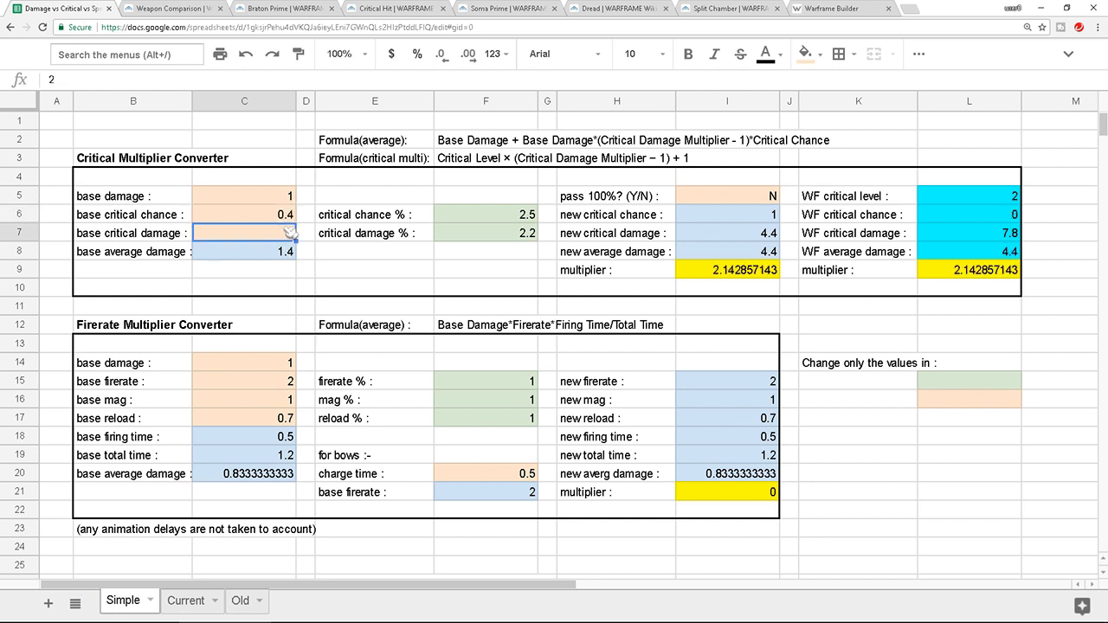
pyautogui.write('2')
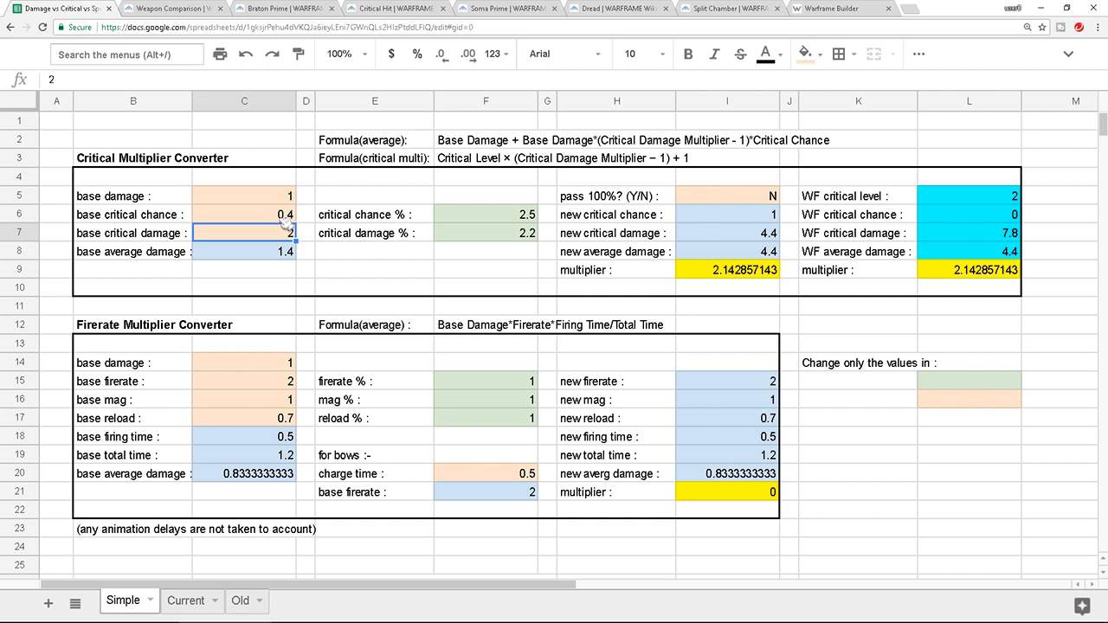
pyautogui.click(243, 214)
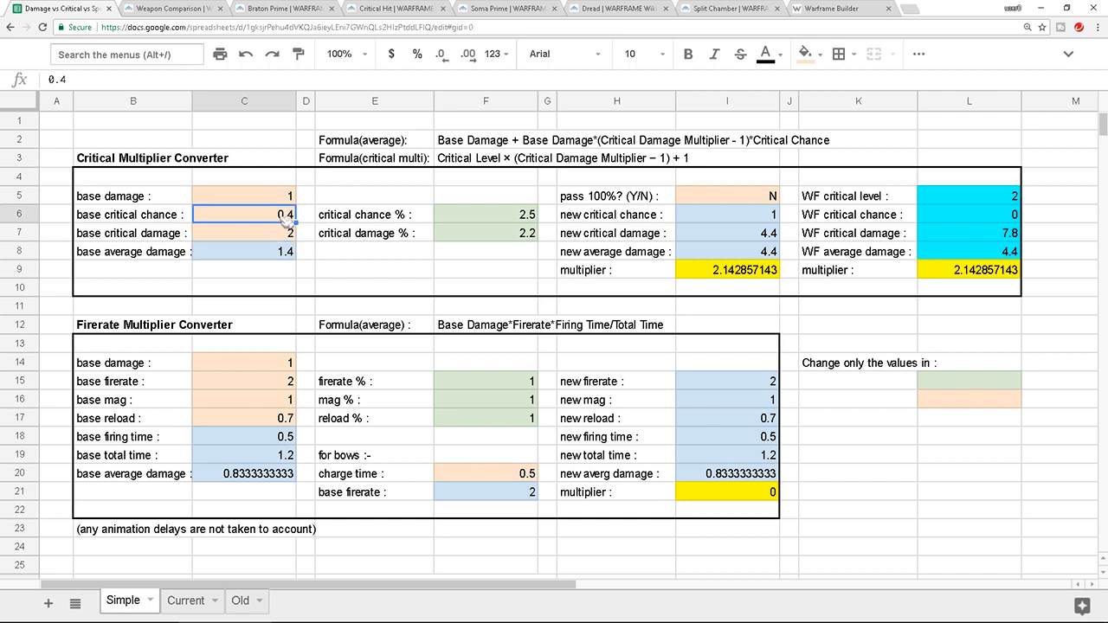
# - Try base critical chance 0.3, then 0.25, making both critical multipliers 1.5
pyautogui.write('0.3')
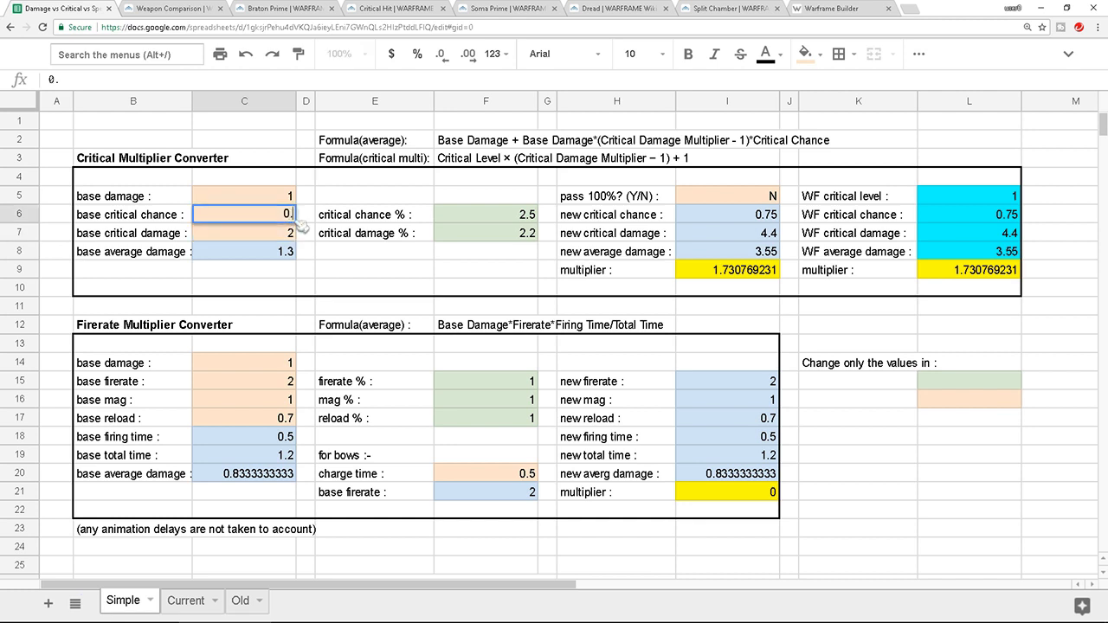
pyautogui.write('0.25')
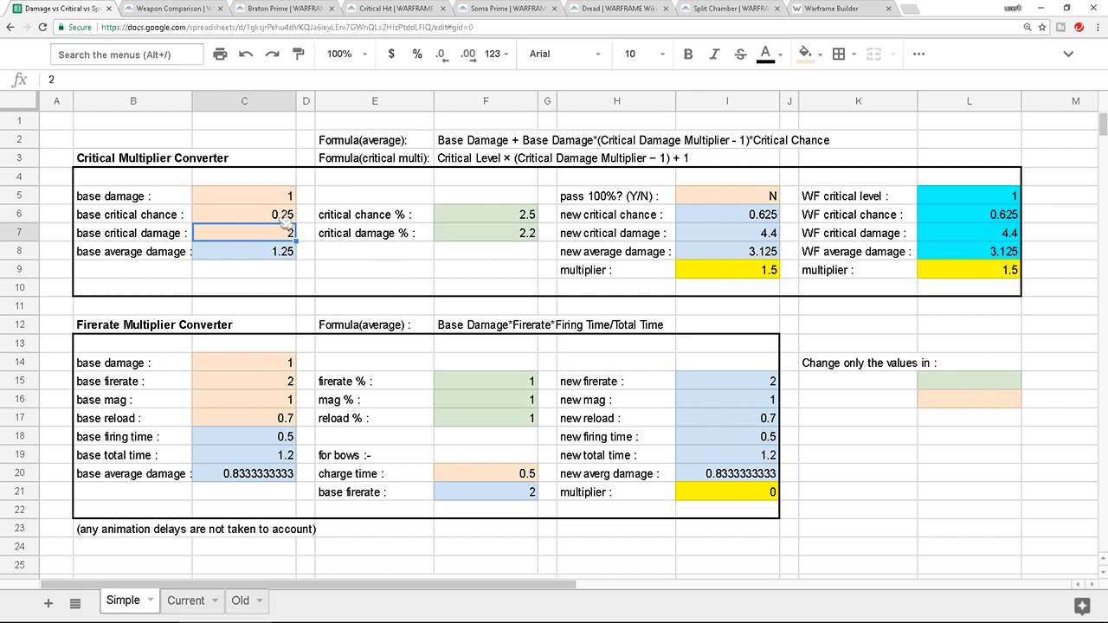
pyautogui.click(244, 214)
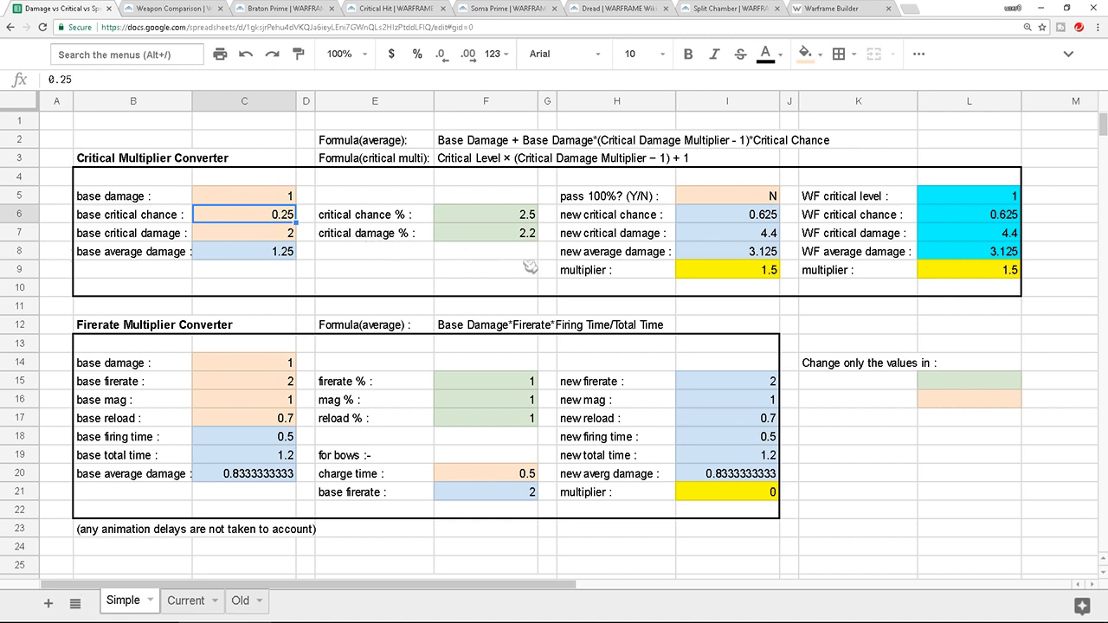
pyautogui.moveTo(544, 265)
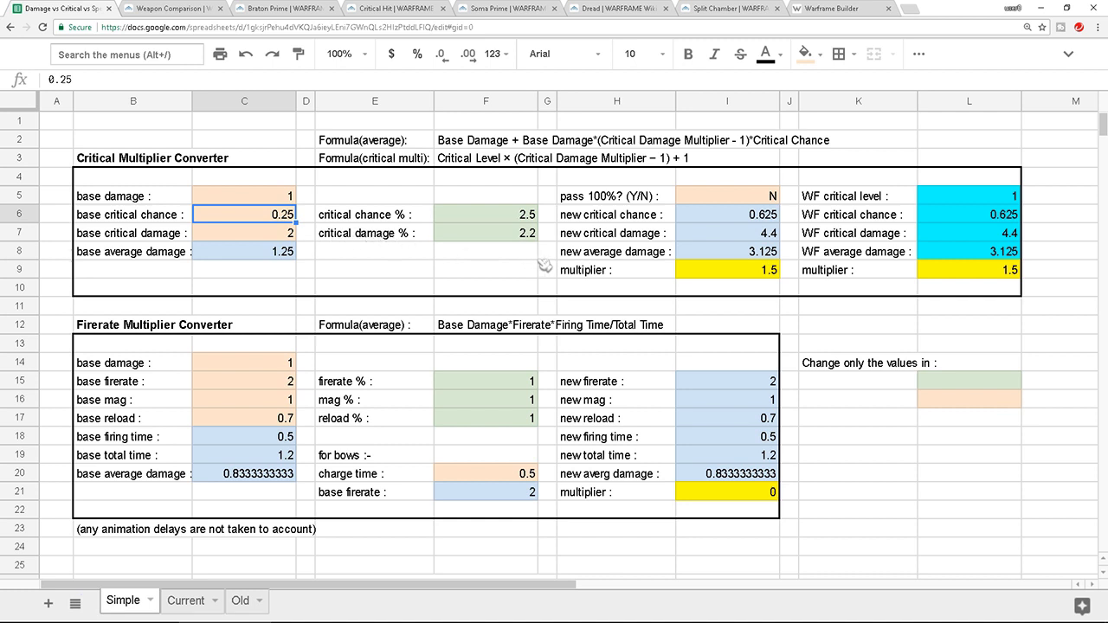
pyautogui.moveTo(548, 265)
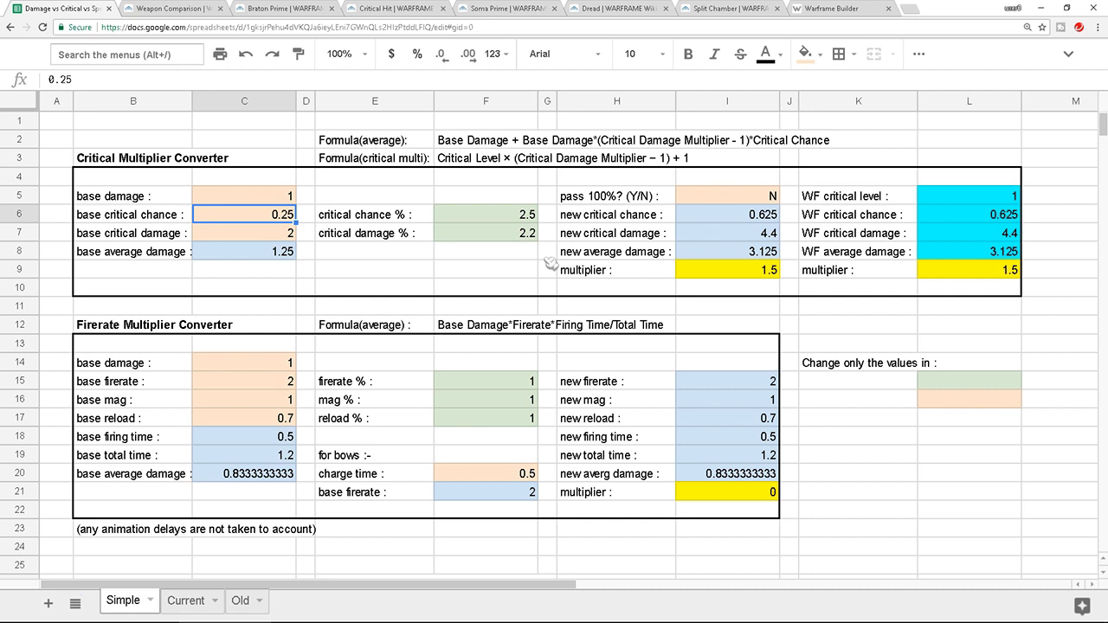
pyautogui.moveTo(551, 264)
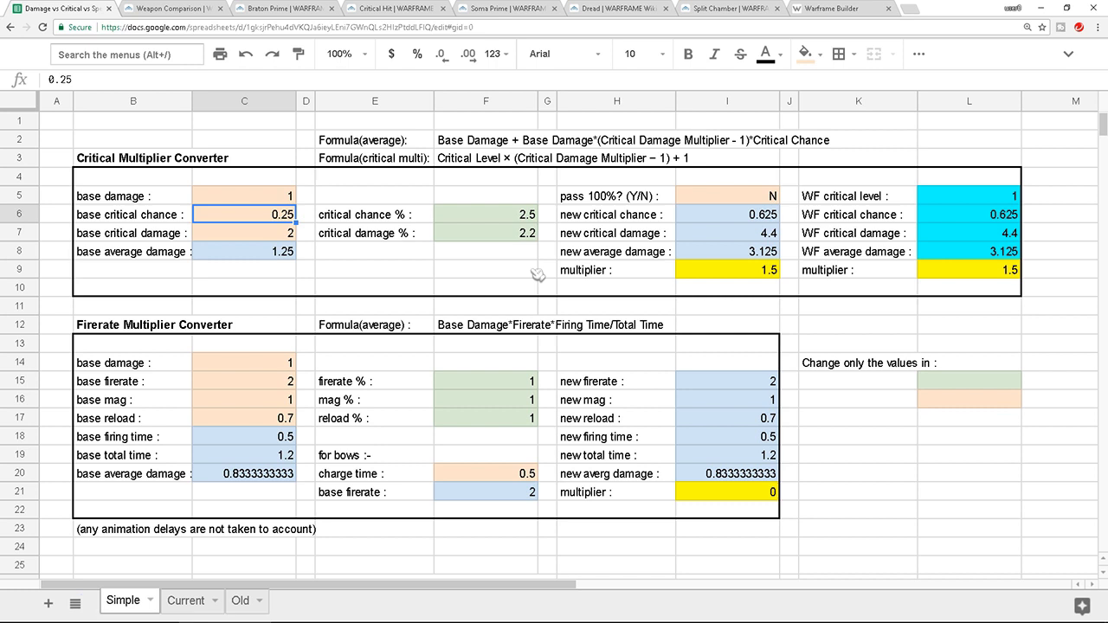
pyautogui.click(284, 7)
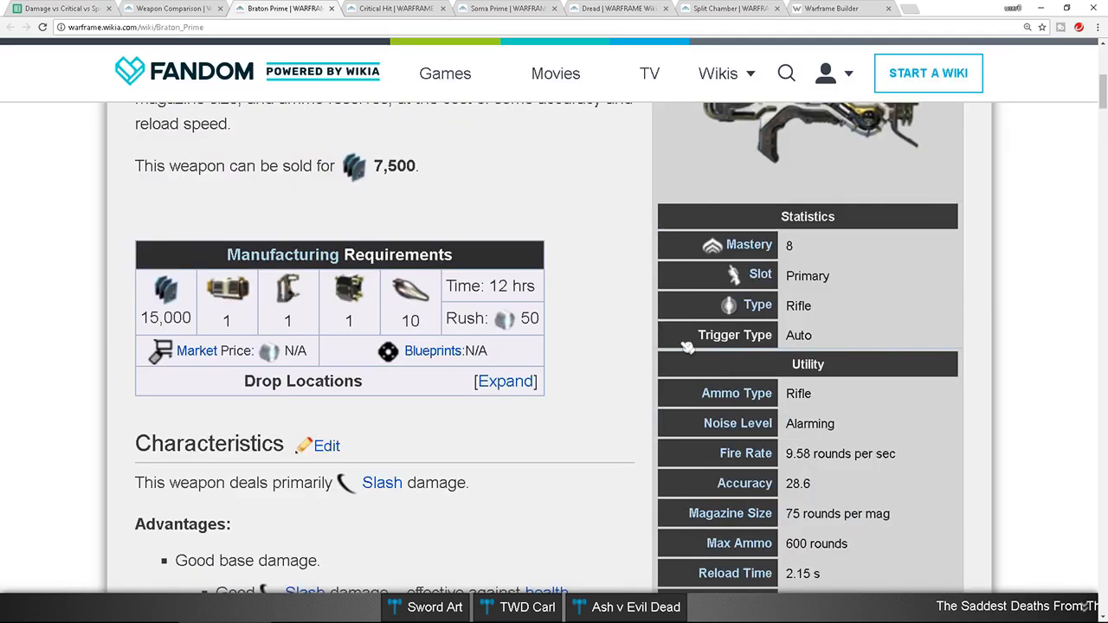
pyautogui.scroll(3)
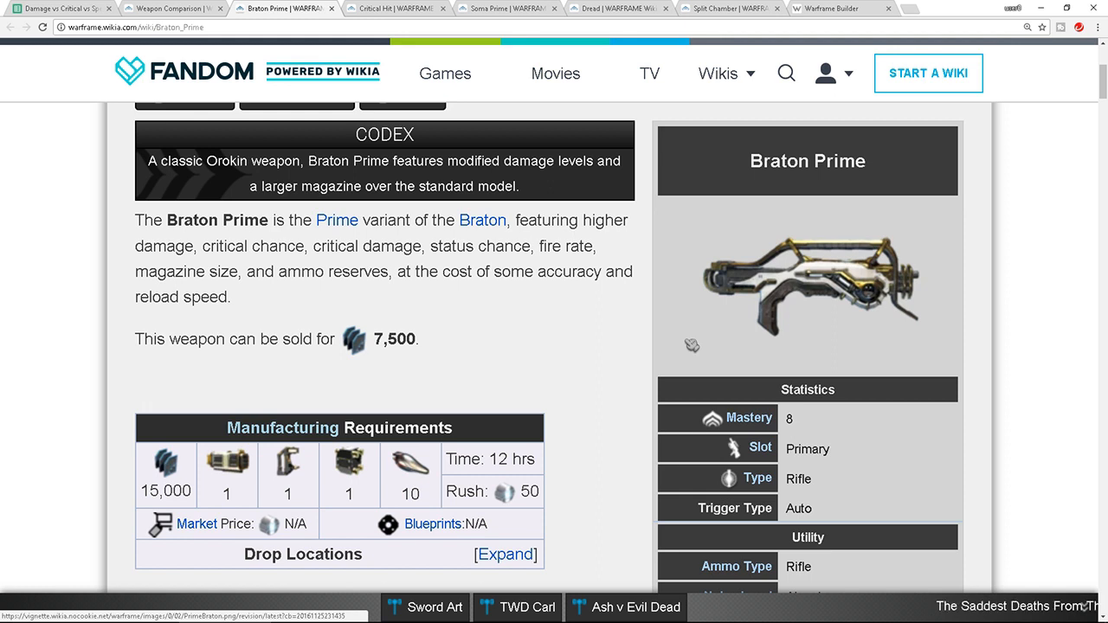
pyautogui.scroll(-3)
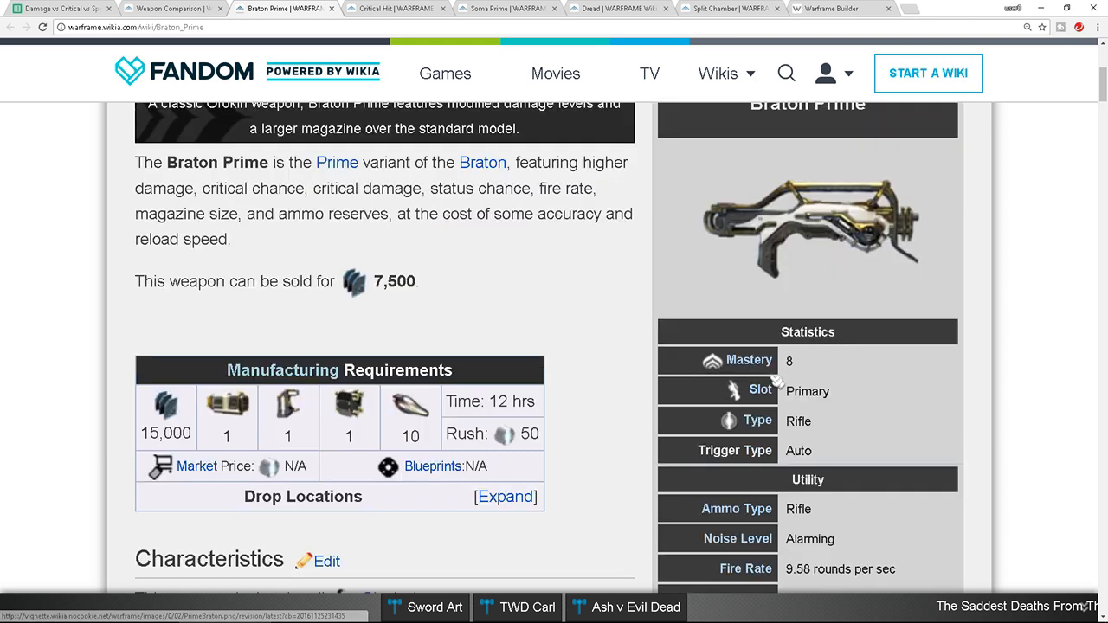
pyautogui.scroll(-3)
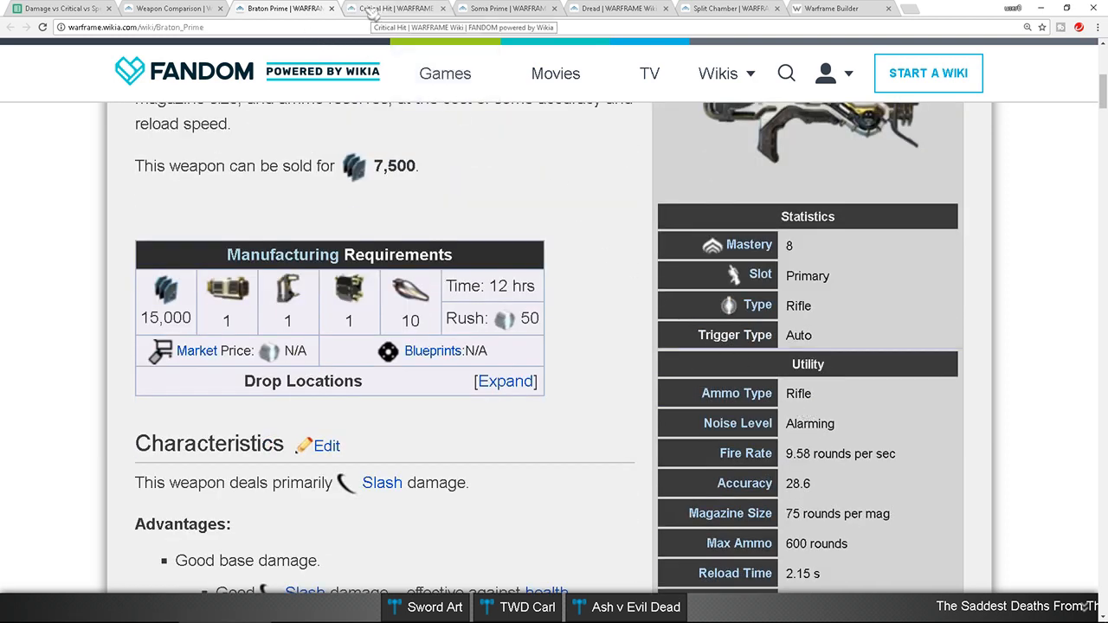
pyautogui.click(173, 8)
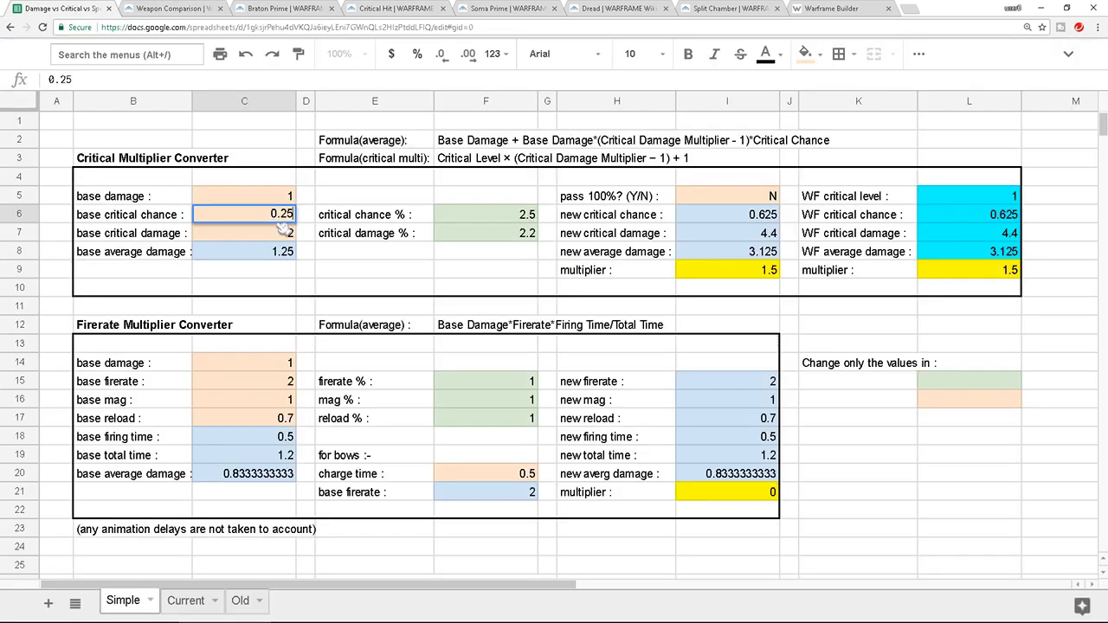
# - Enter 0.12 as base critical chance in C6, dropping both multipliers to about 0.80
pyautogui.write('0.1')
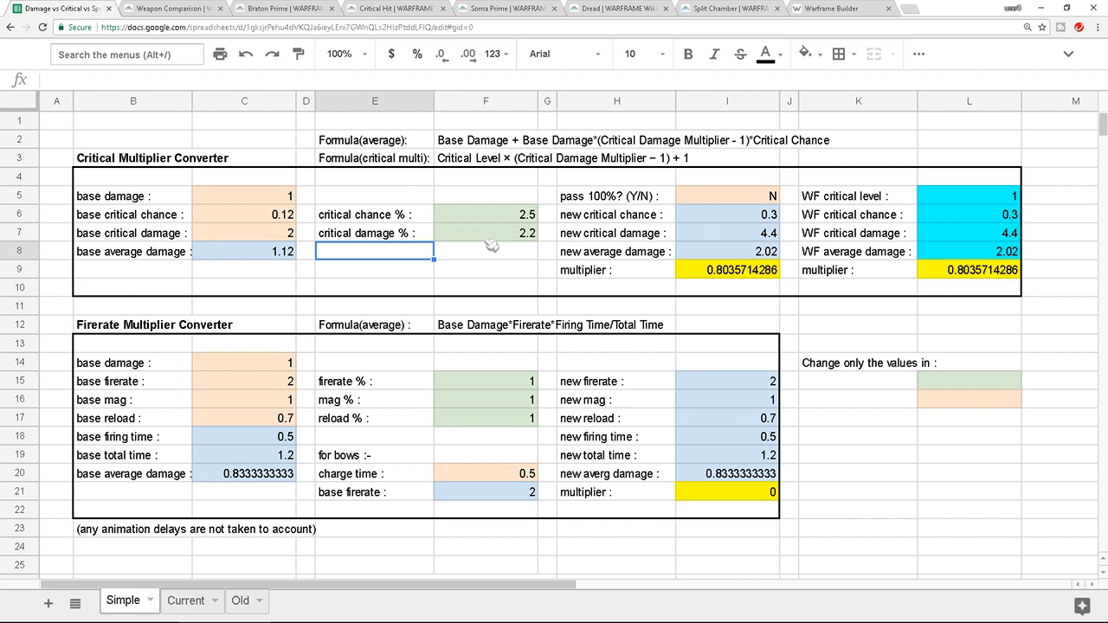
pyautogui.moveTo(713, 286)
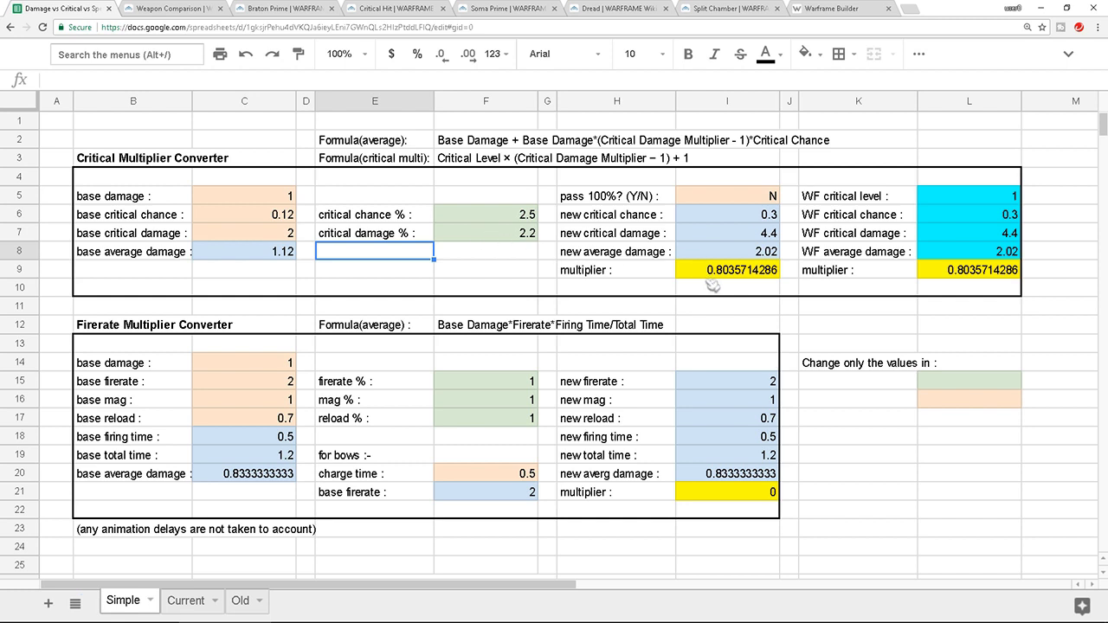
pyautogui.moveTo(722, 284)
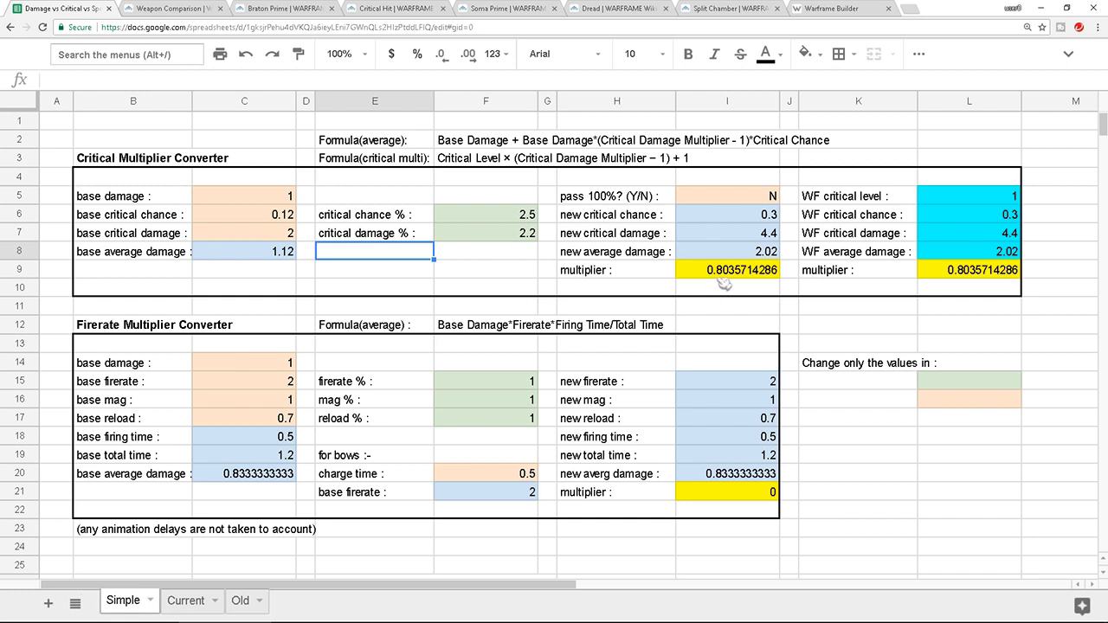
pyautogui.moveTo(456, 287)
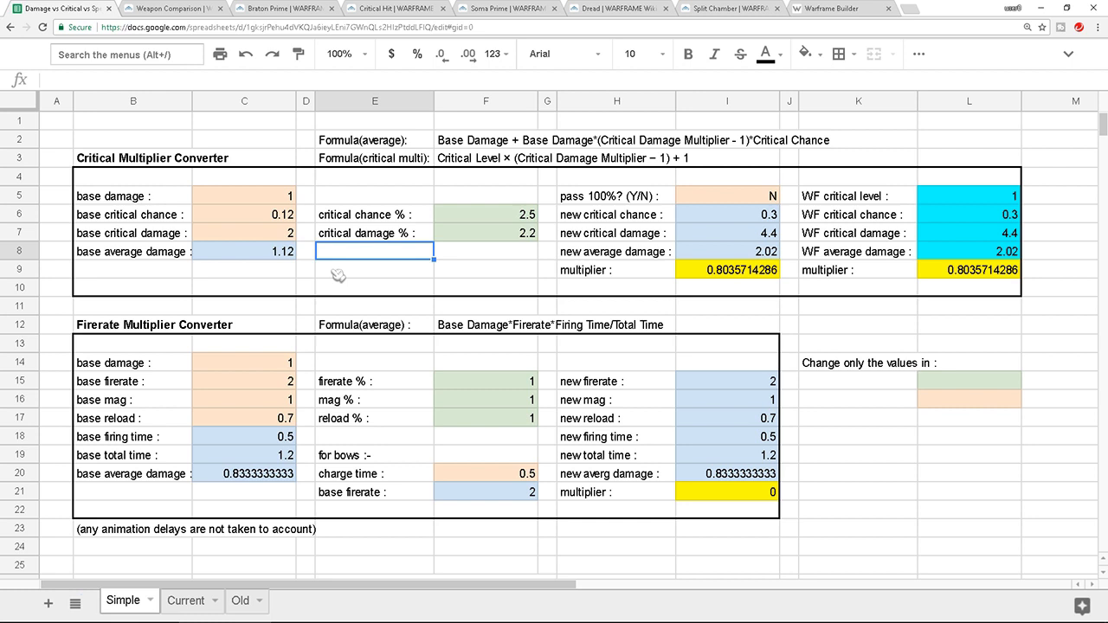
pyautogui.moveTo(374, 327)
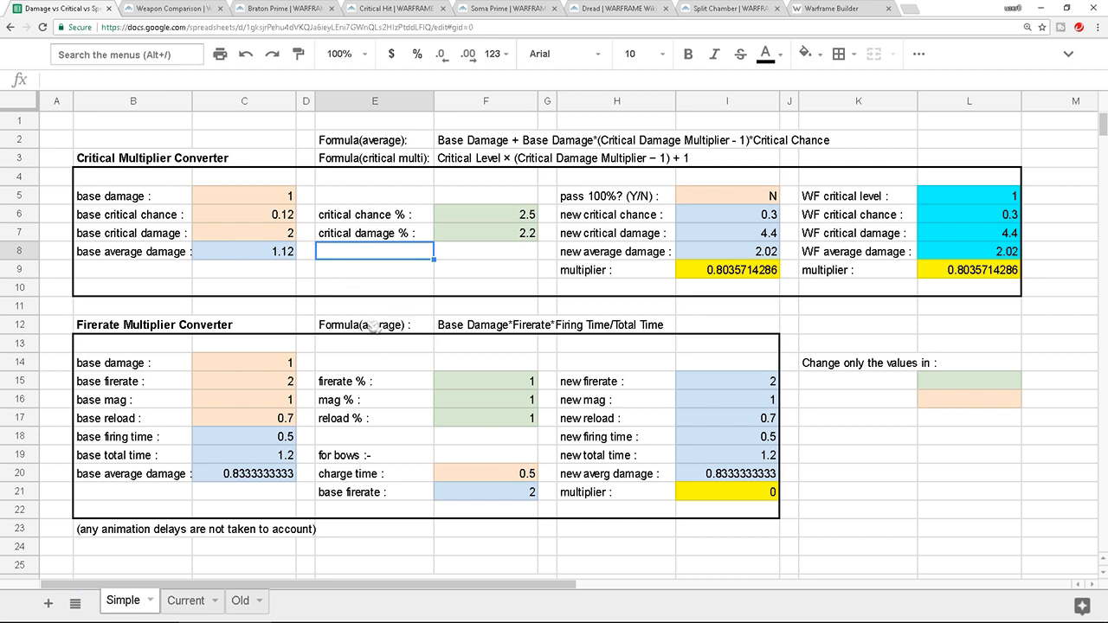
pyautogui.click(284, 7)
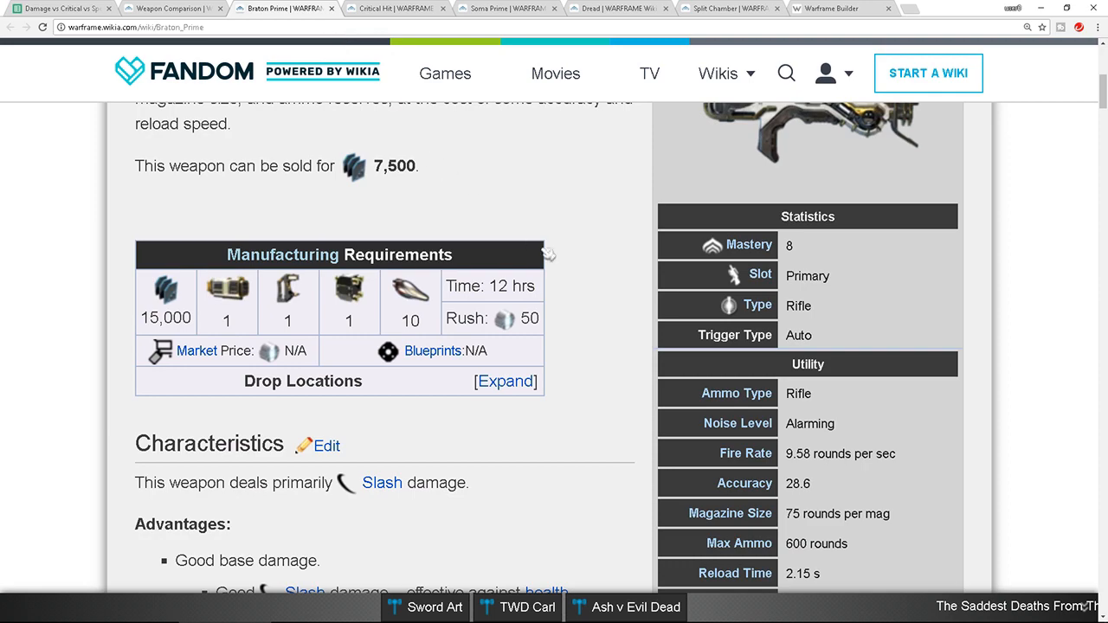
pyautogui.scroll(-3)
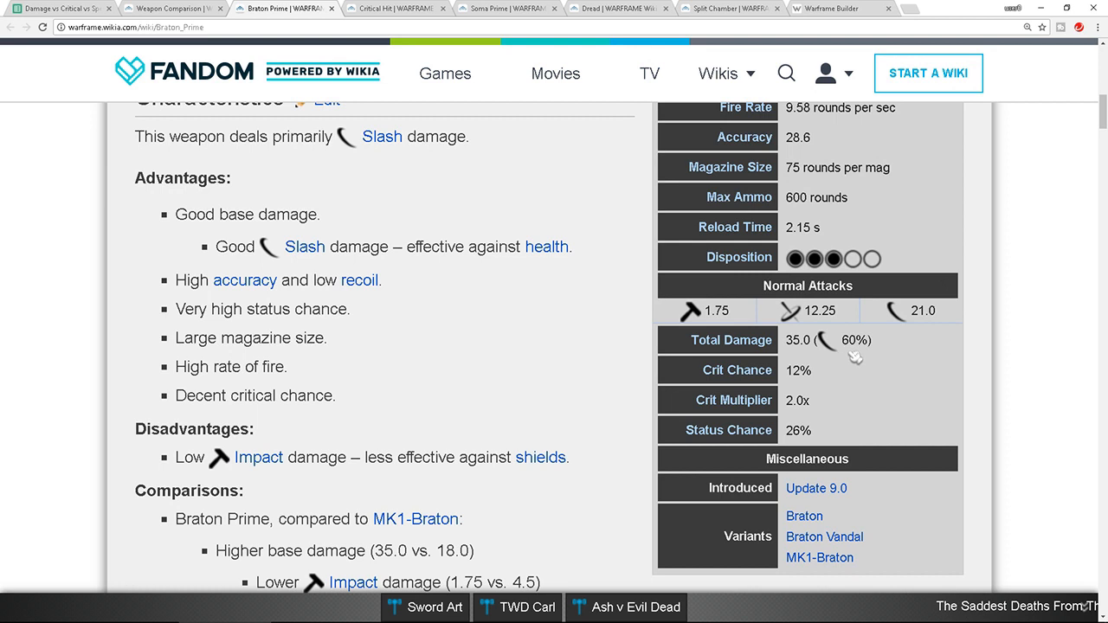
pyautogui.moveTo(896, 355)
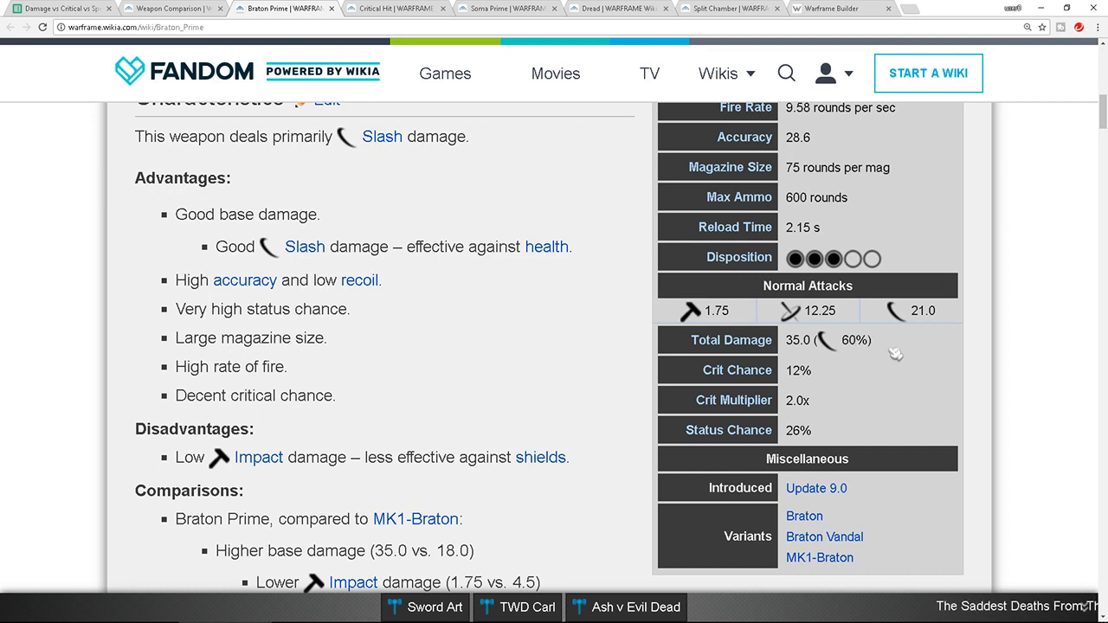
pyautogui.moveTo(788, 435)
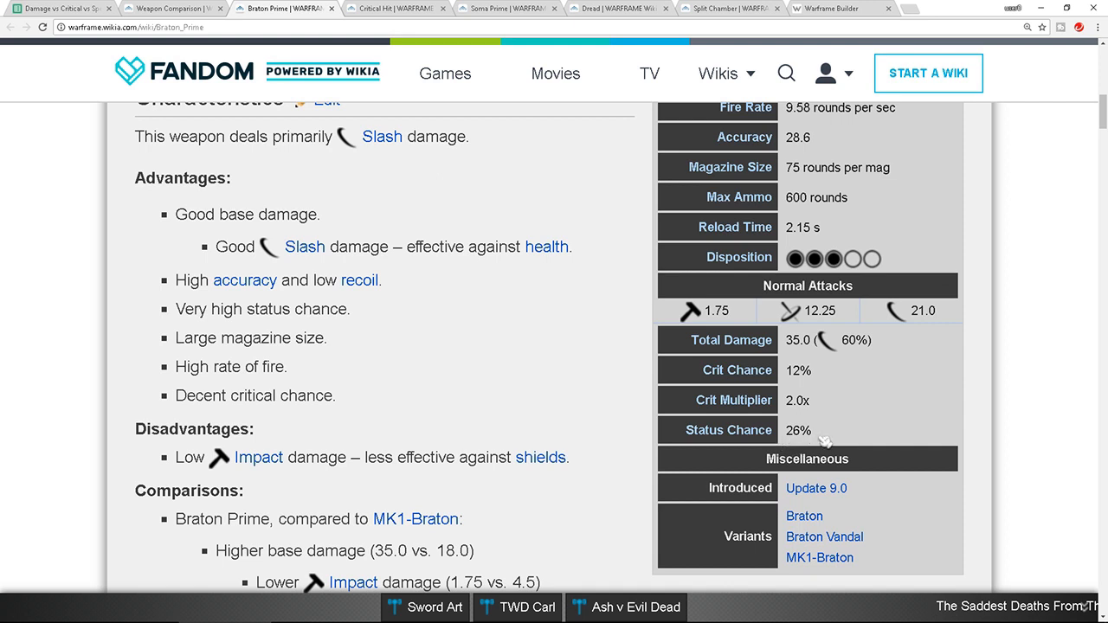
pyautogui.doubleClick(797, 430)
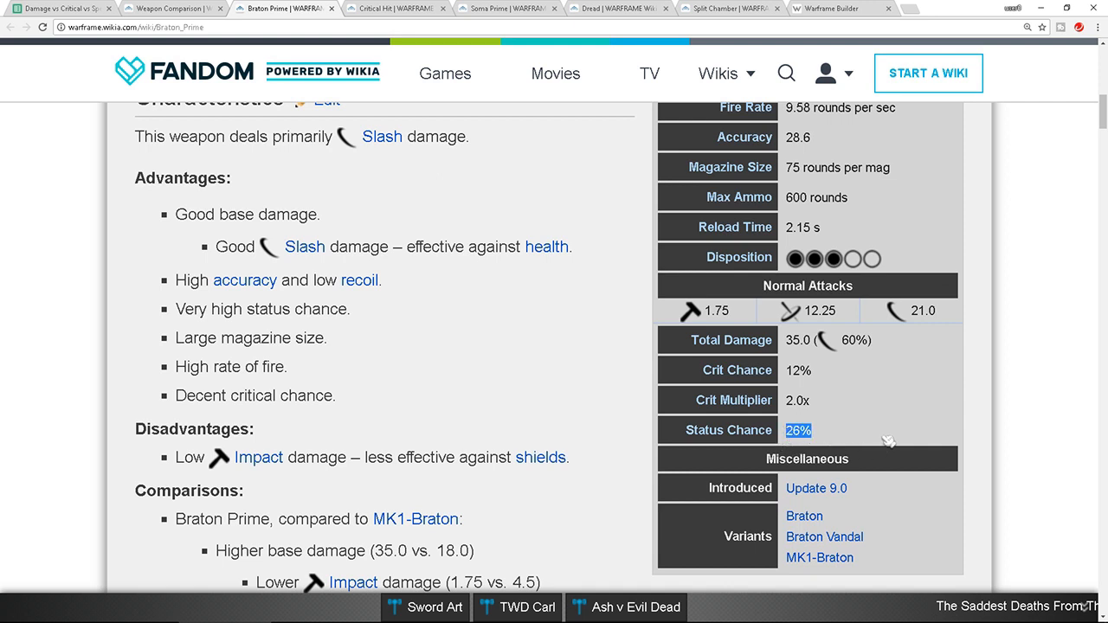
pyautogui.moveTo(881, 433)
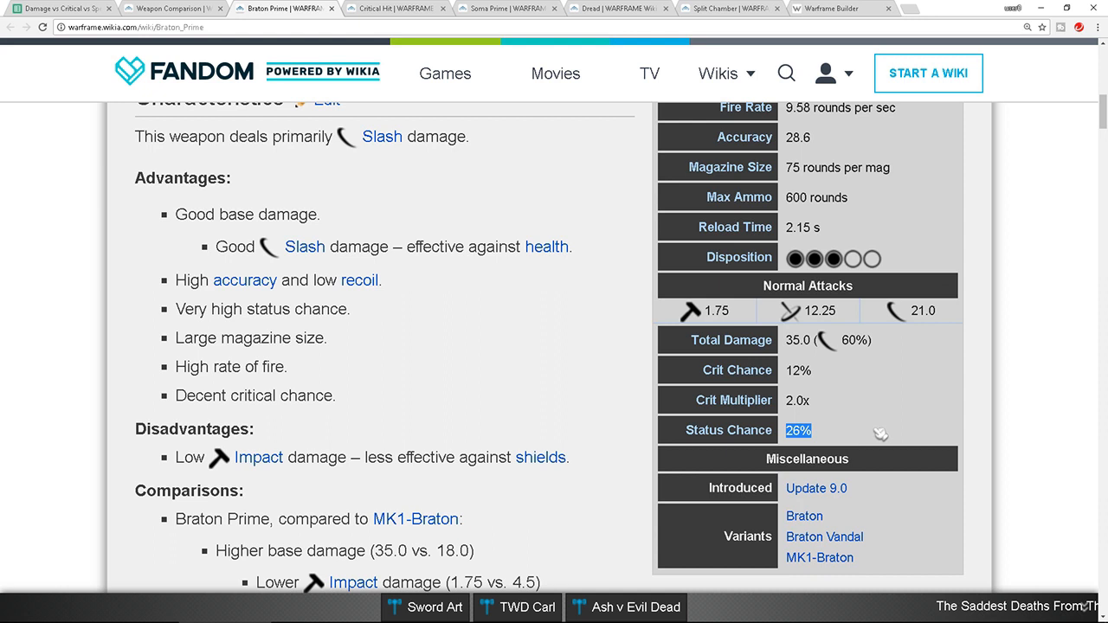
pyautogui.moveTo(861, 368)
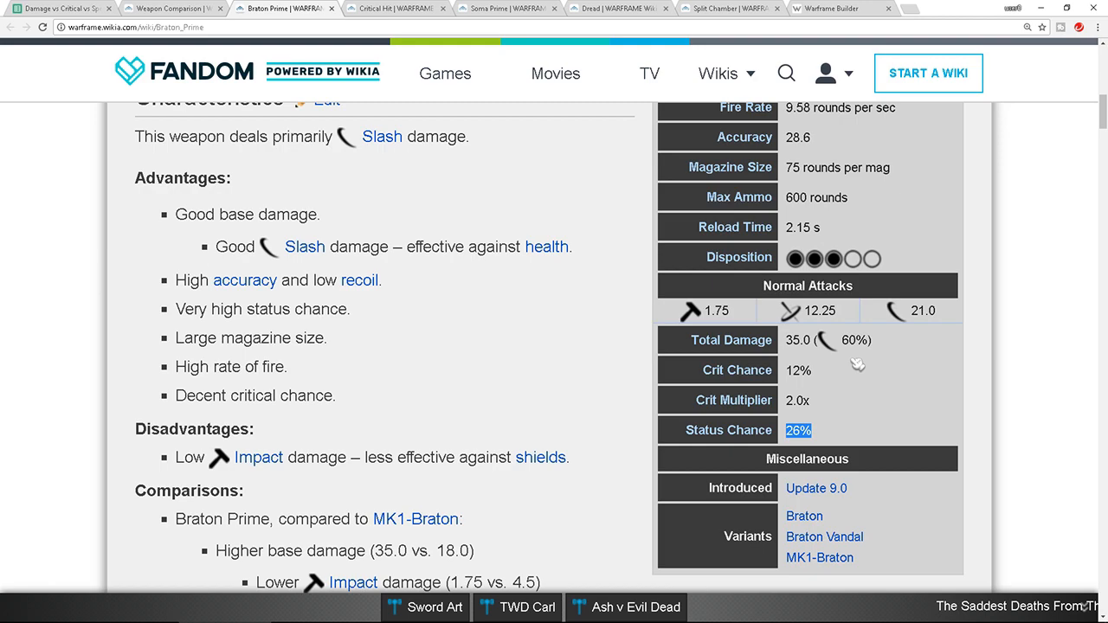
pyautogui.moveTo(850, 396)
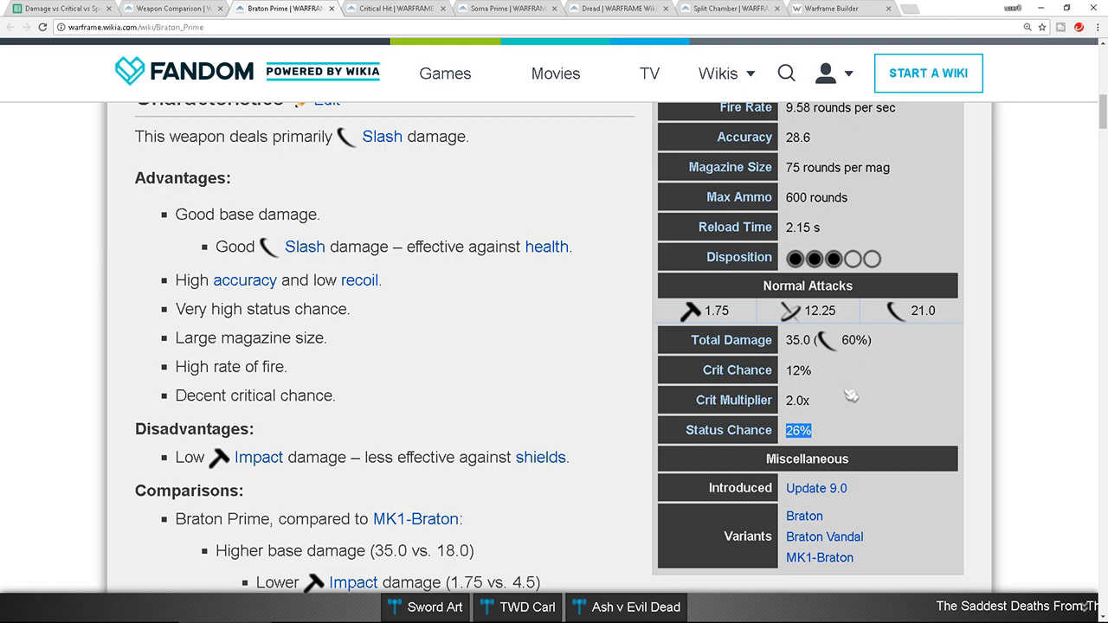
pyautogui.scroll(3)
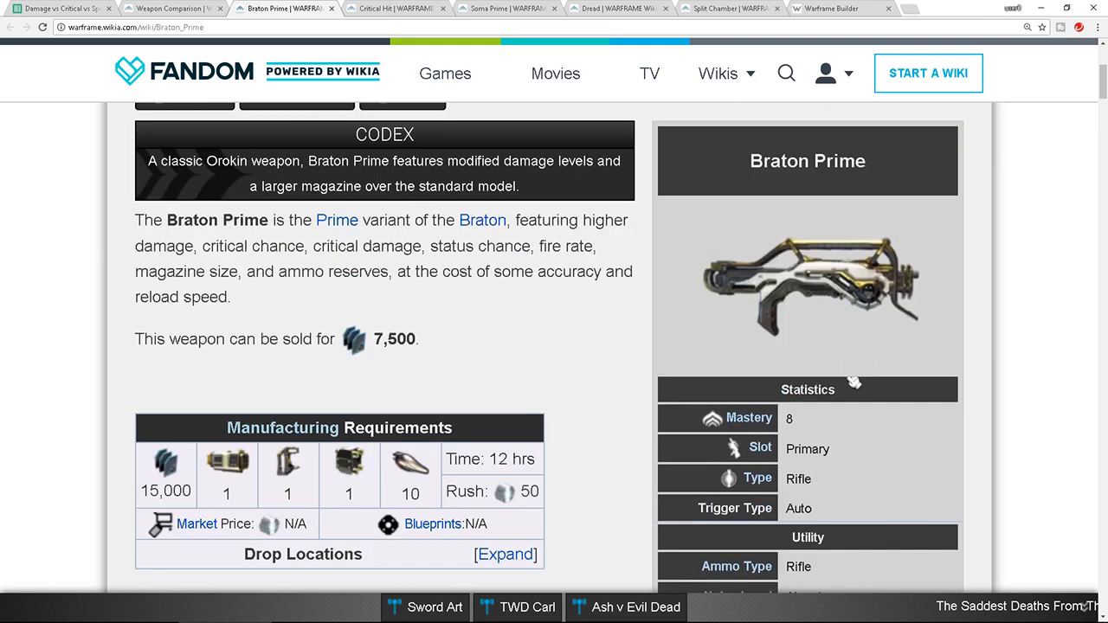
pyautogui.click(56, 8)
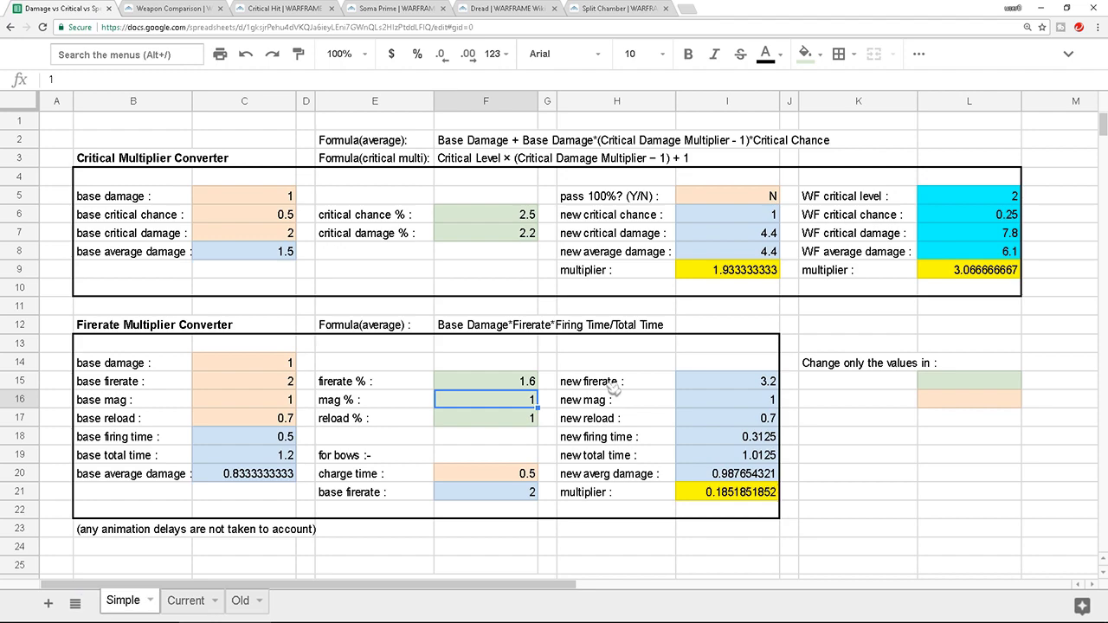
# - Reset the firerate % in F15 from 1.6 to 1
pyautogui.click(485, 381)
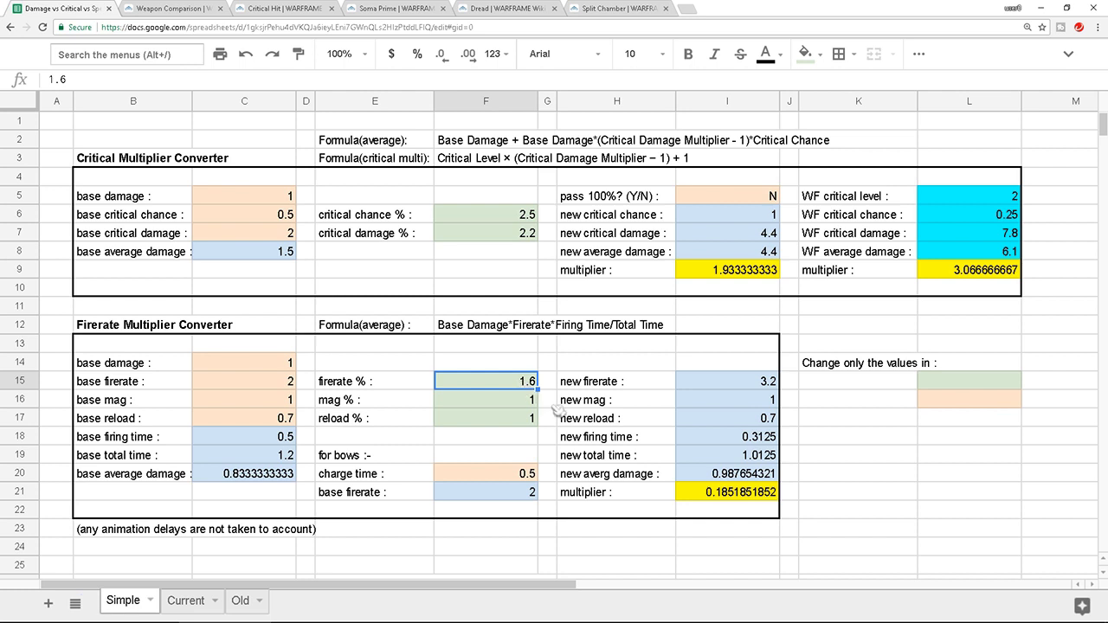
pyautogui.write('1')
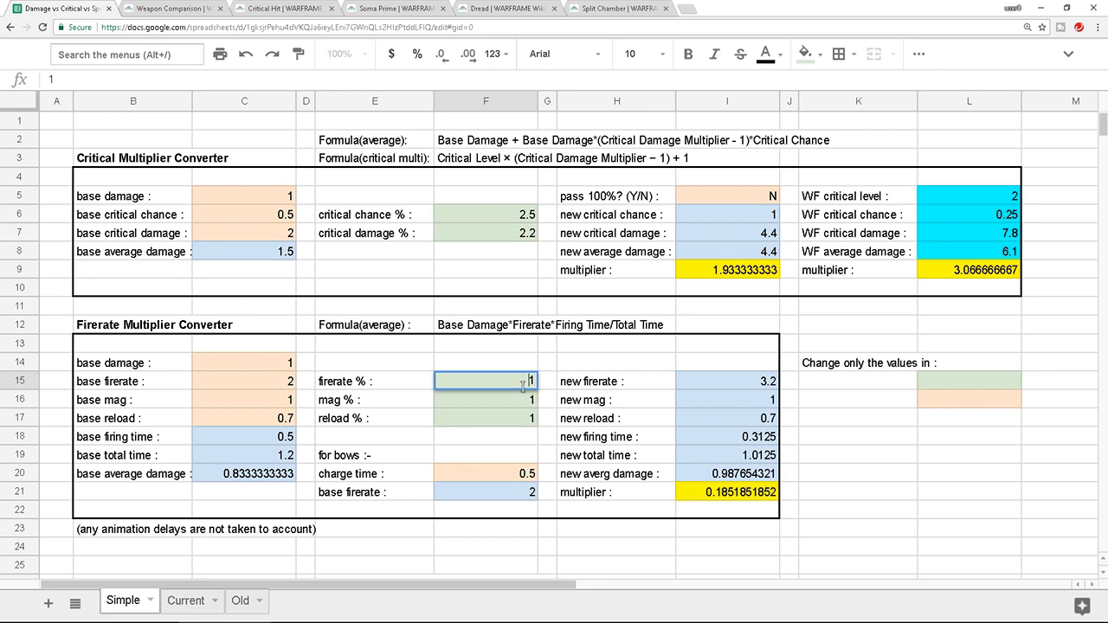